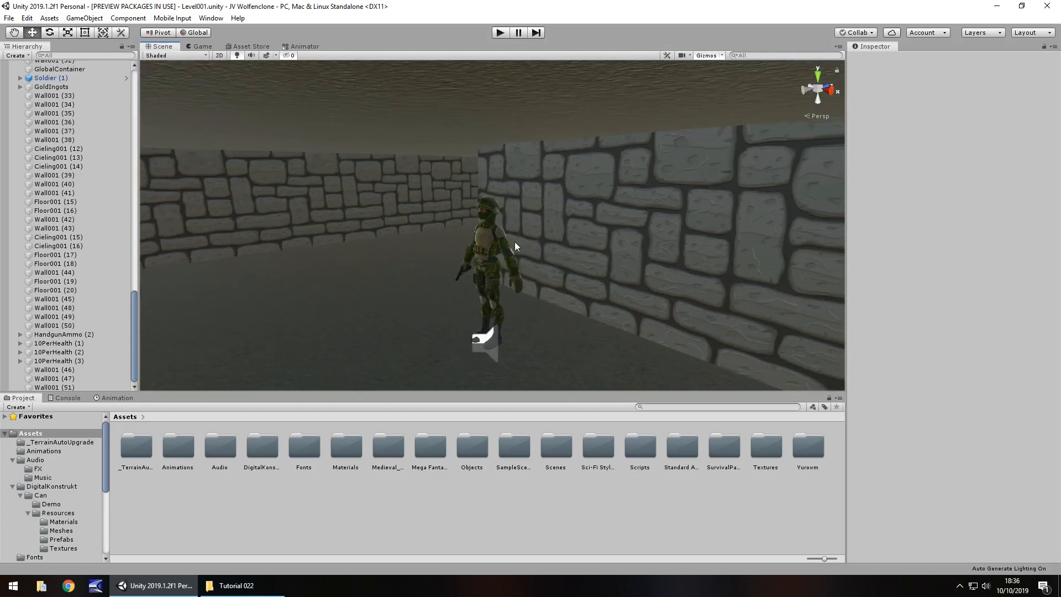
{"action": "mouse_move", "coordinate": [281, 299]}
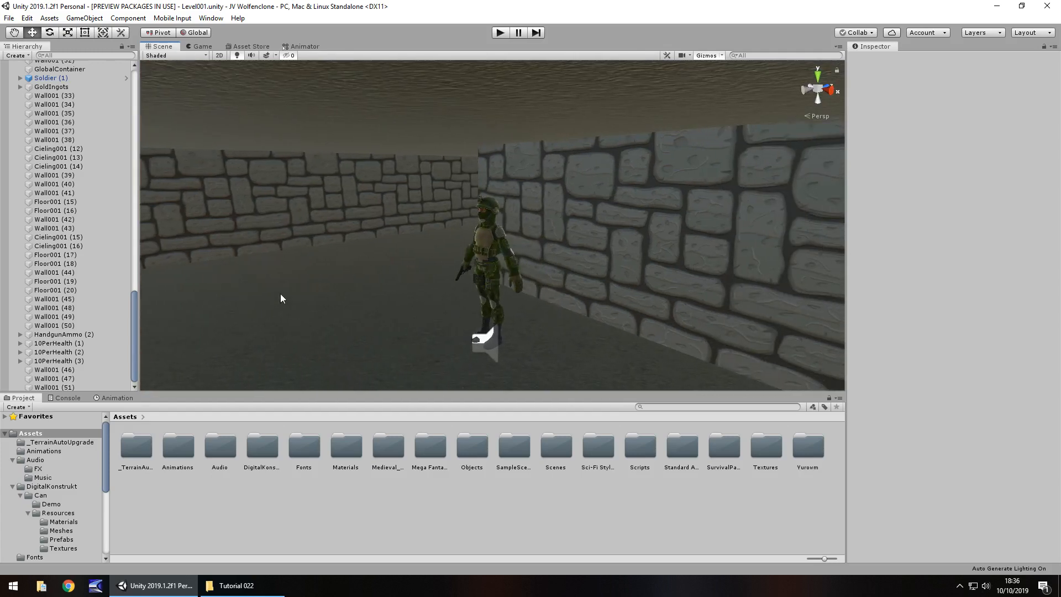
Open the EnemyDeath script from Assets > Scripts > Enemies in Visual Studio.
{"action": "left_click", "coordinate": [639, 449]}
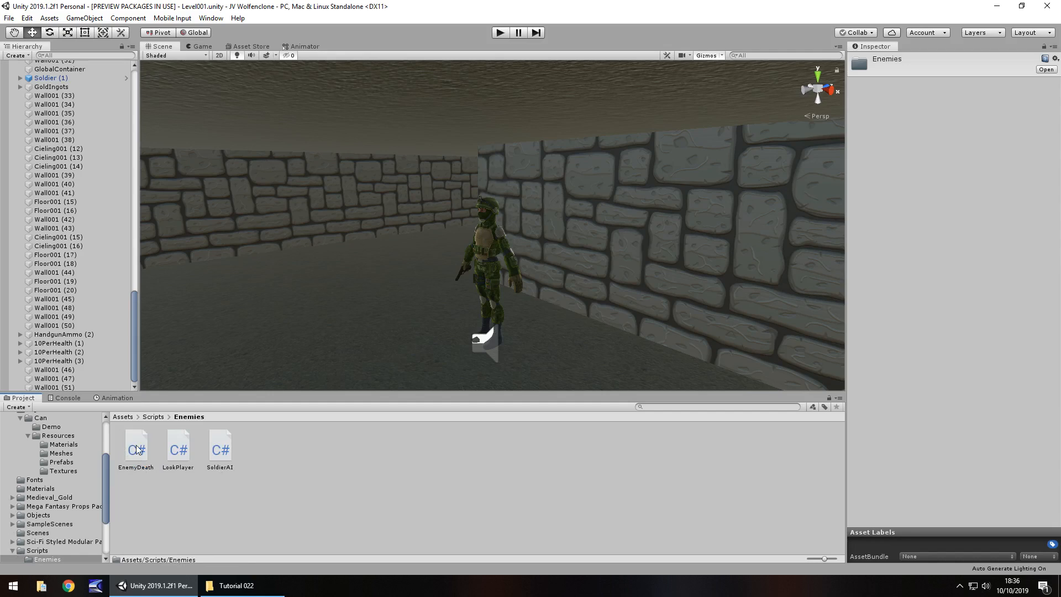
{"action": "double_click", "coordinate": [136, 444]}
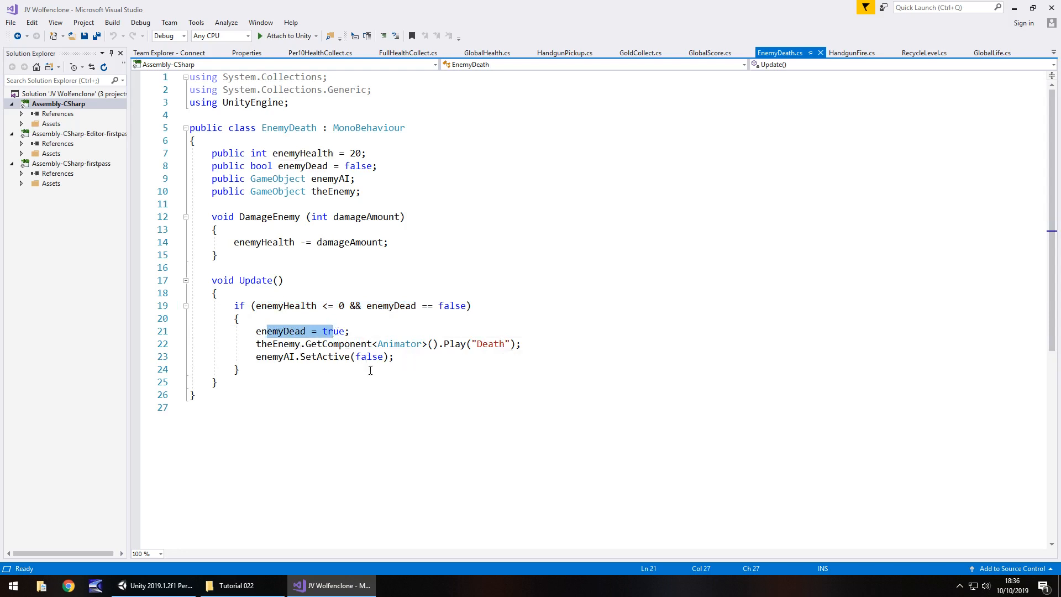
{"action": "mouse_move", "coordinate": [416, 353]}
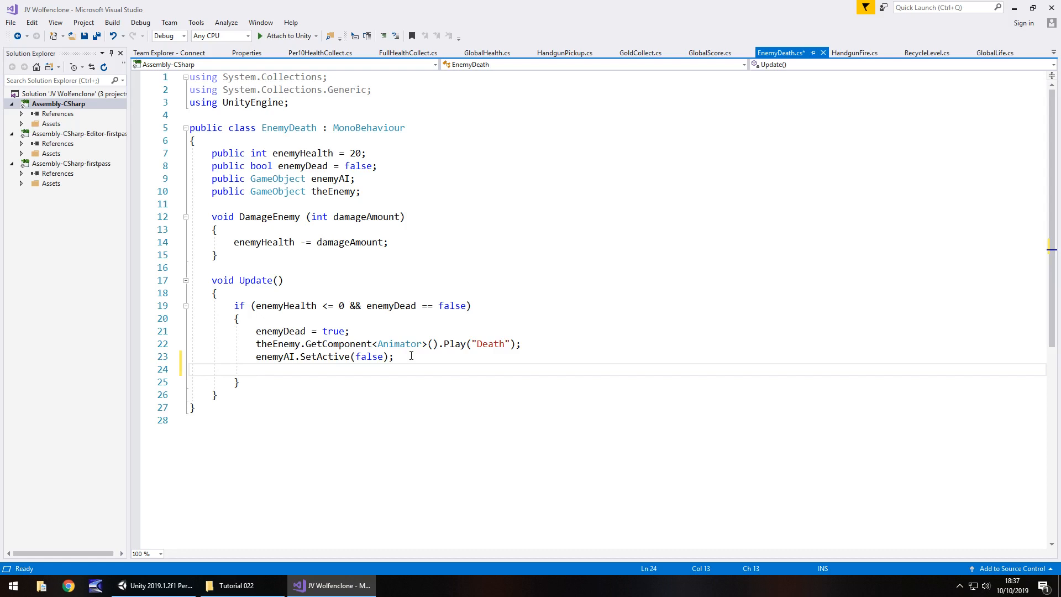
Add GlobalScore.scoreValue += 100; after SetActive(false) in the enemy death block.
{"action": "type", "text": "Glob"}
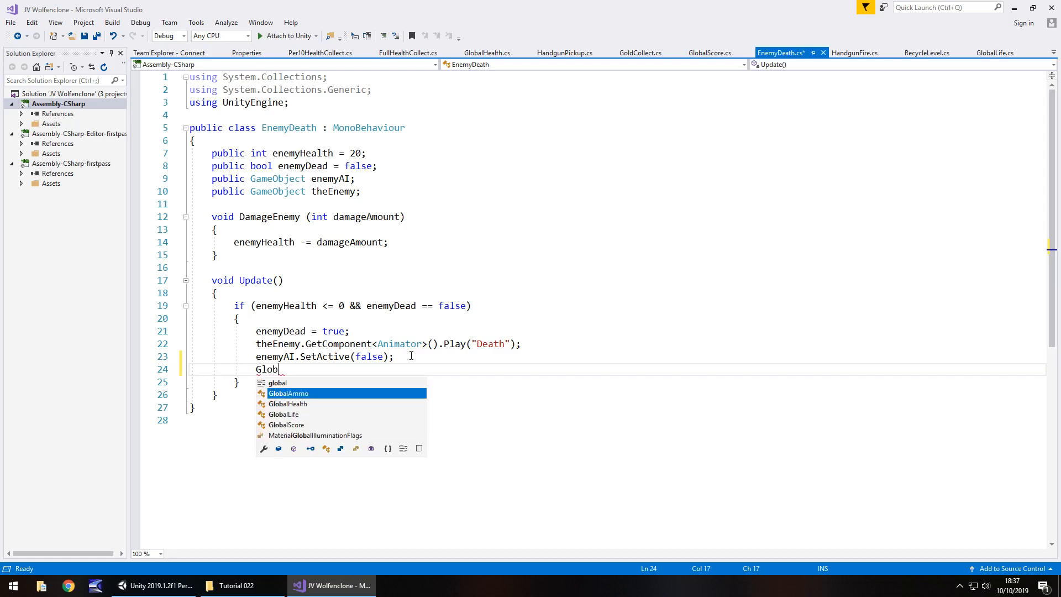
{"action": "type", "text": "alScore.scoreValue"}
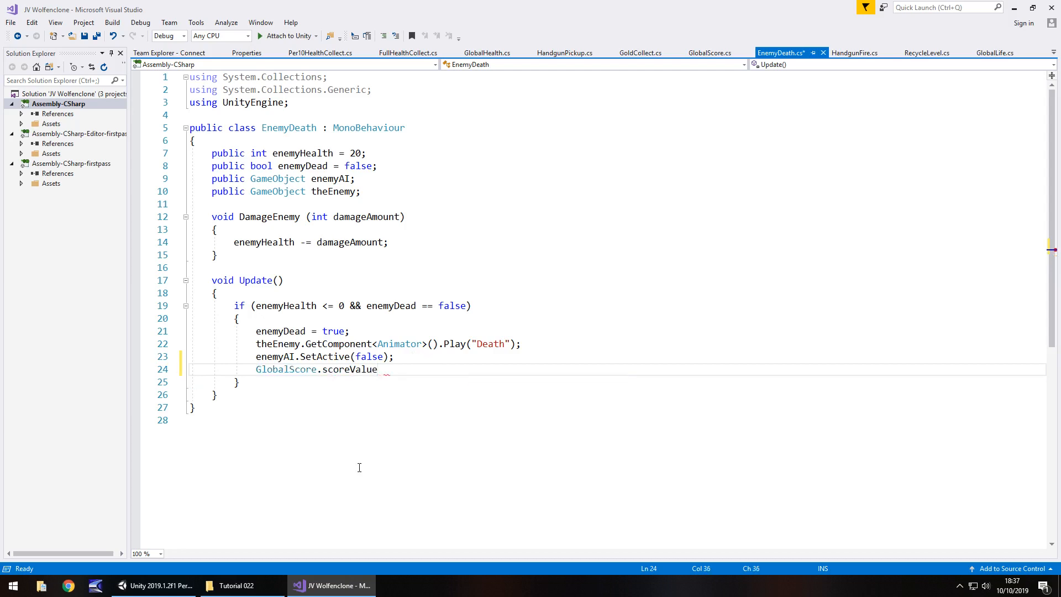
{"action": "type", "text": "+= 100"}
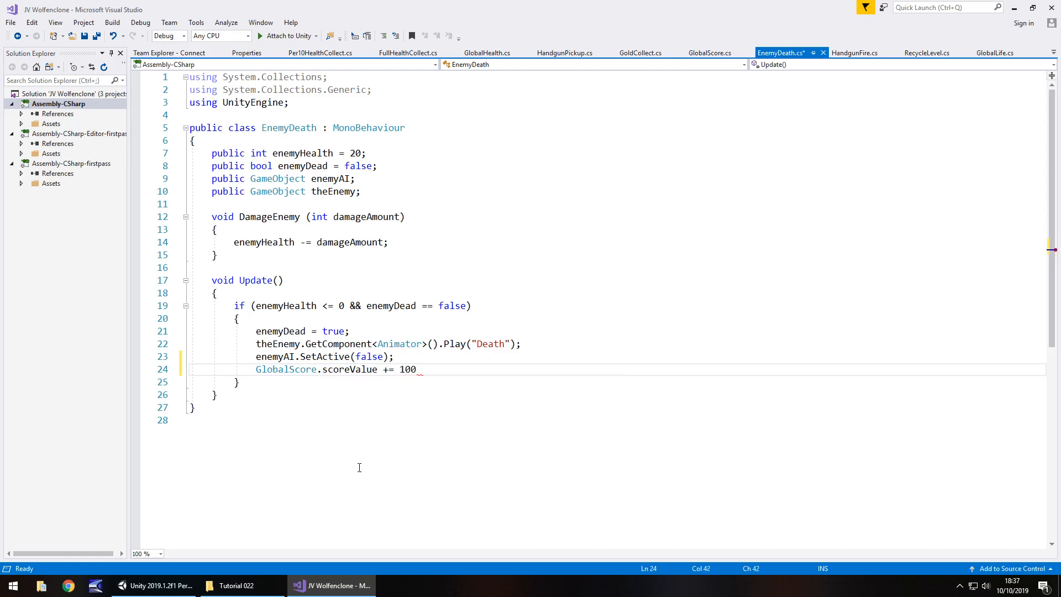
{"action": "type", "text": ";"}
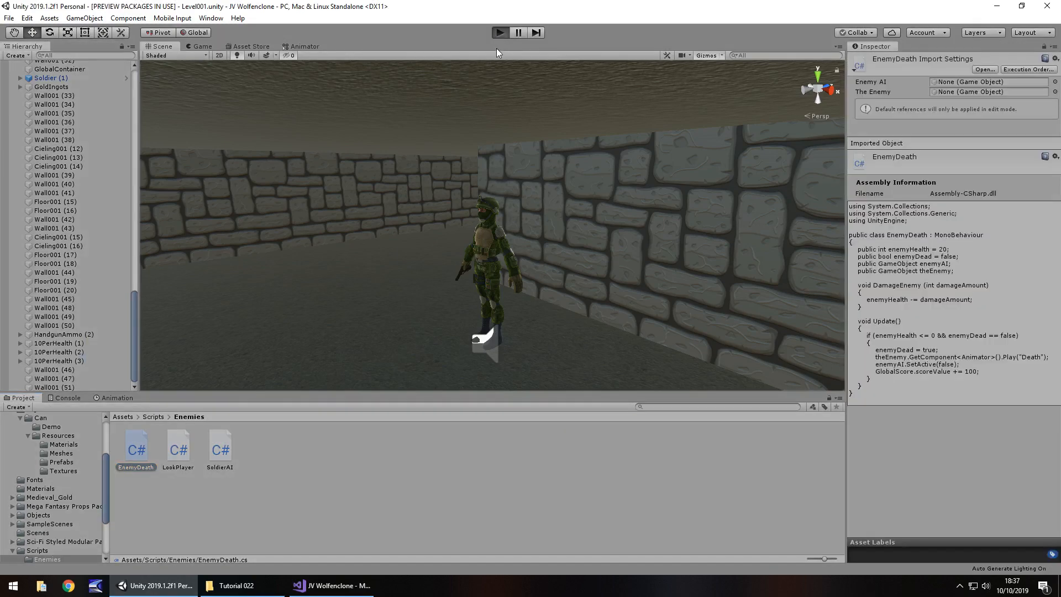
Return to Unity so the updated EnemyDeath script recompiles.
{"action": "left_click", "coordinate": [499, 32]}
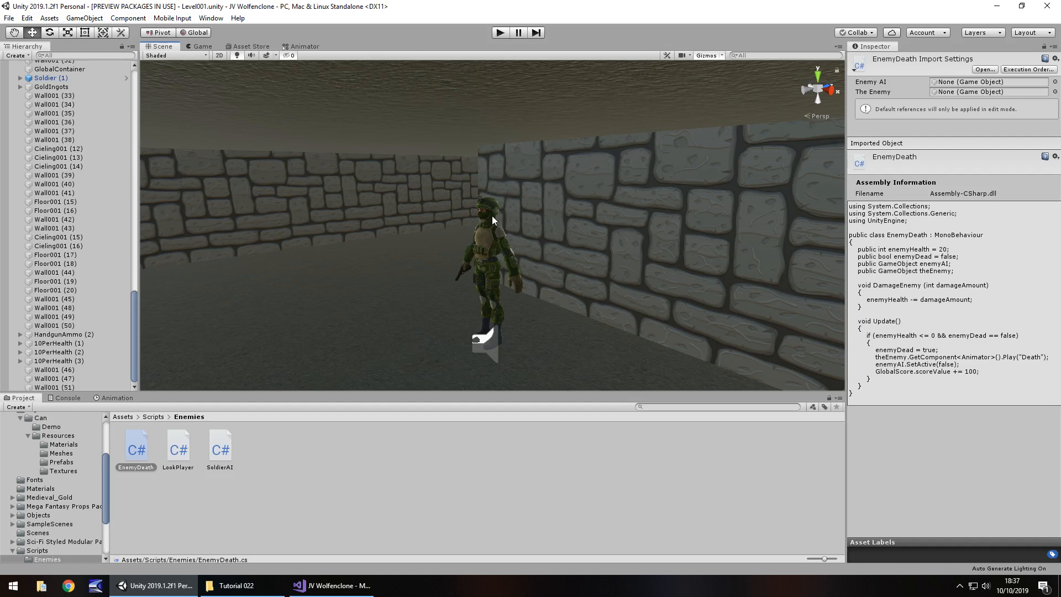
{"action": "mouse_move", "coordinate": [494, 220]}
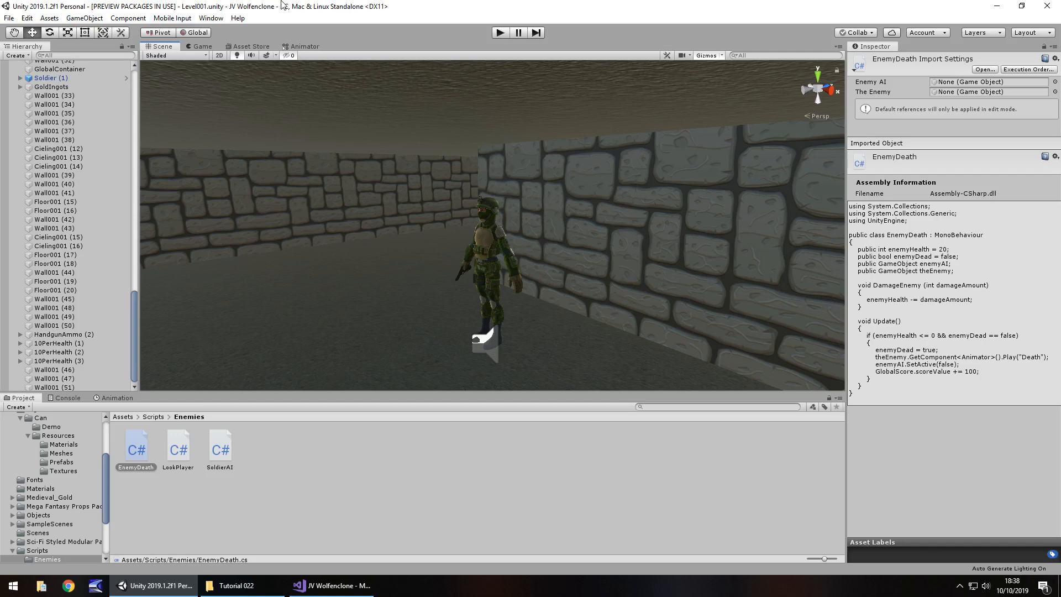
{"action": "left_click", "coordinate": [84, 18]}
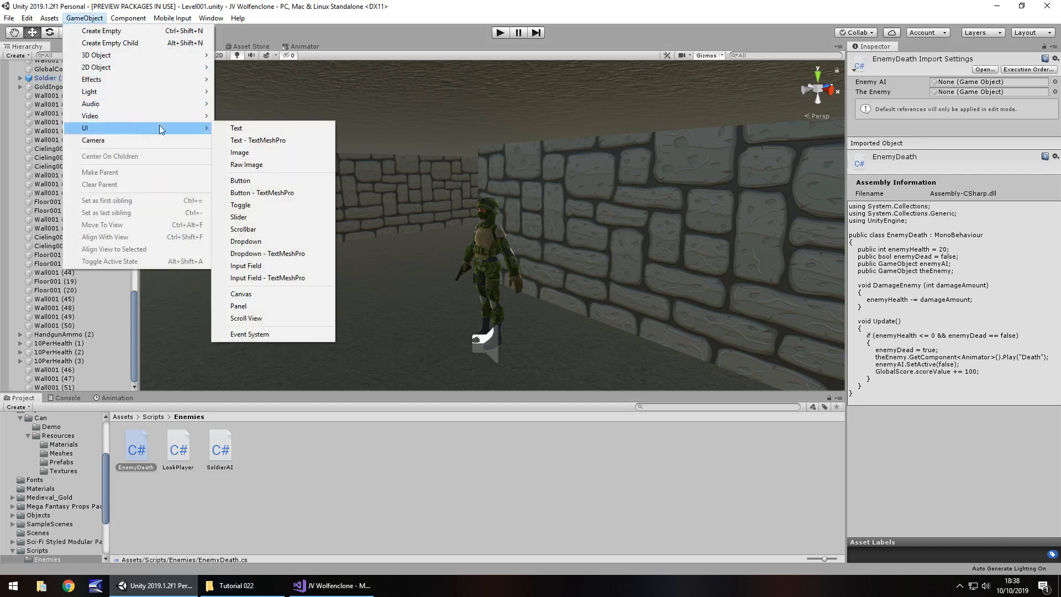
Add a black Raw Image using the stretch-stretch anchor preset with zero offsets.
{"action": "left_click", "coordinate": [245, 164]}
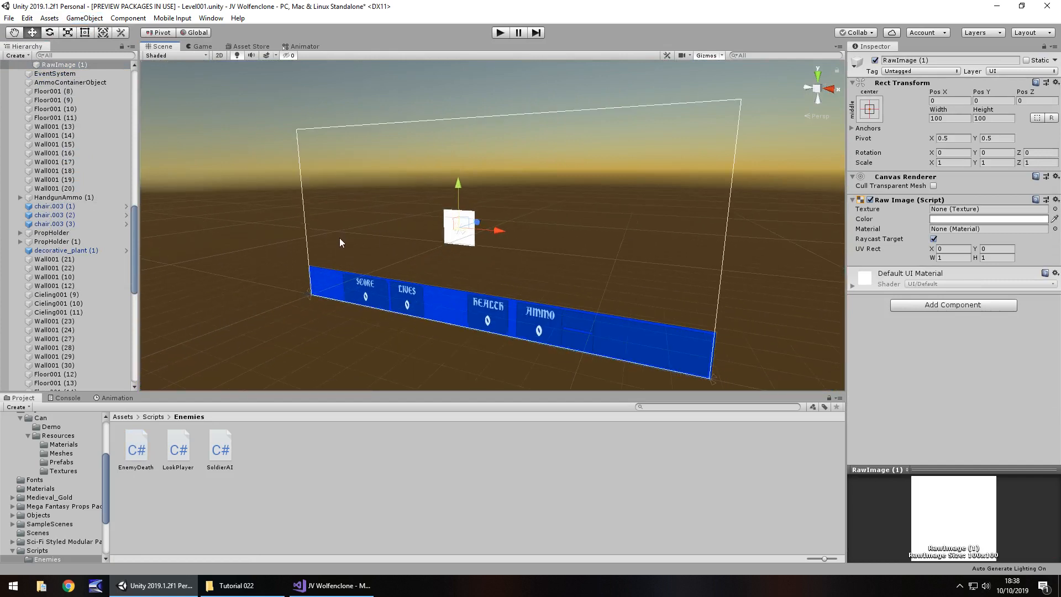
{"action": "left_click", "coordinate": [988, 219]}
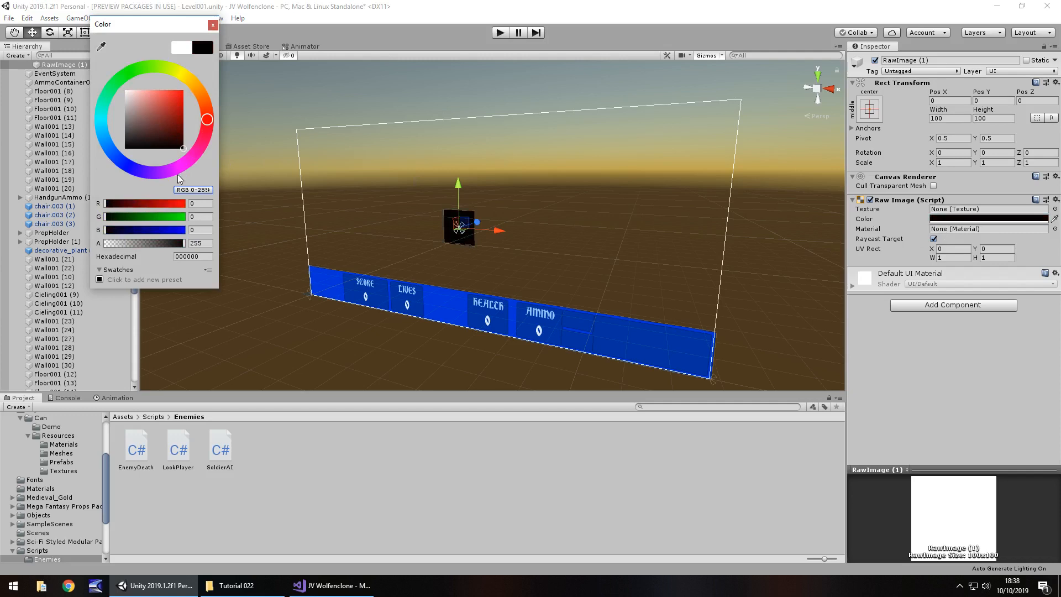
{"action": "mouse_move", "coordinate": [175, 130]}
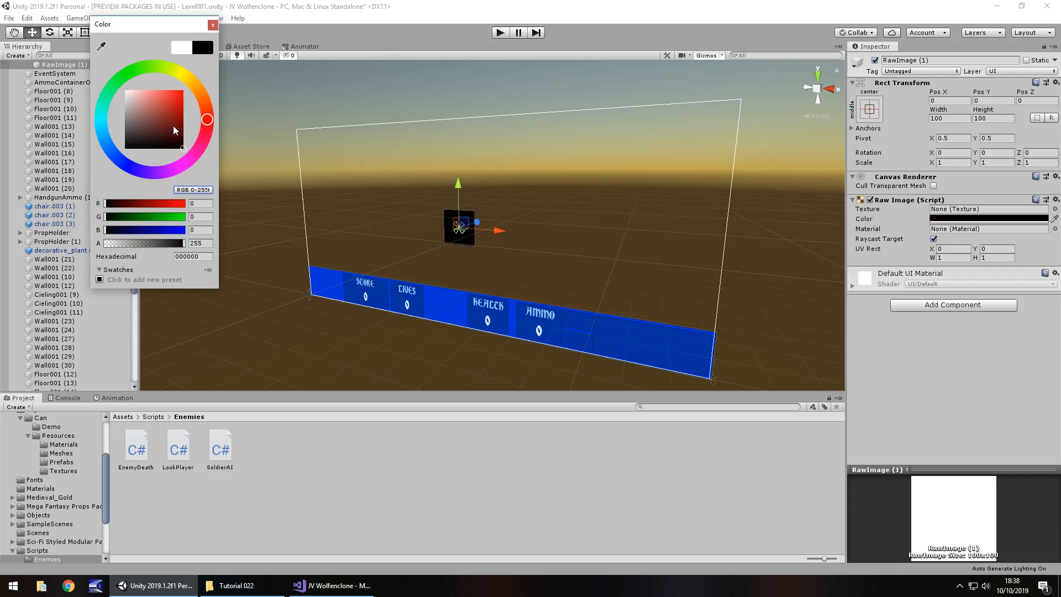
{"action": "mouse_move", "coordinate": [271, 186]}
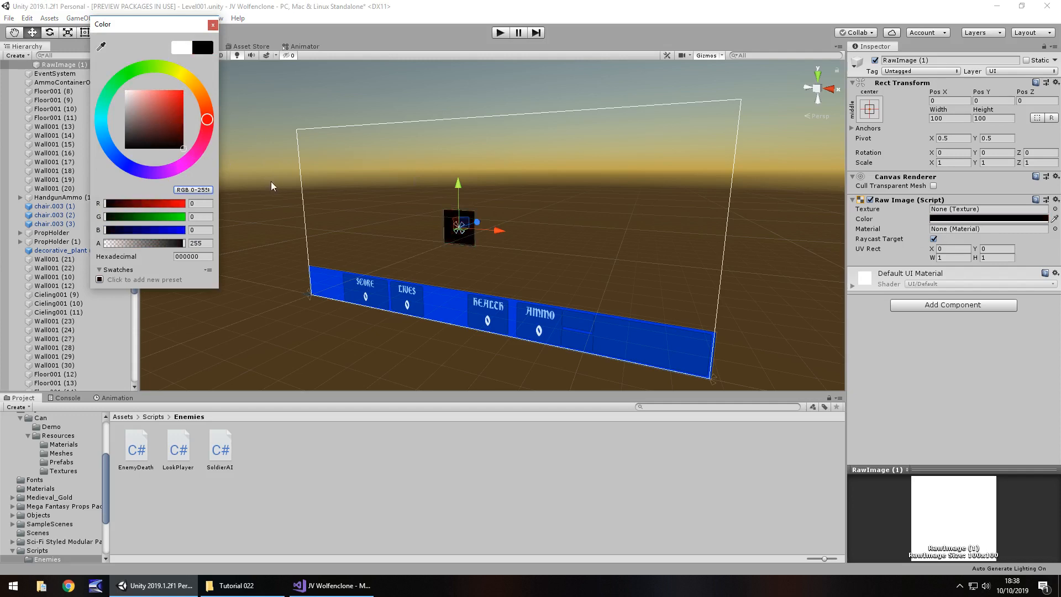
{"action": "left_click", "coordinate": [212, 25]}
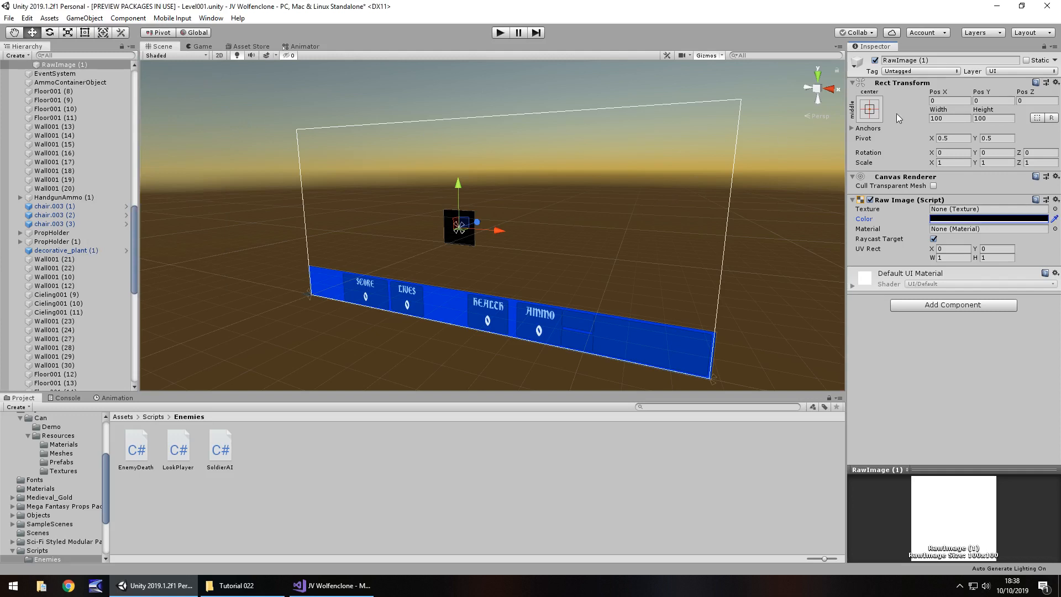
{"action": "mouse_move", "coordinate": [874, 130]}
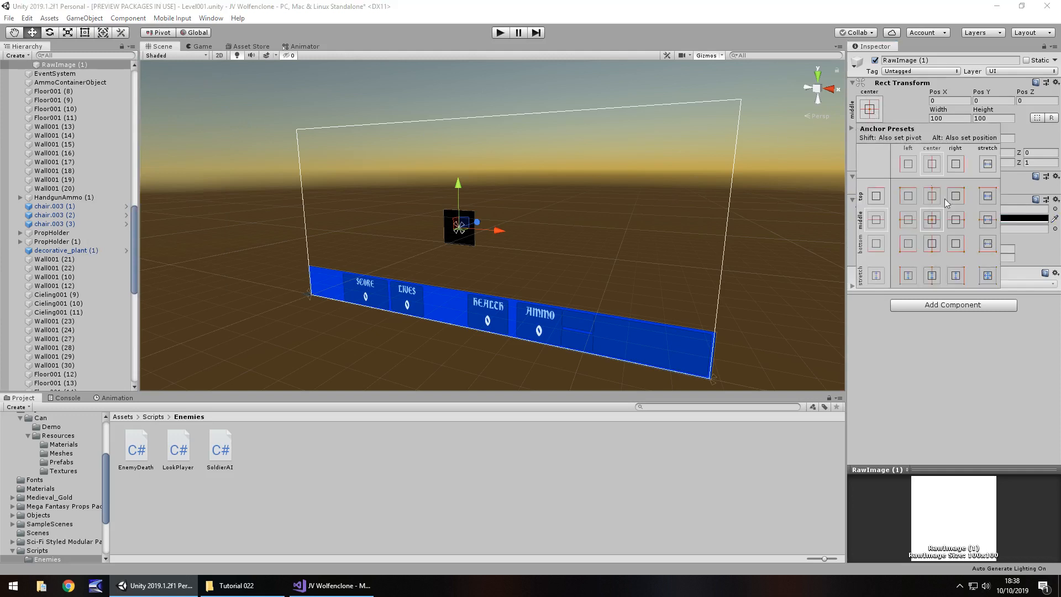
{"action": "left_click", "coordinate": [986, 275]}
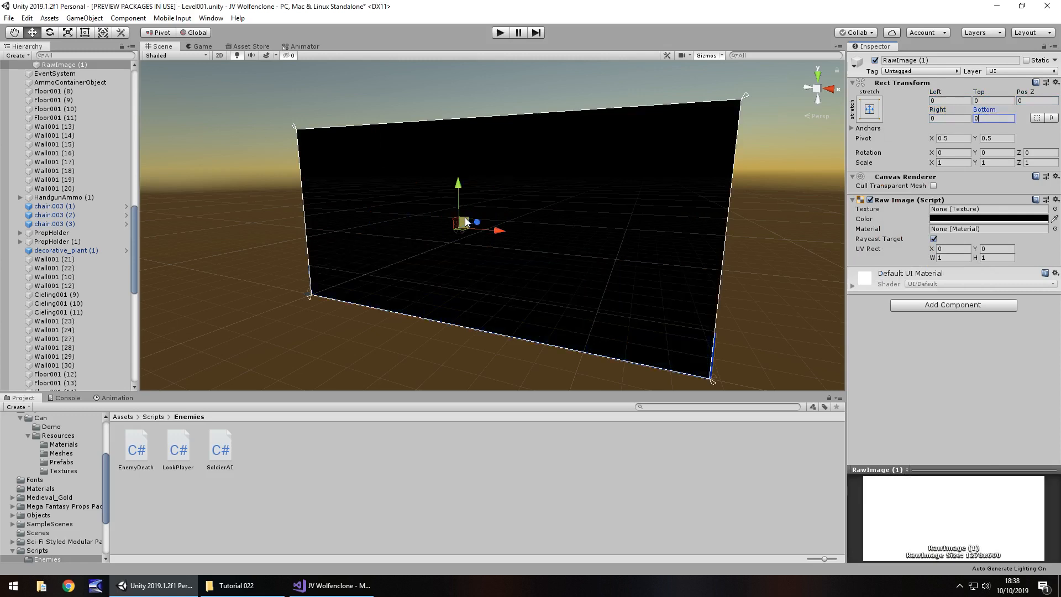
{"action": "mouse_move", "coordinate": [563, 256]}
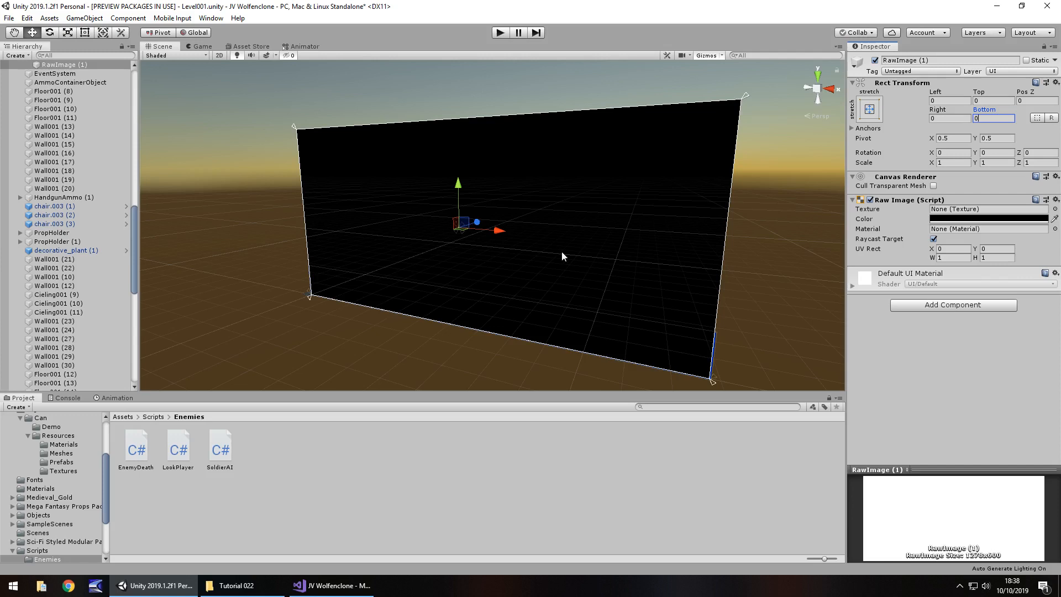
{"action": "mouse_move", "coordinate": [468, 299]}
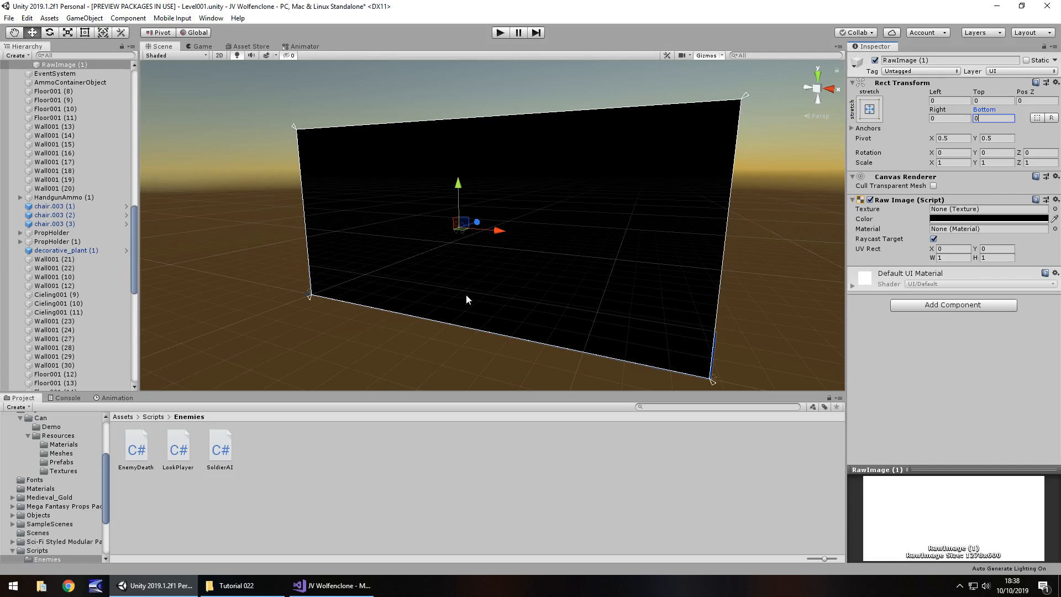
{"action": "mouse_move", "coordinate": [86, 526]}
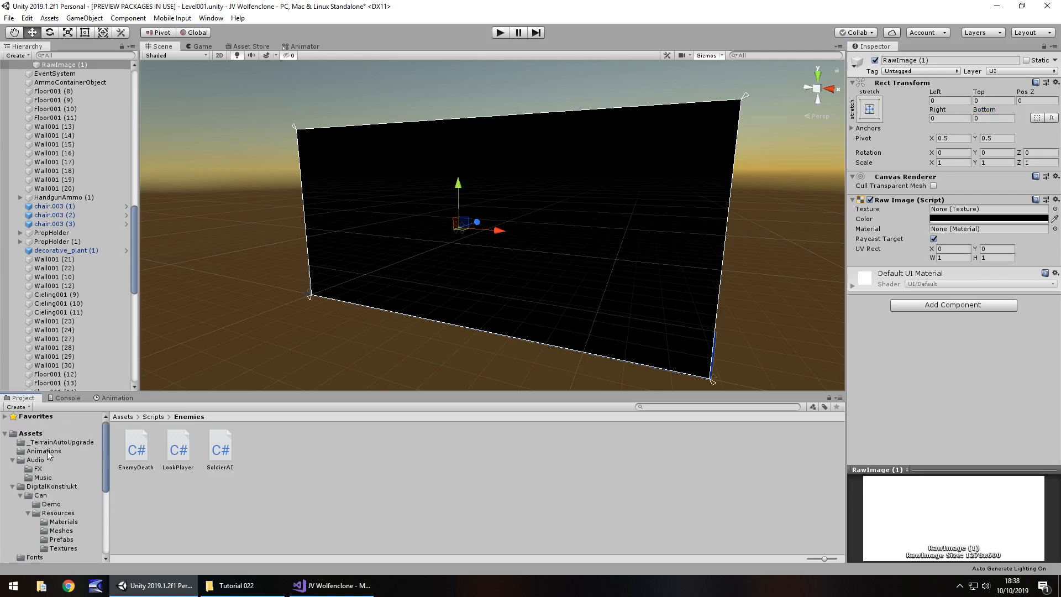
Rename RawImage (1) to FadeIn and show its Animation window.
{"action": "left_click", "coordinate": [44, 451]}
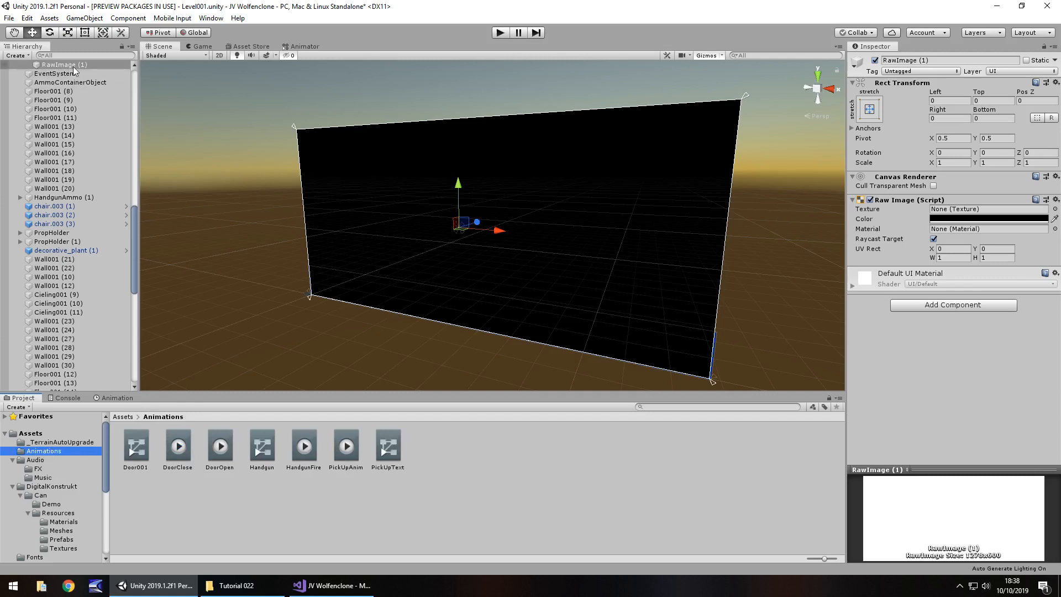
{"action": "right_click", "coordinate": [60, 96]}
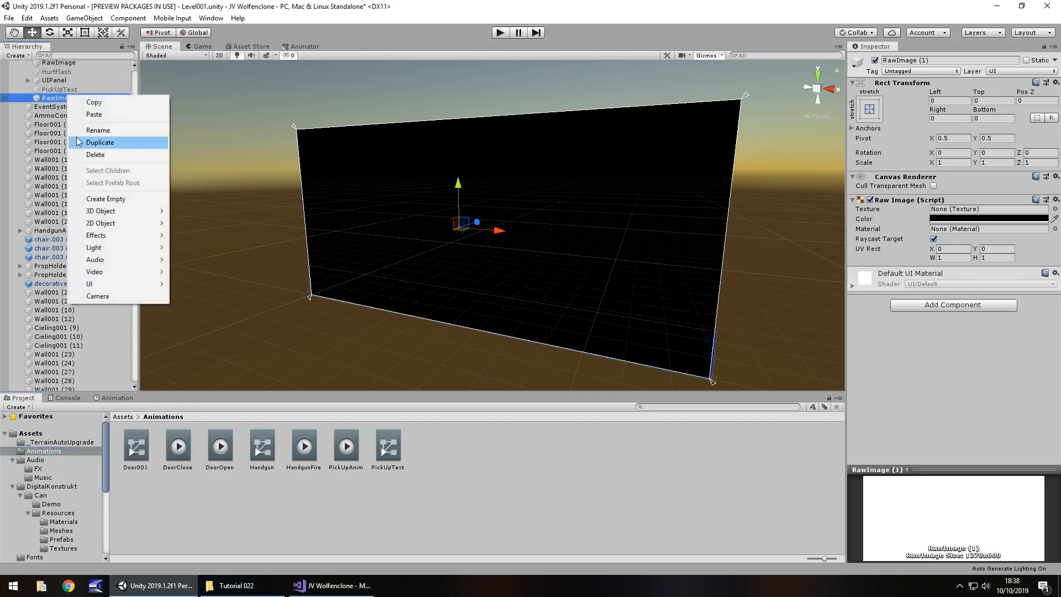
{"action": "left_click", "coordinate": [98, 130]}
{"action": "type", "text": "FadeIn"}
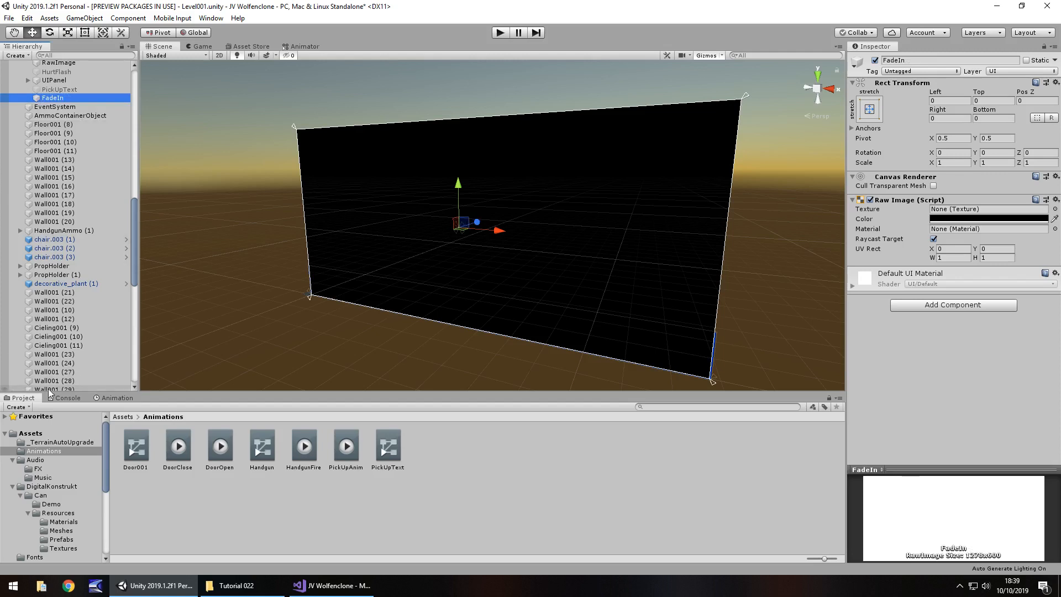
{"action": "left_click", "coordinate": [117, 398]}
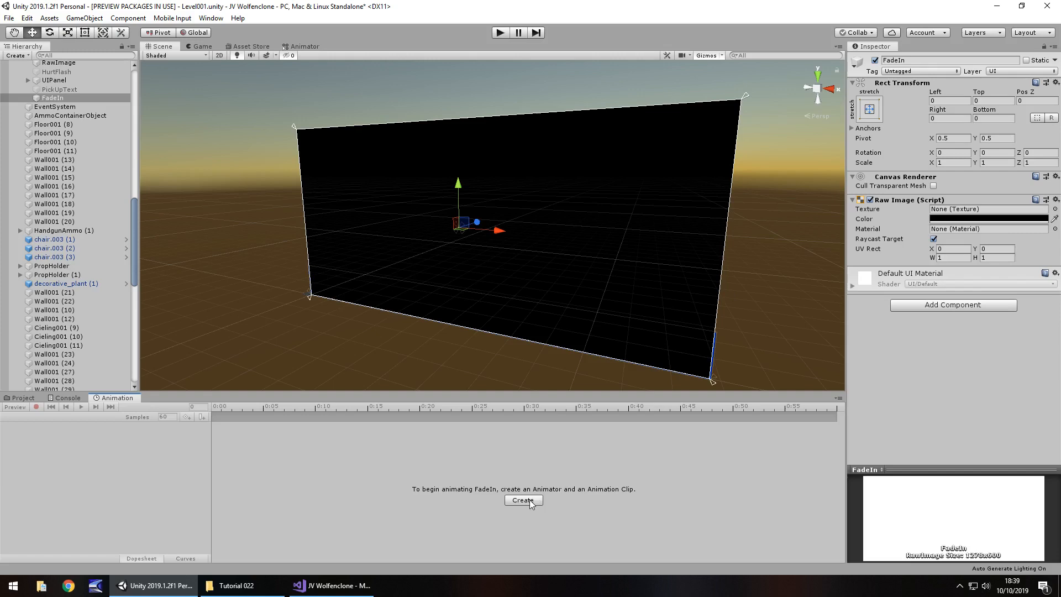
Create and save a FadeInAnim clip in Assets/Animations for FadeIn.
{"action": "left_click", "coordinate": [522, 500]}
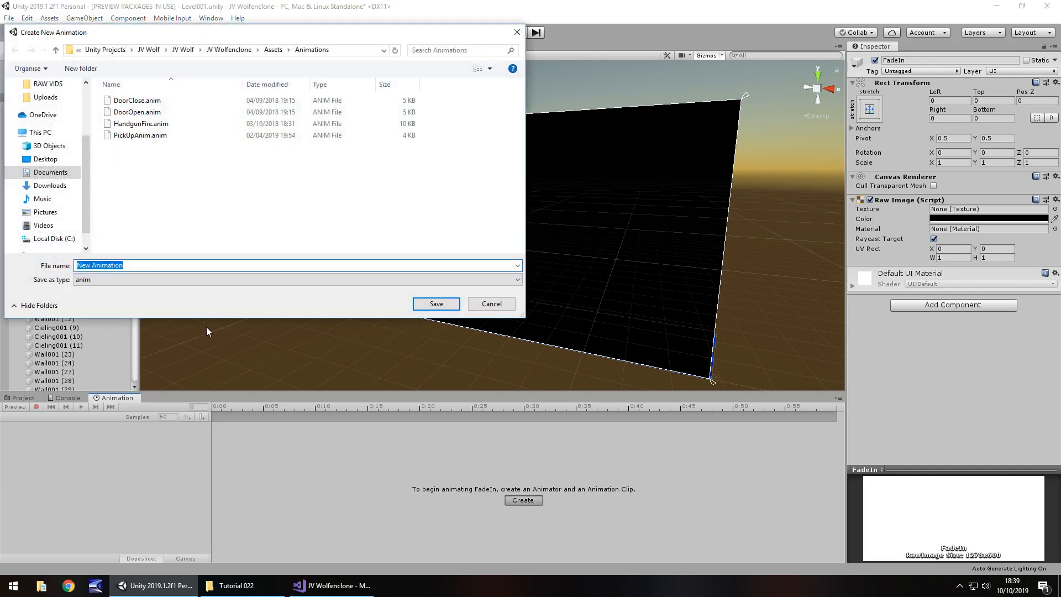
{"action": "type", "text": "FadeInAni"}
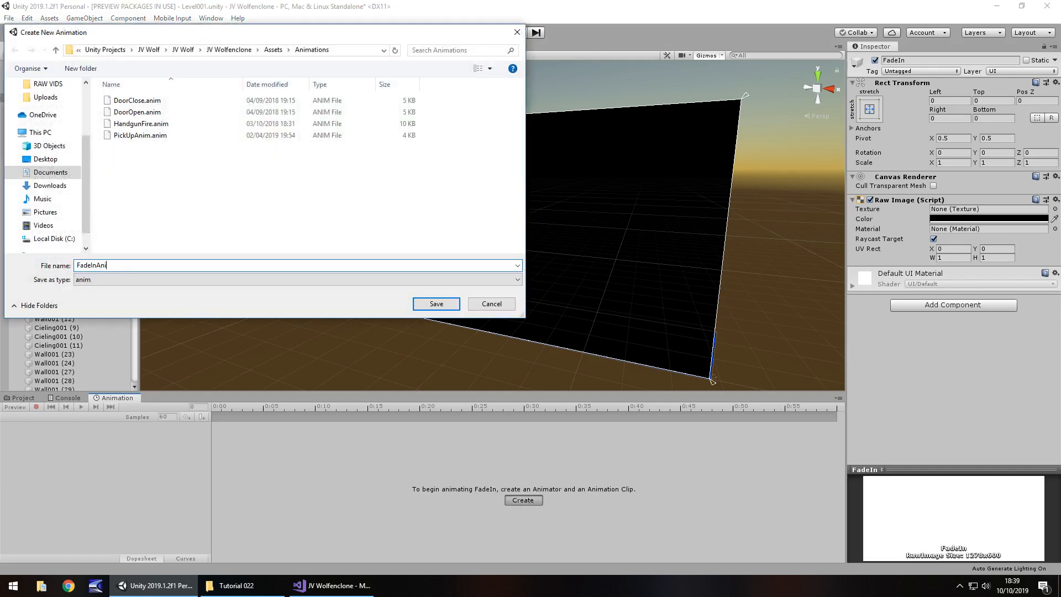
{"action": "type", "text": "m"}
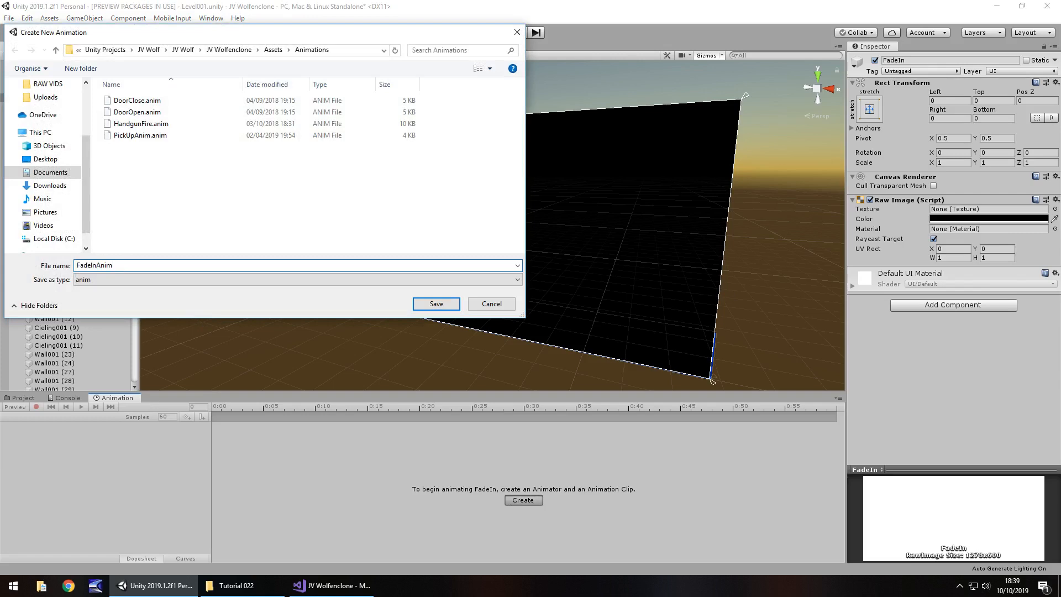
{"action": "left_click", "coordinate": [436, 304]}
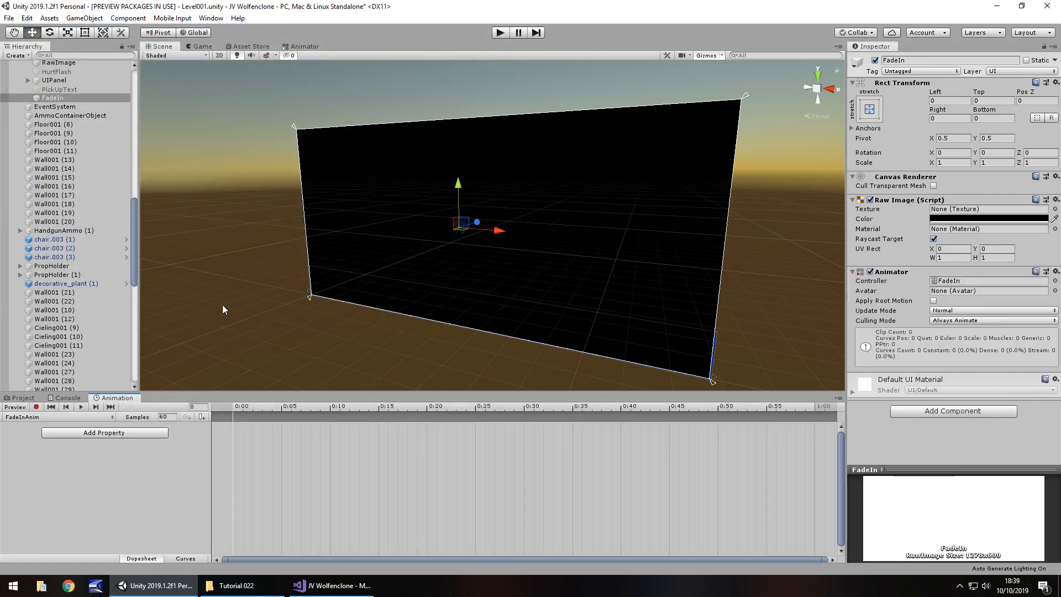
{"action": "mouse_move", "coordinate": [37, 406]}
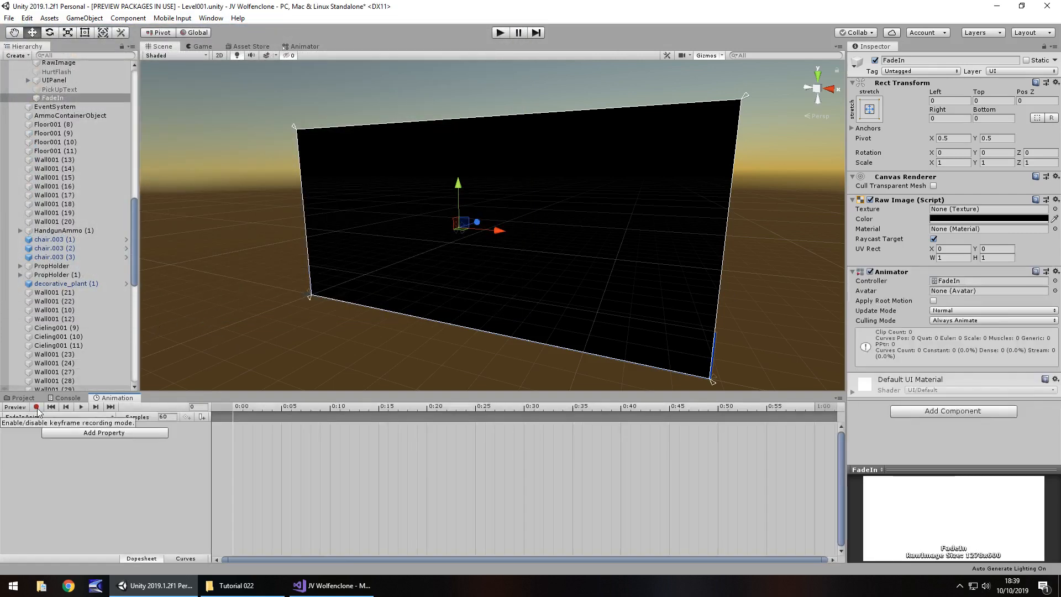
Record a black Raw Image Color keyframe at 0:00, then adjust the colour at frame 120.
{"action": "left_click", "coordinate": [36, 407]}
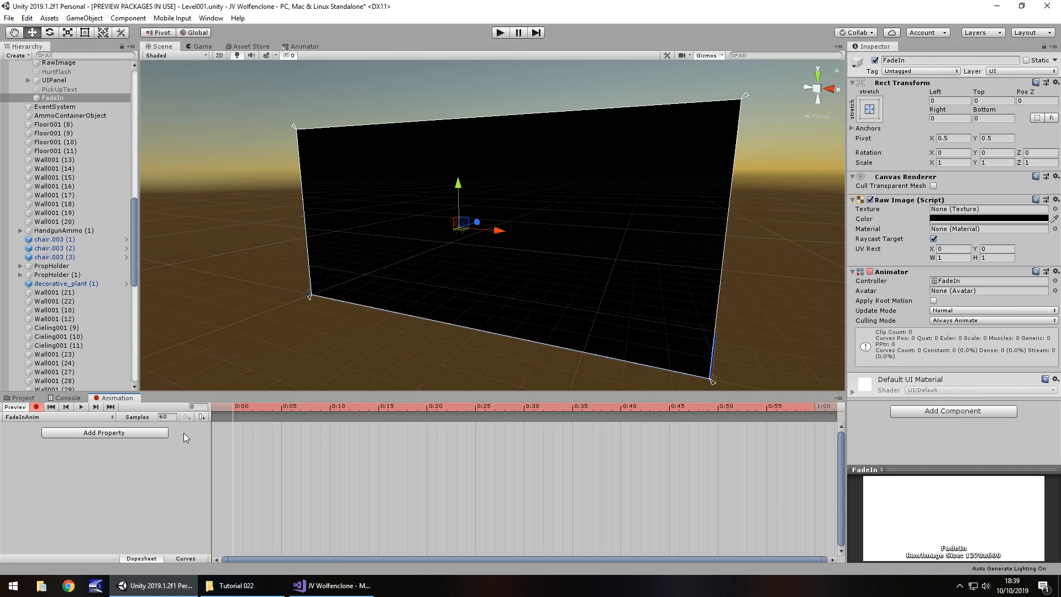
{"action": "mouse_move", "coordinate": [189, 428]}
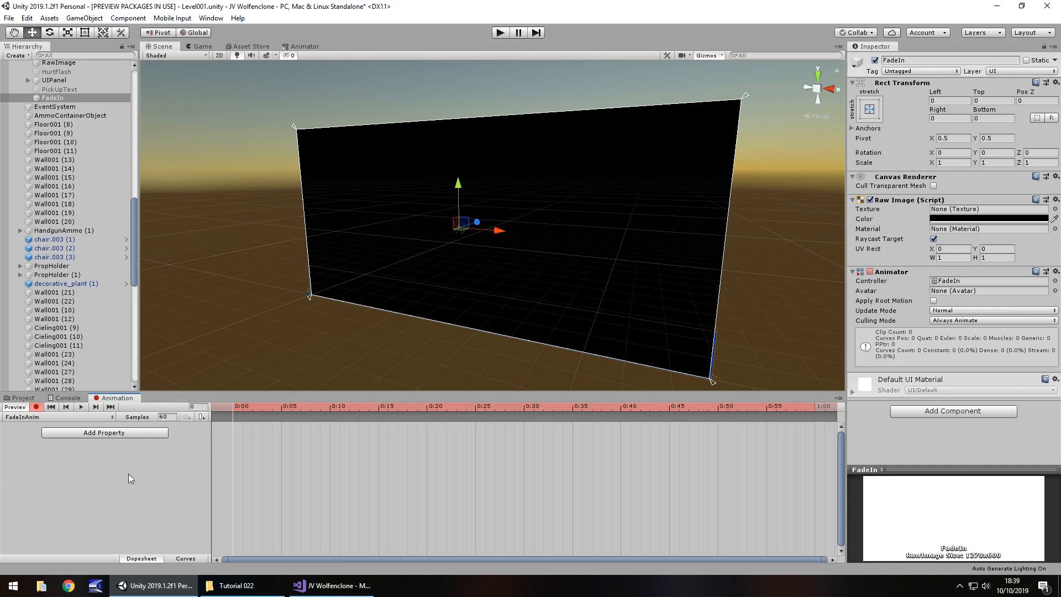
{"action": "mouse_move", "coordinate": [200, 425]}
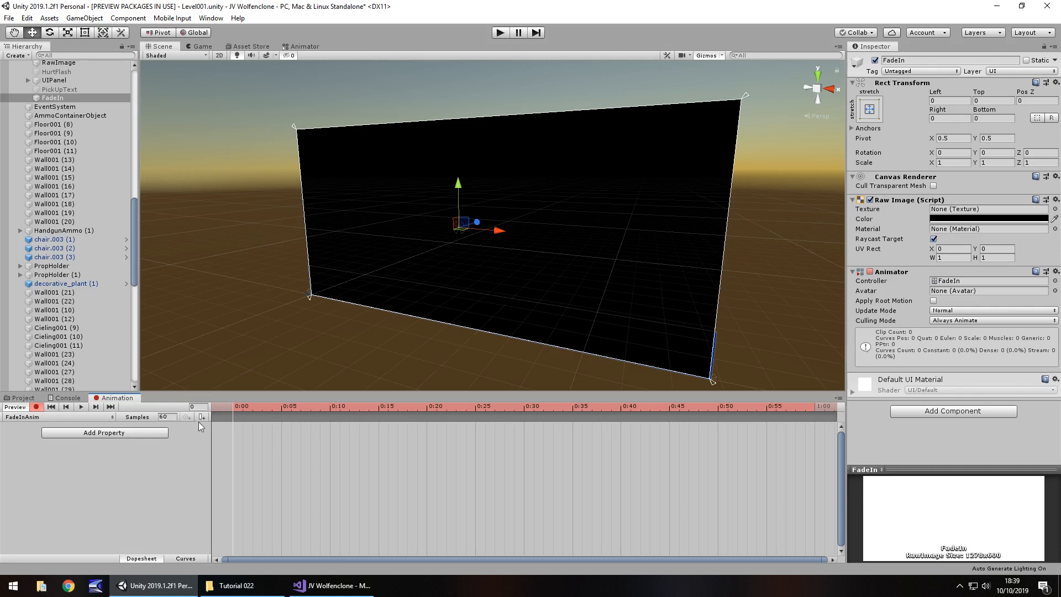
{"action": "mouse_move", "coordinate": [189, 430]}
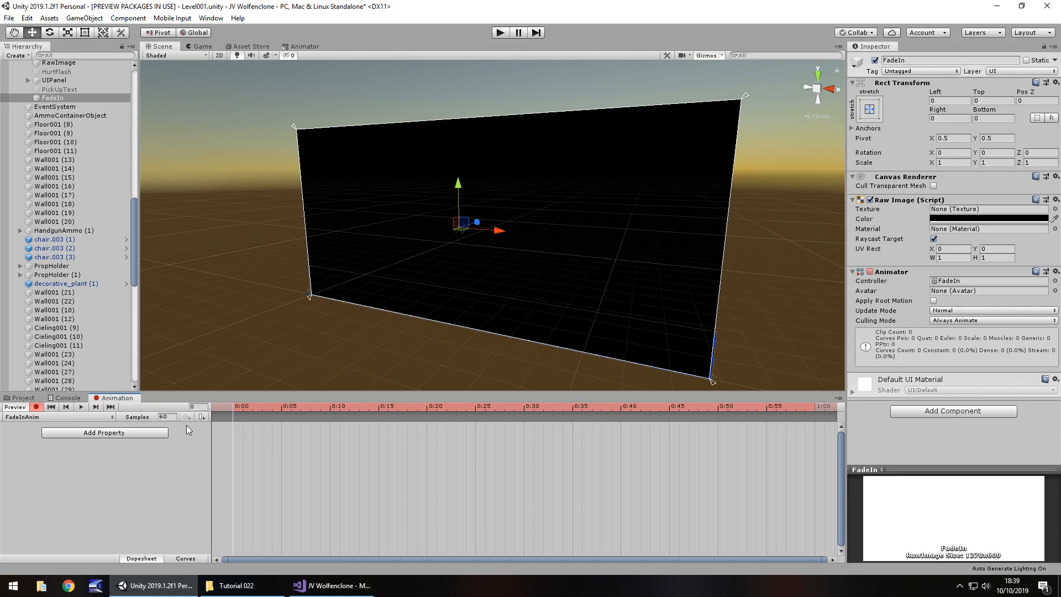
{"action": "mouse_move", "coordinate": [964, 228]}
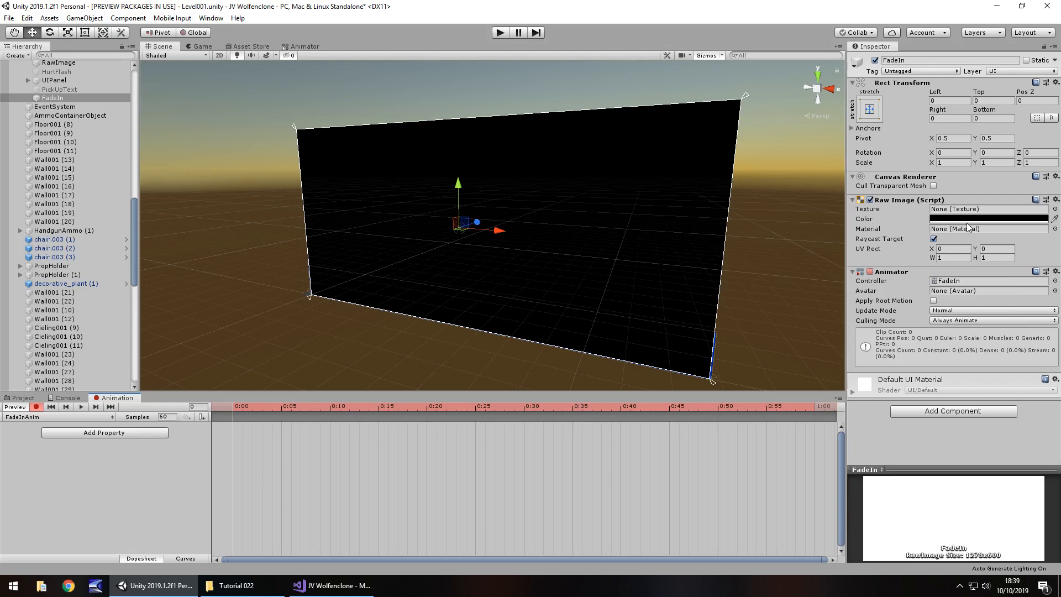
{"action": "left_click", "coordinate": [985, 219]}
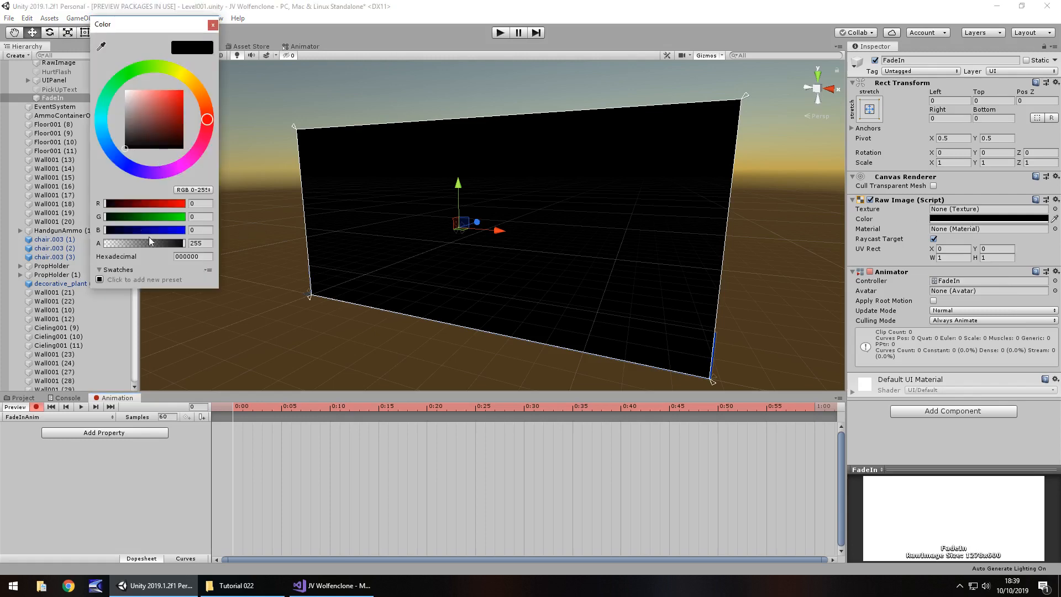
{"action": "left_click", "coordinate": [163, 129]}
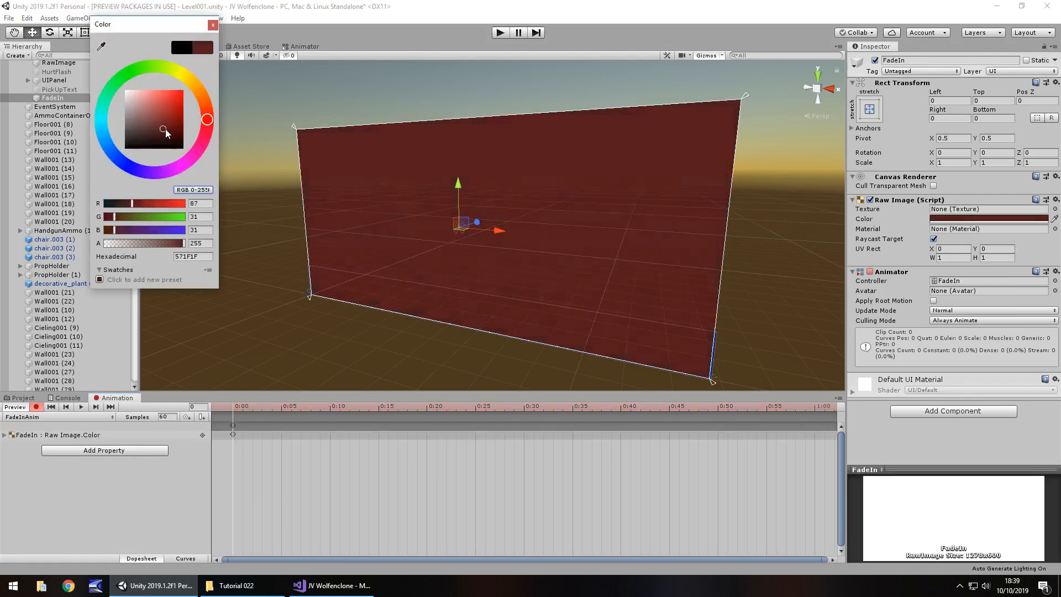
{"action": "left_click", "coordinate": [103, 148]}
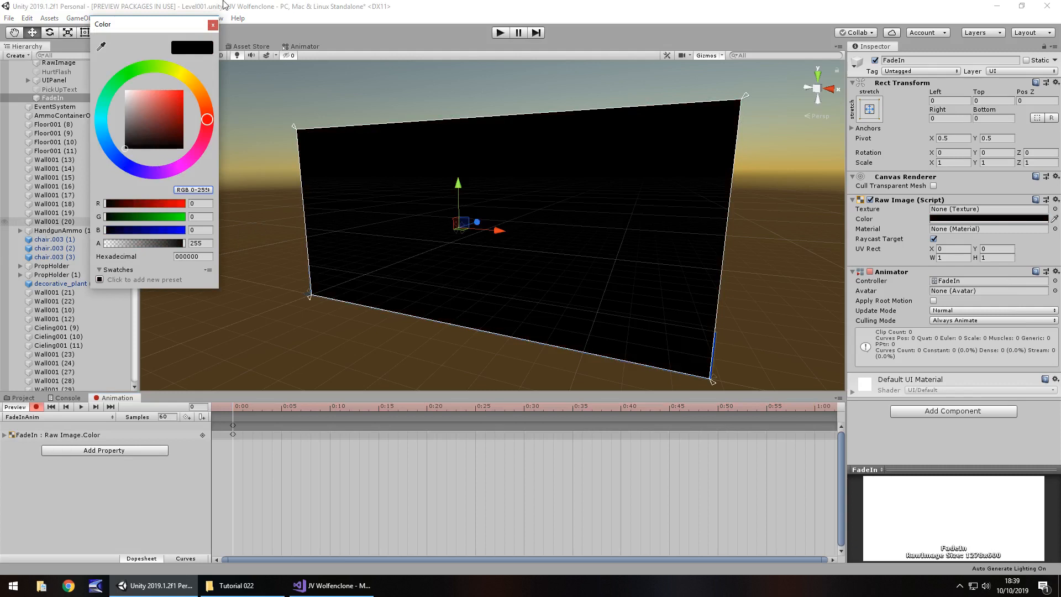
{"action": "left_click", "coordinate": [212, 24]}
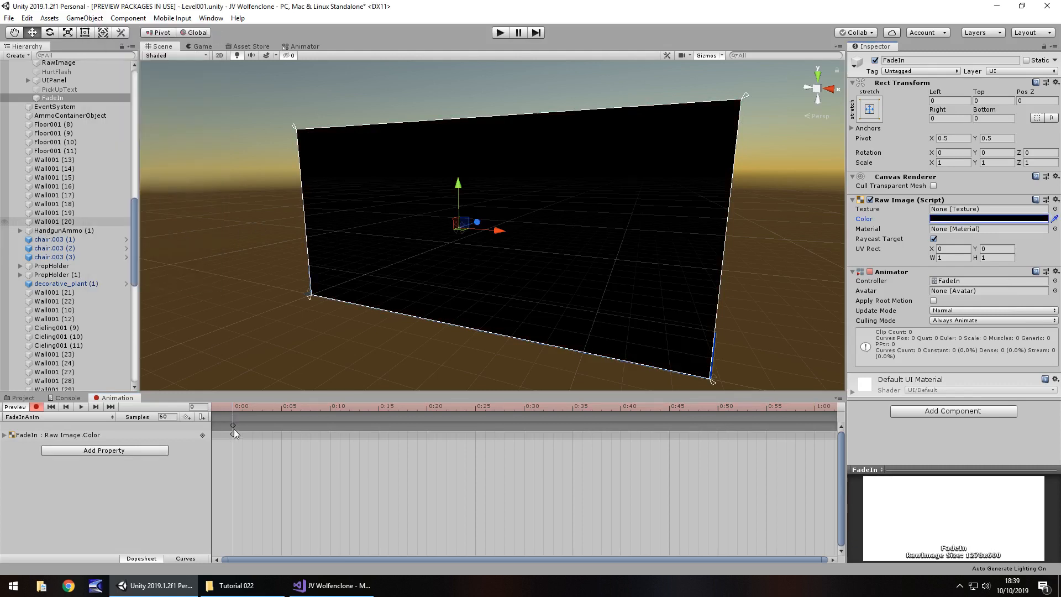
{"action": "mouse_move", "coordinate": [388, 244]}
{"action": "type", "text": "120"}
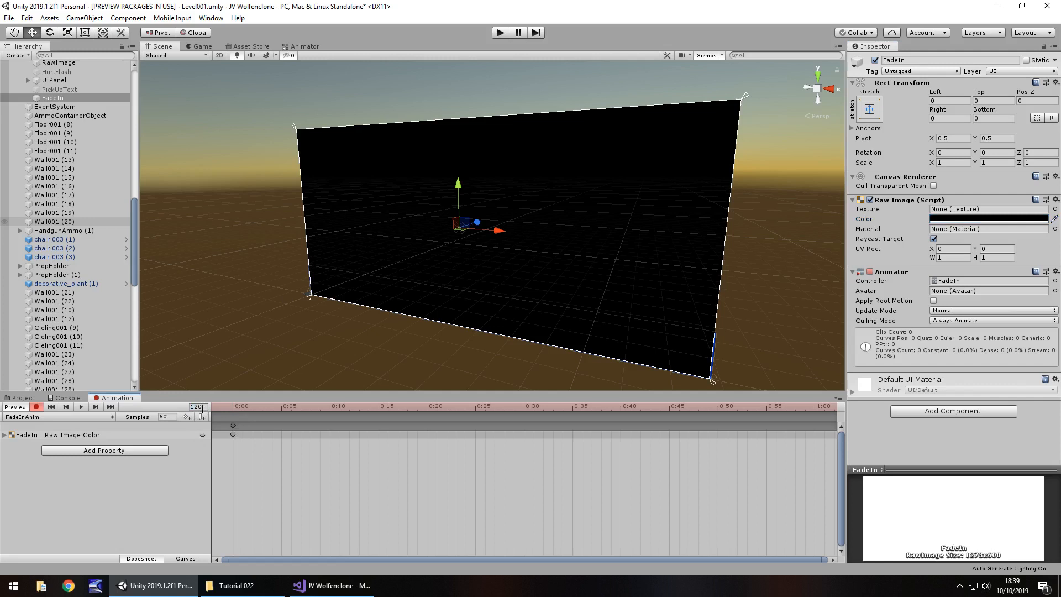
{"action": "mouse_move", "coordinate": [203, 416]}
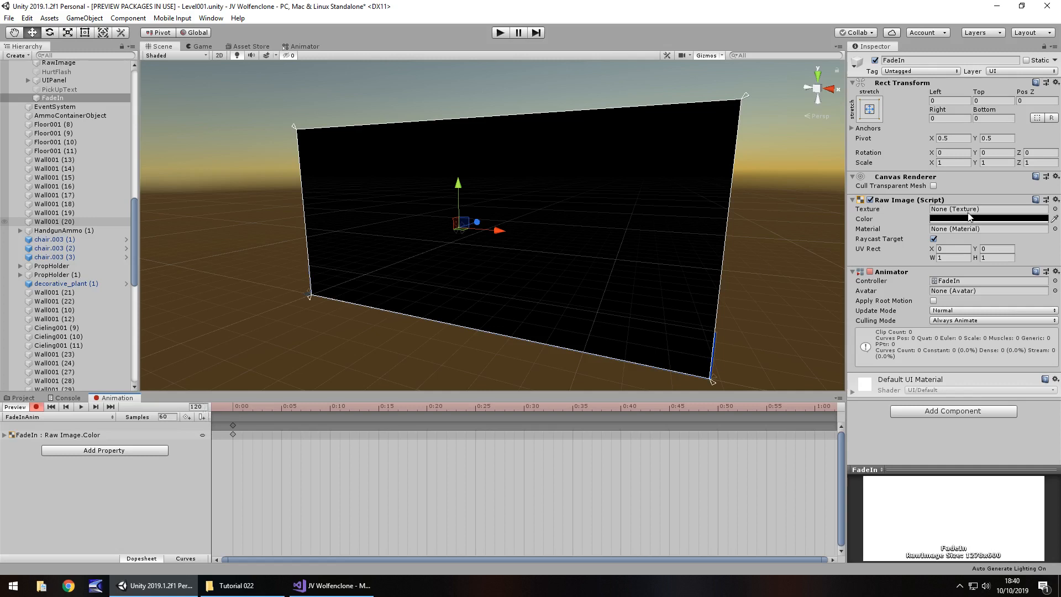
{"action": "left_click", "coordinate": [989, 219]}
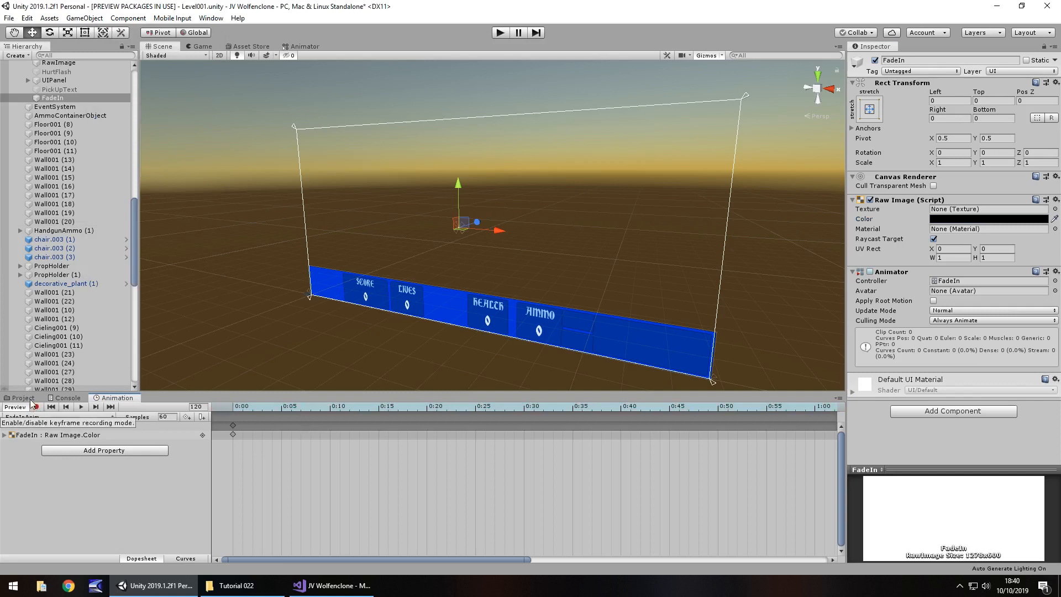
Untick Loop Time on FadeInAnim and play the level to test the fade-in.
{"action": "left_click", "coordinate": [22, 398]}
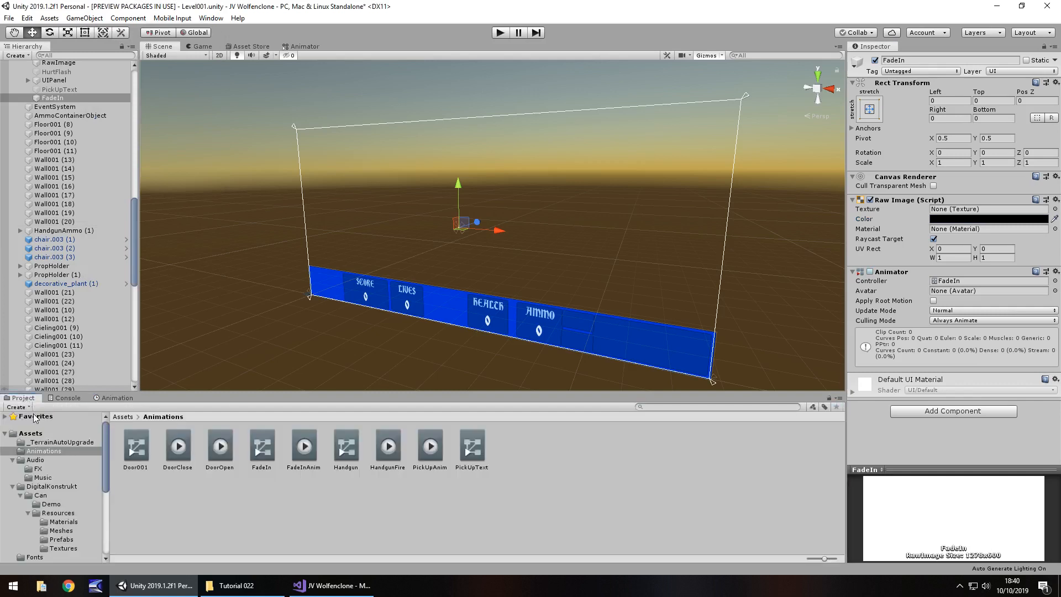
{"action": "left_click", "coordinate": [303, 446]}
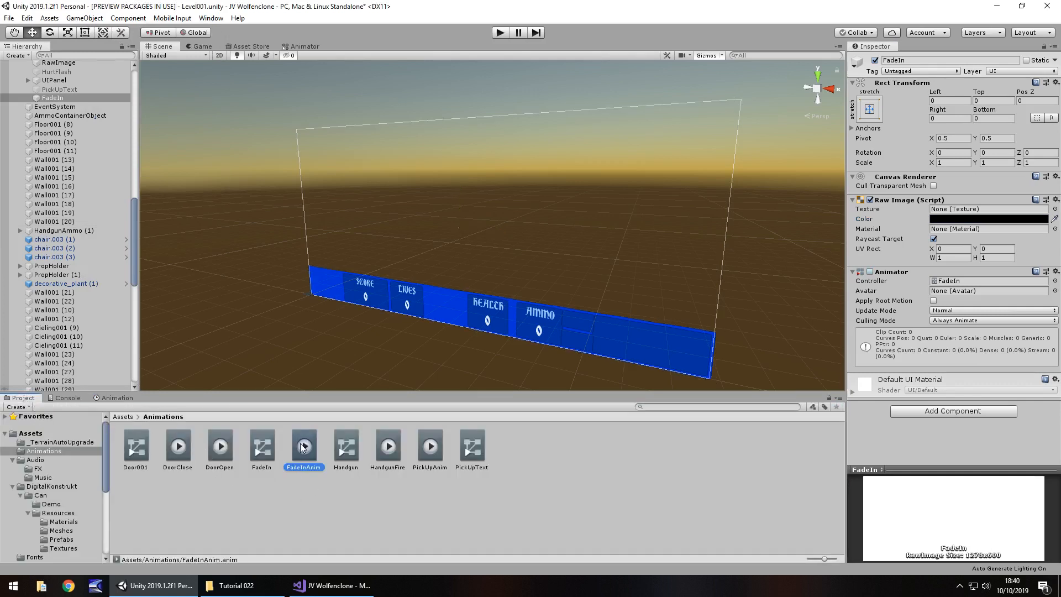
{"action": "left_click", "coordinate": [303, 445]}
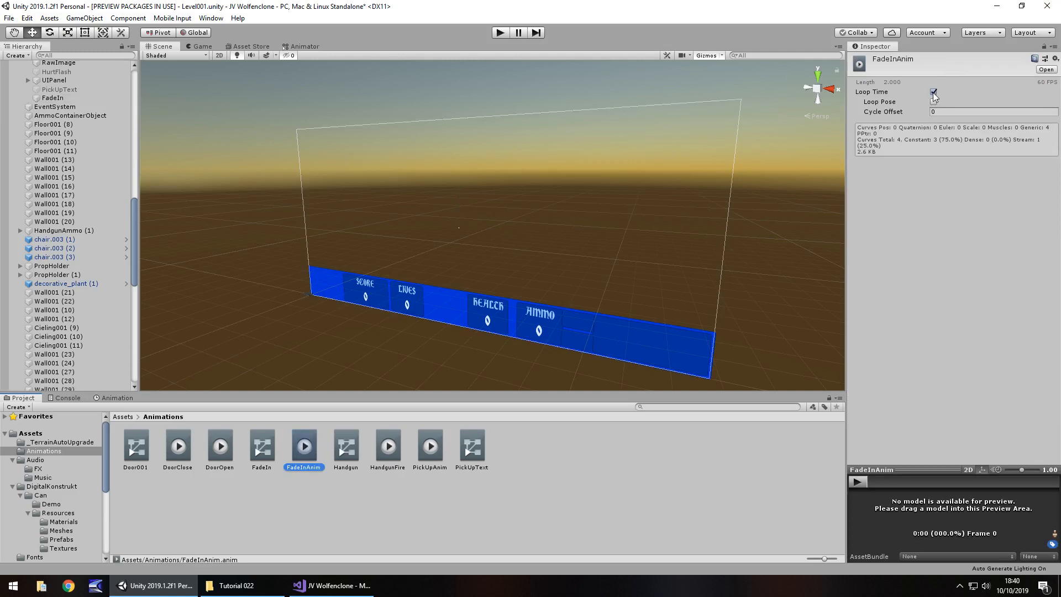
{"action": "left_click", "coordinate": [933, 93]}
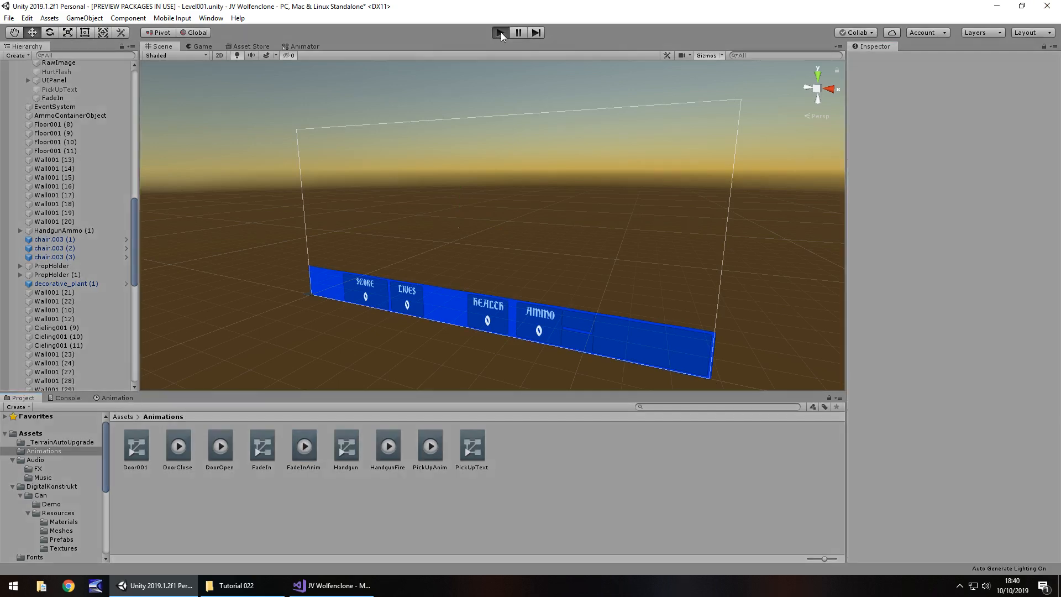
{"action": "left_click", "coordinate": [500, 32]}
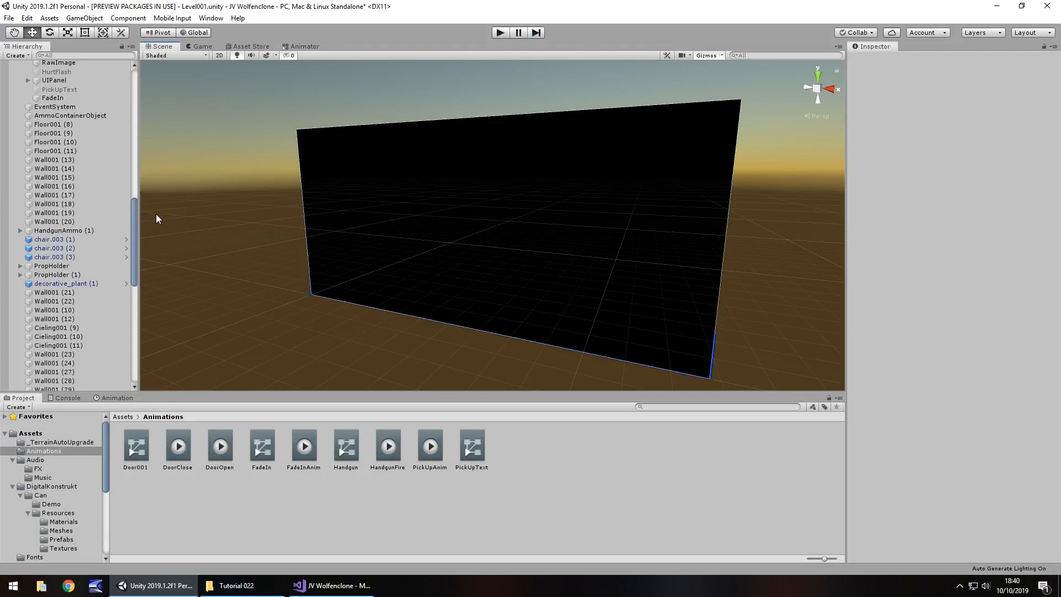
{"action": "mouse_move", "coordinate": [137, 281]}
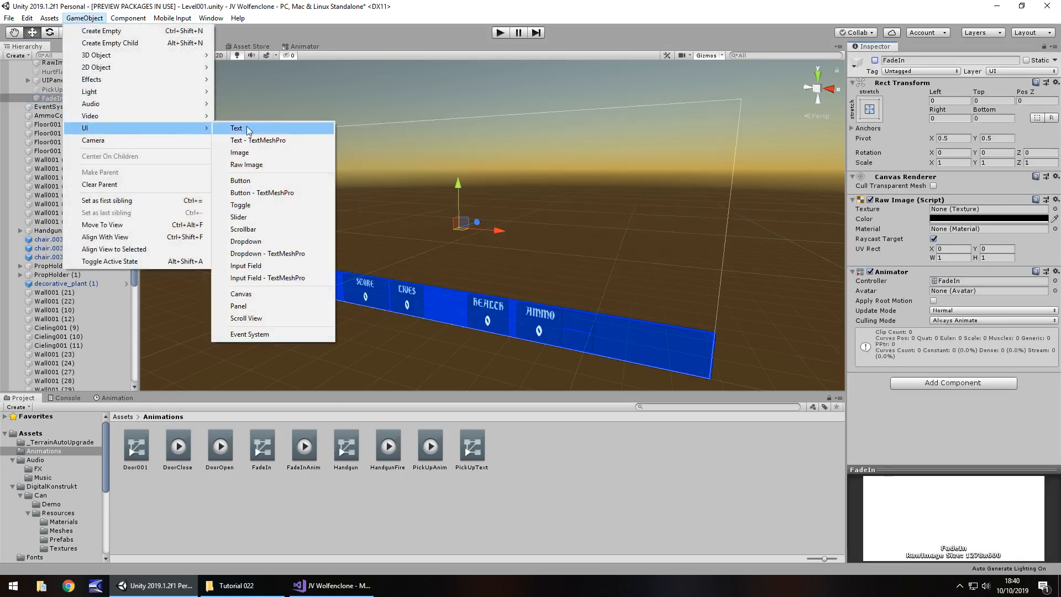
Add another Raw Image, stretch it to fill the screen and colour it black.
{"action": "left_click", "coordinate": [245, 165]}
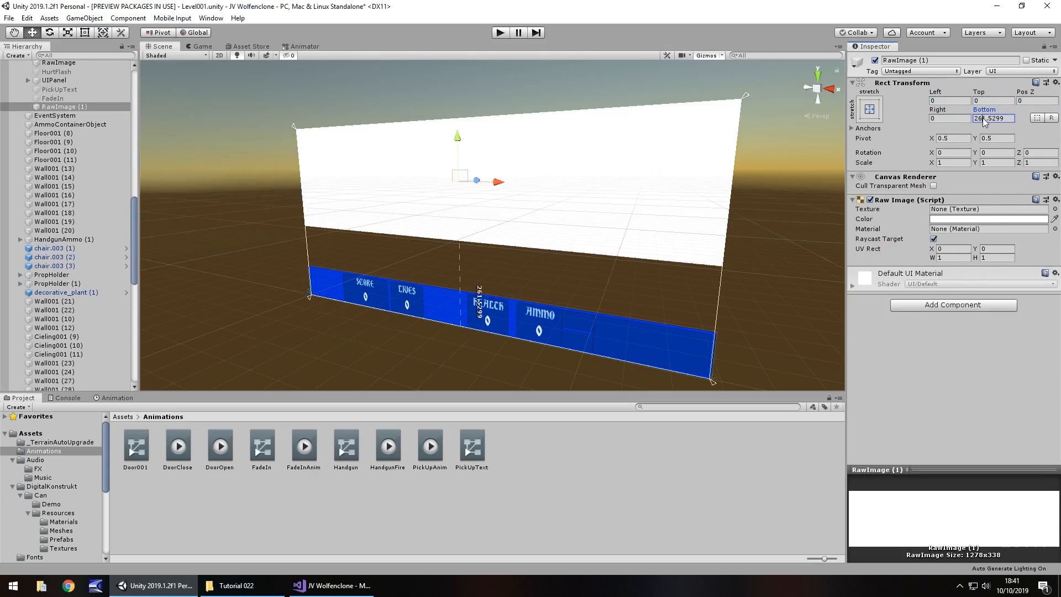
{"action": "left_click", "coordinate": [989, 219]}
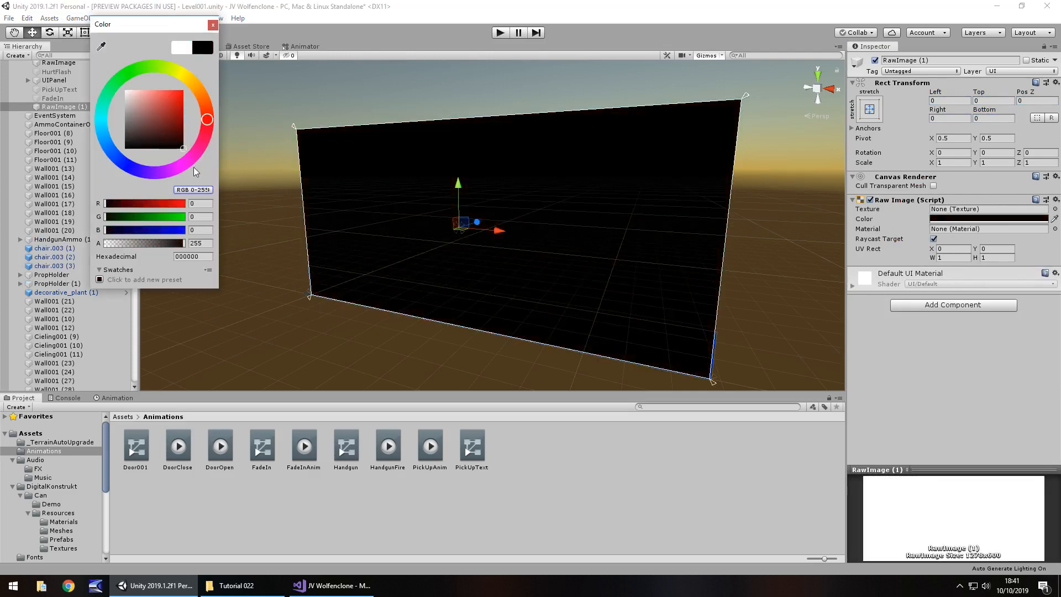
{"action": "triple_click", "coordinate": [196, 243]}
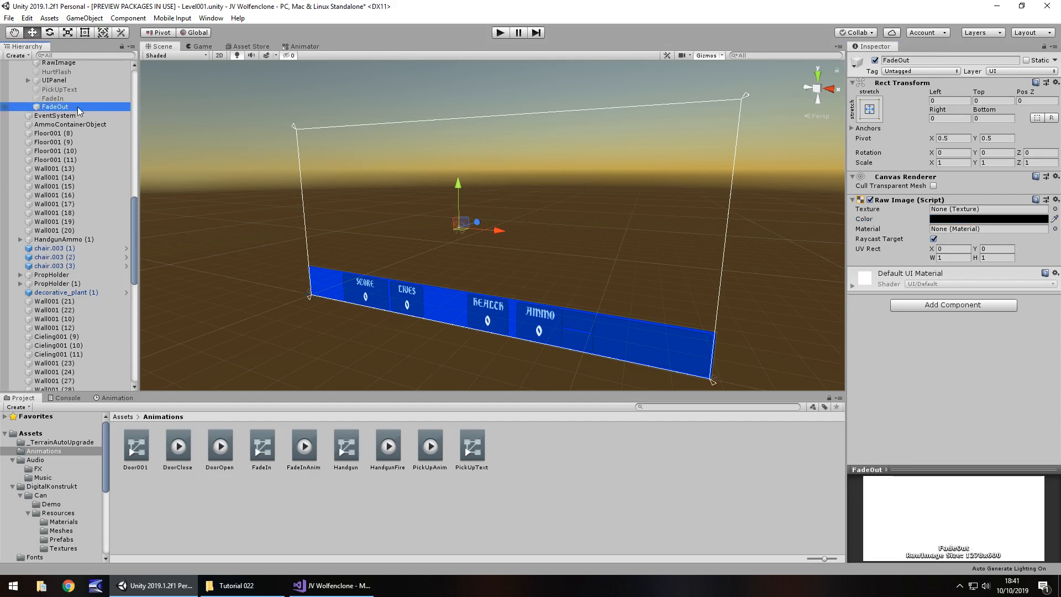
Create and save a FadeOutAnim animation clip for the FadeOut image.
{"action": "left_click", "coordinate": [115, 398]}
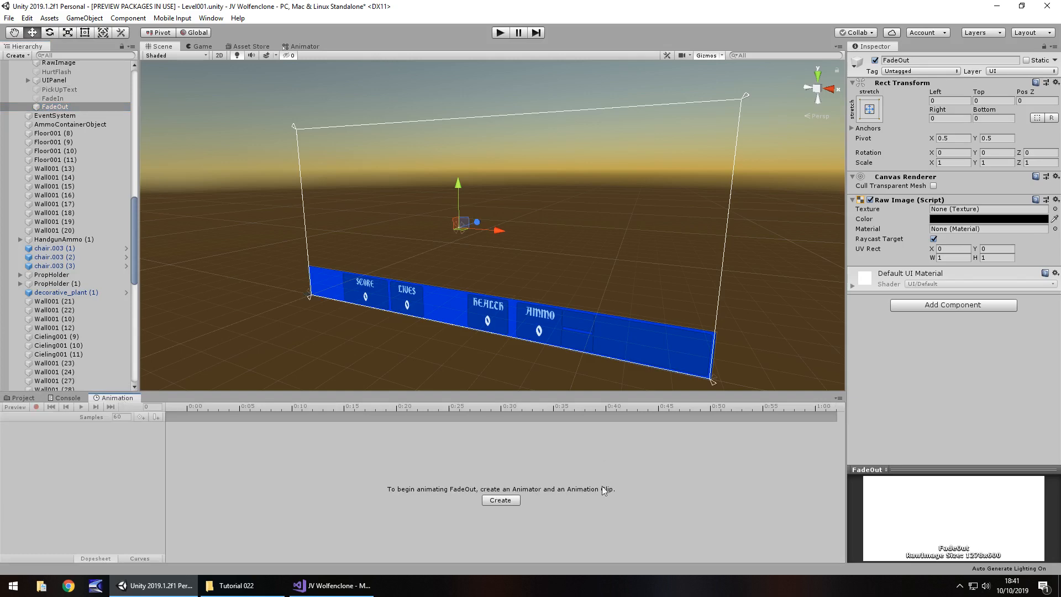
{"action": "left_click", "coordinate": [500, 499]}
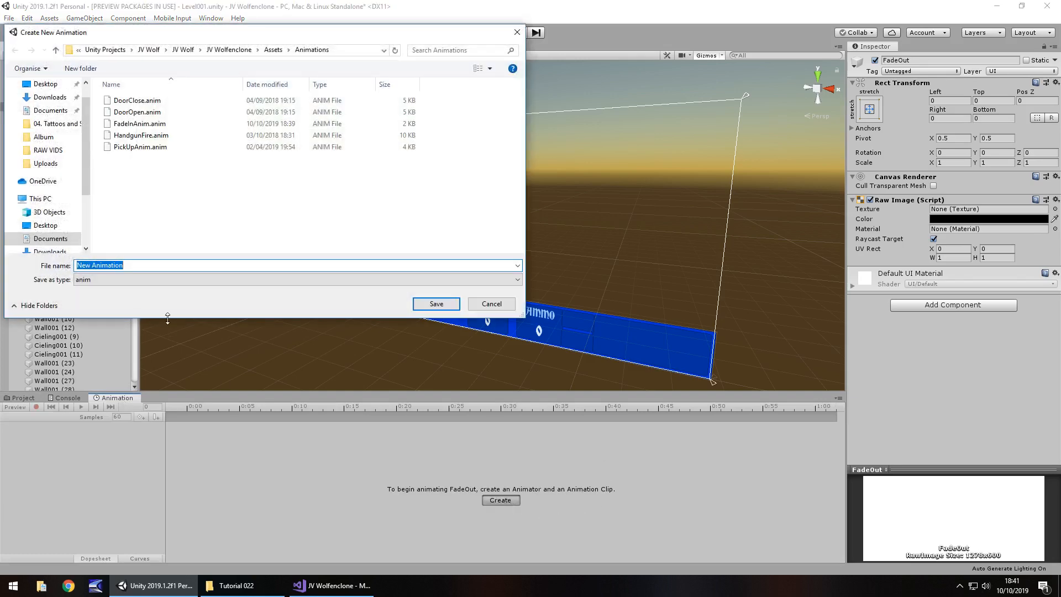
{"action": "type", "text": "FadeOut"}
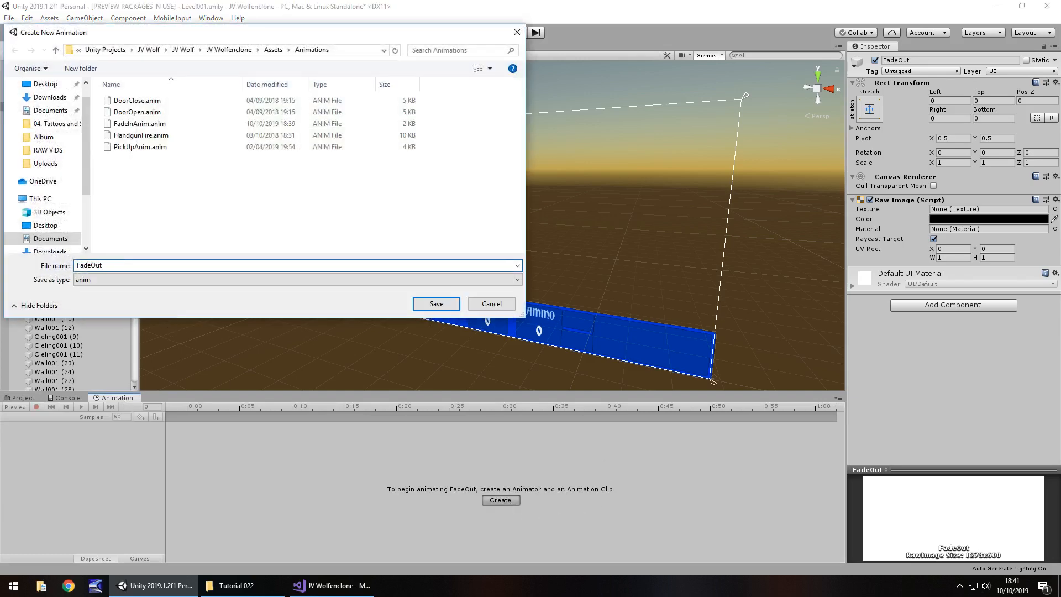
{"action": "left_click", "coordinate": [436, 303]}
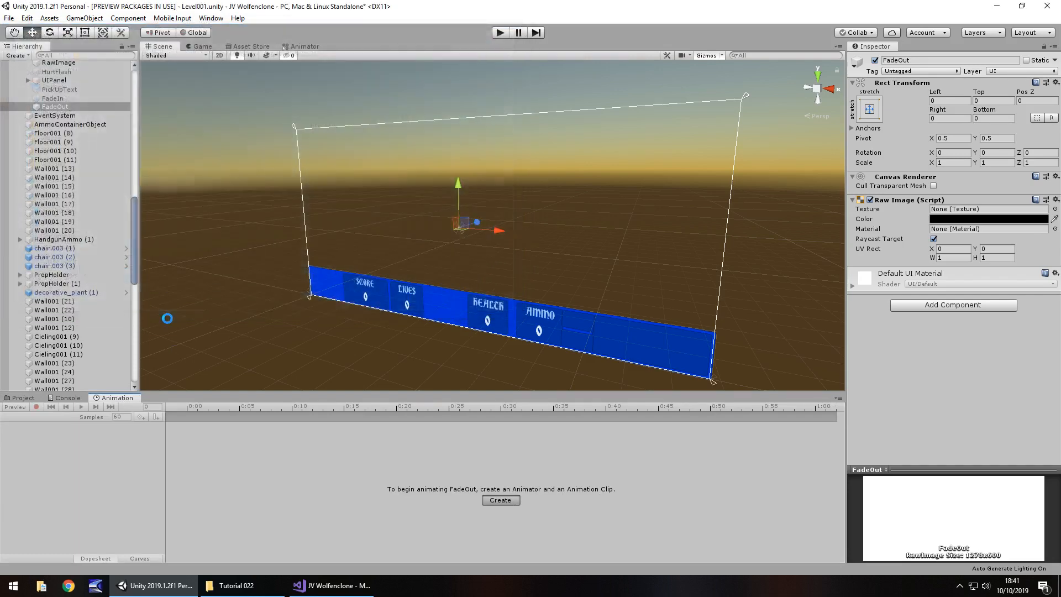
{"action": "left_click", "coordinate": [500, 499]}
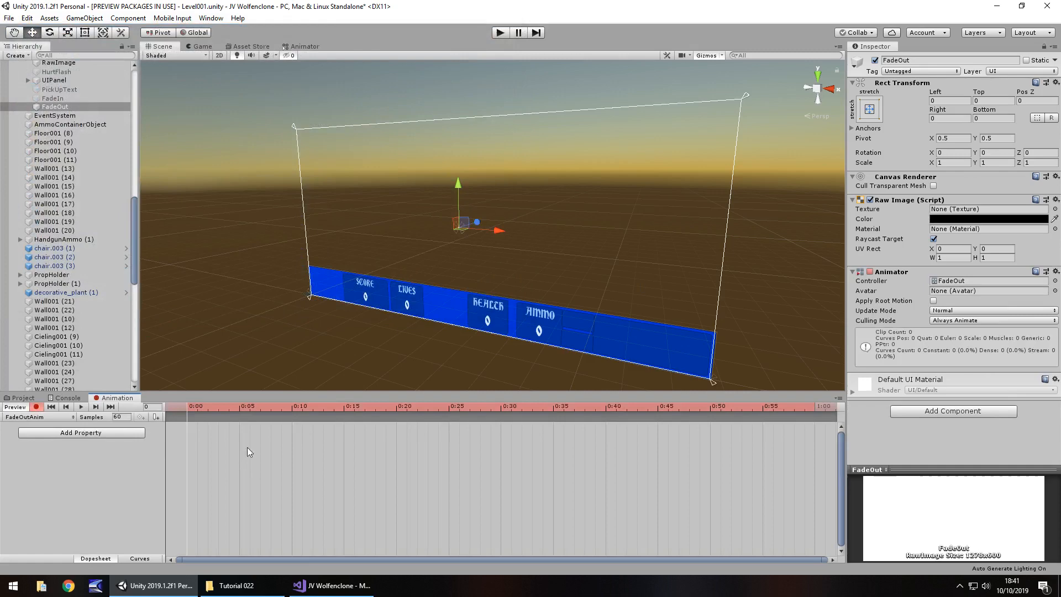
Record a transparent Raw Image Color keyframe at frame 0, then adjust the colour at frame 120.
{"action": "left_click", "coordinate": [988, 219]}
{"action": "type", "text": "0"}
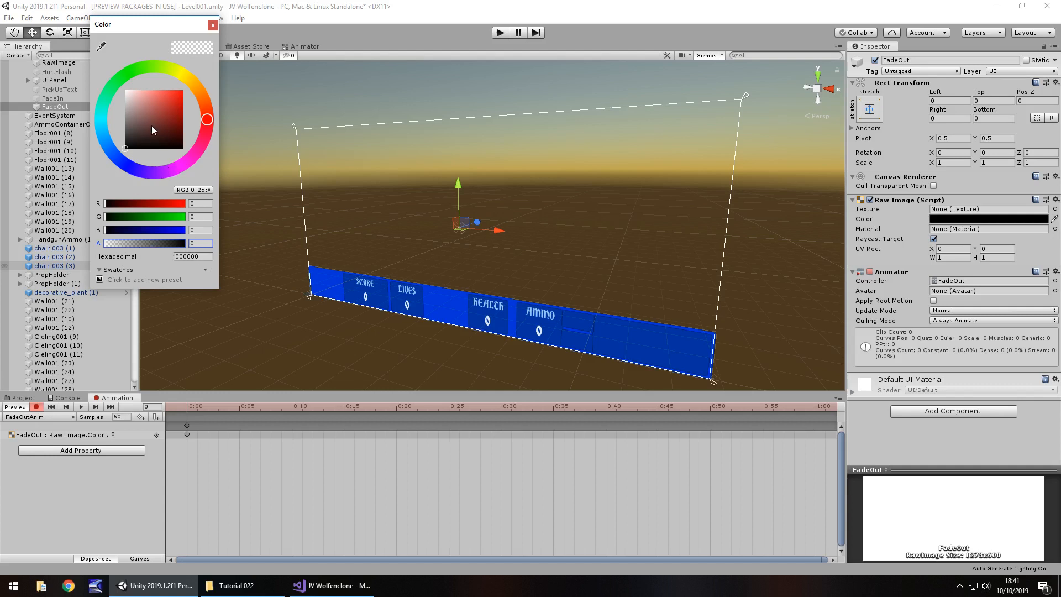
{"action": "left_click", "coordinate": [165, 120]}
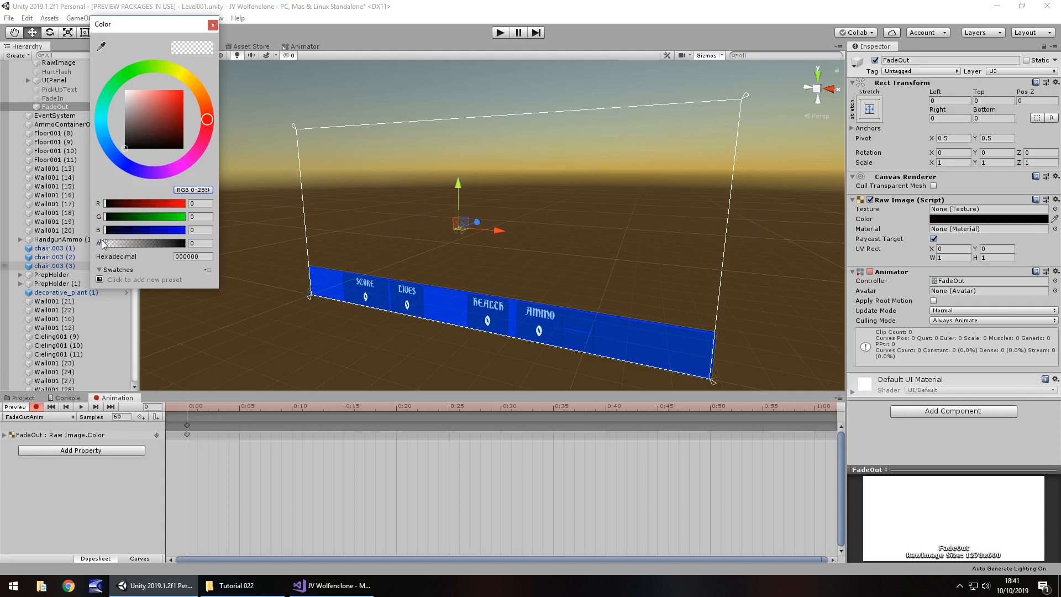
{"action": "mouse_move", "coordinate": [216, 40]}
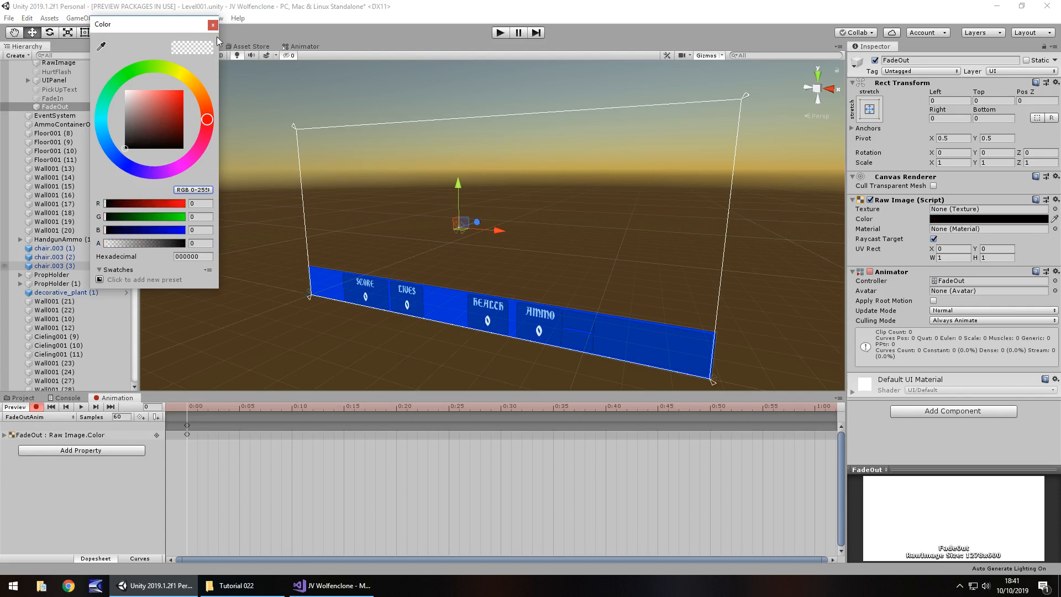
{"action": "left_click", "coordinate": [212, 24]}
{"action": "type", "text": "120"}
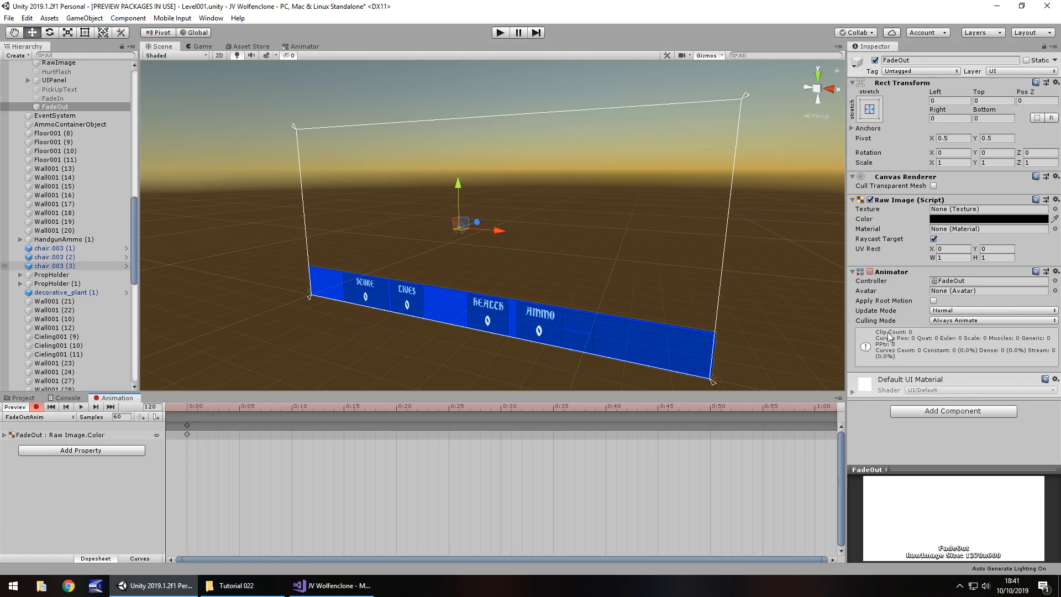
{"action": "left_click", "coordinate": [988, 218]}
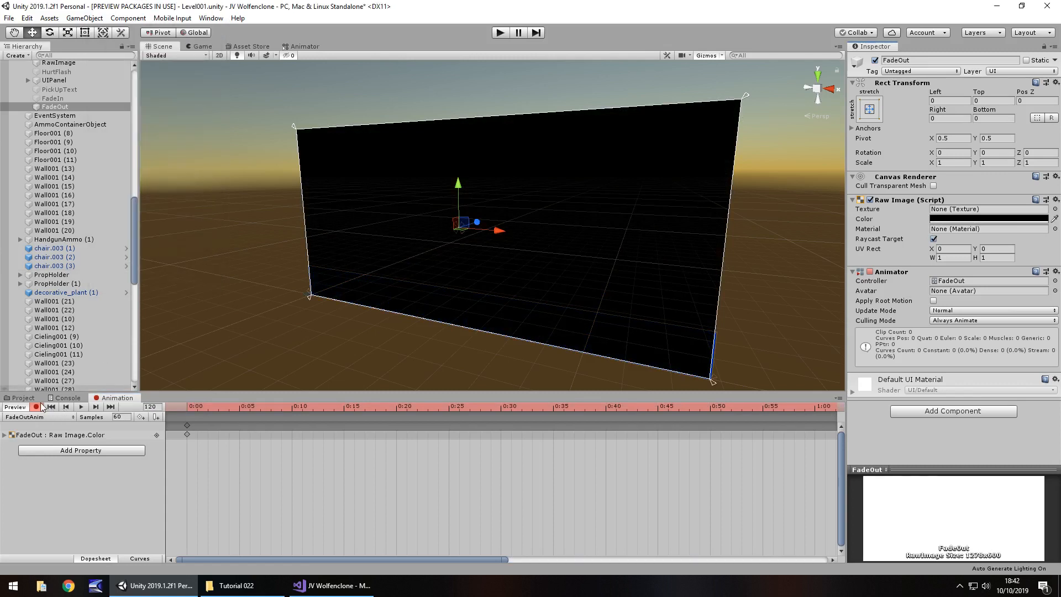
Turn off Loop Time on the FadeOutAnim animation clip.
{"action": "left_click", "coordinate": [22, 398]}
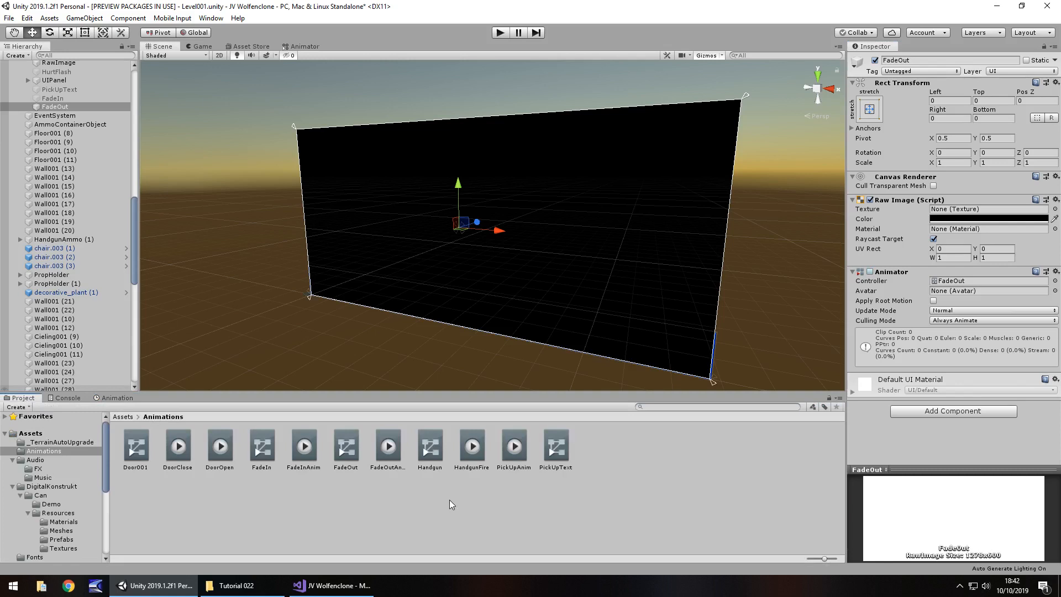
{"action": "left_click", "coordinate": [388, 447]}
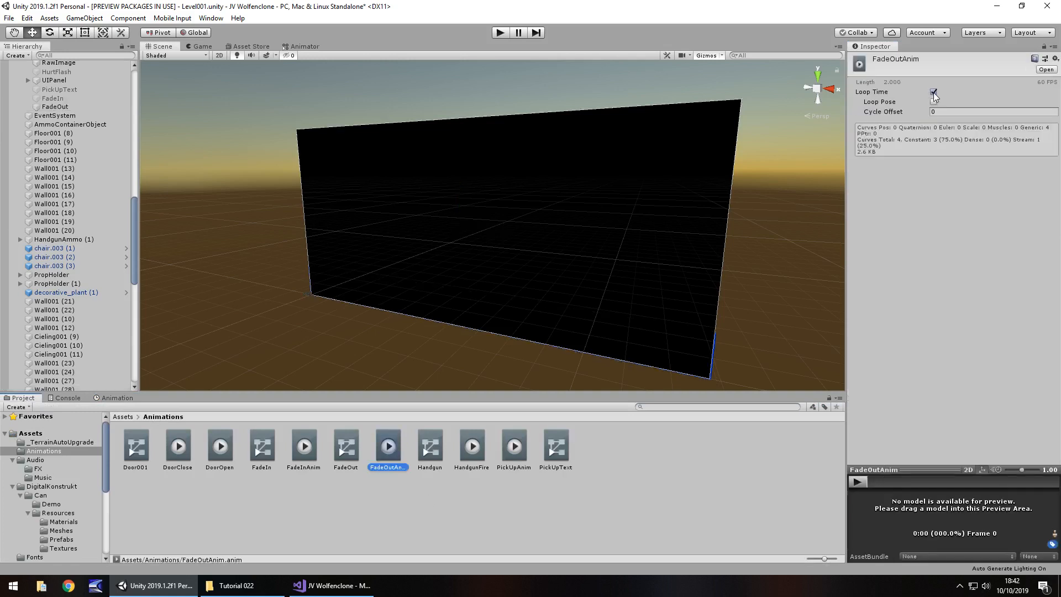
{"action": "left_click", "coordinate": [934, 91]}
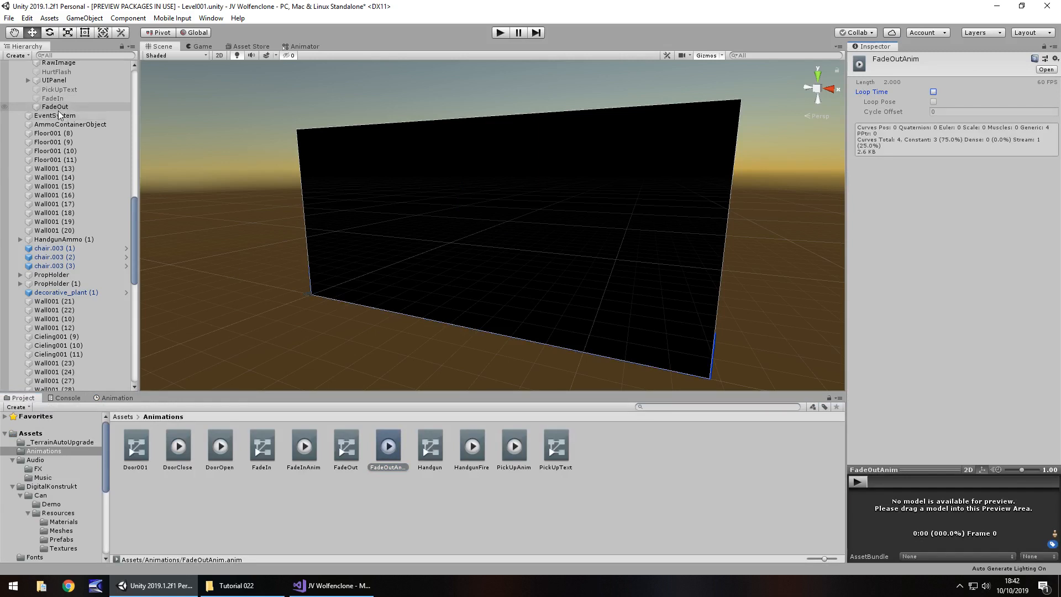
Select the FadeOut object, then test-play the level and stop it.
{"action": "left_click", "coordinate": [52, 98]}
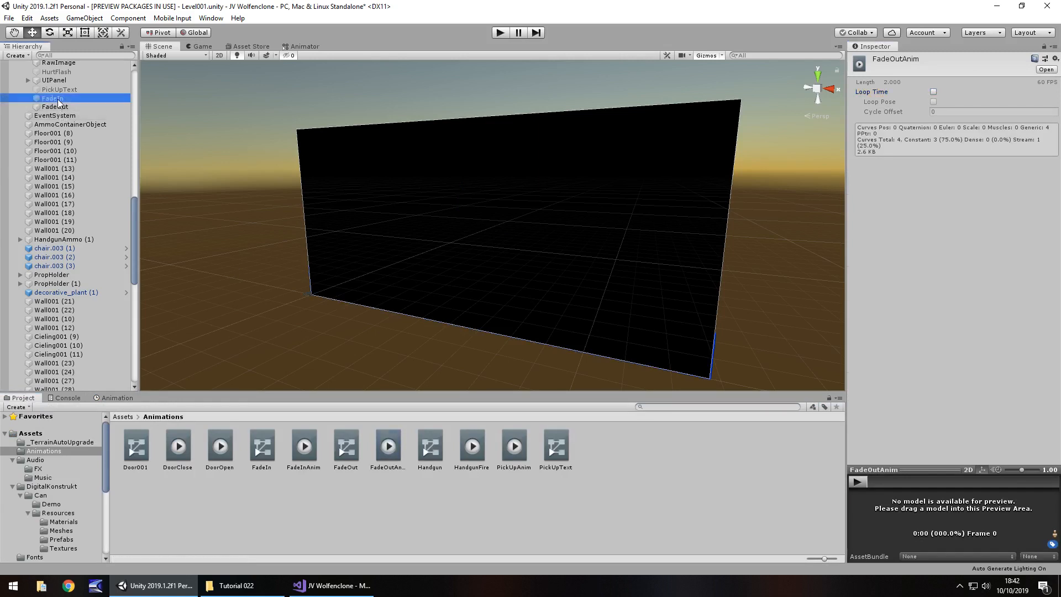
{"action": "left_click", "coordinate": [54, 107]}
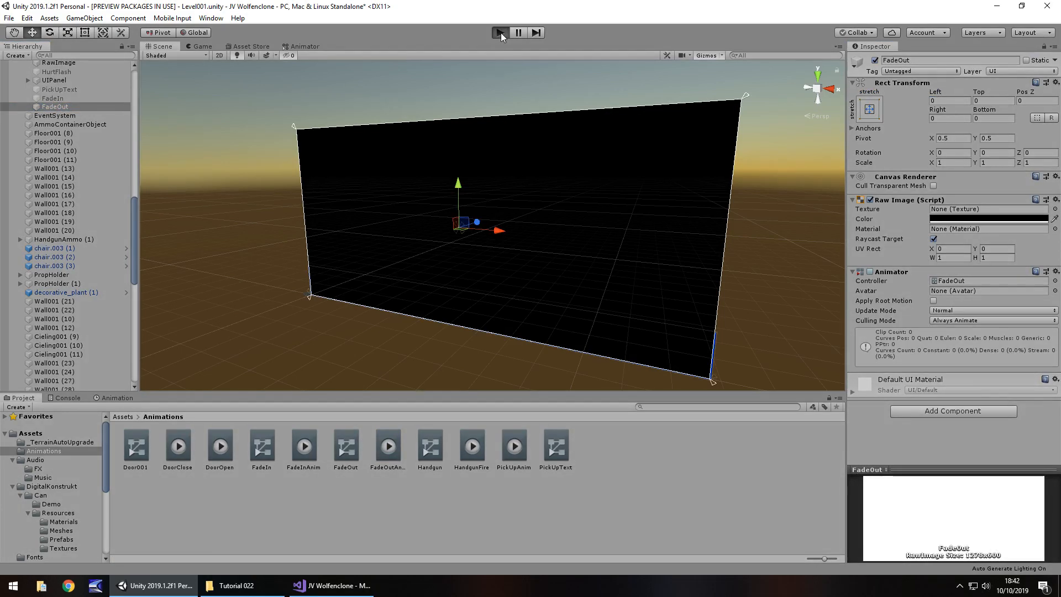
{"action": "left_click", "coordinate": [499, 33]}
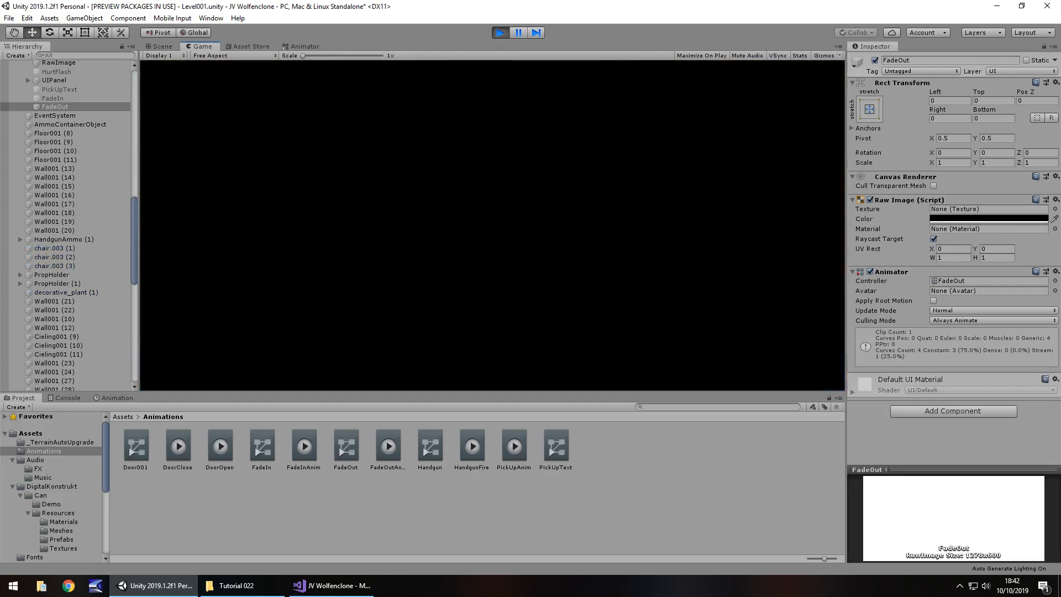
{"action": "left_click", "coordinate": [160, 46]}
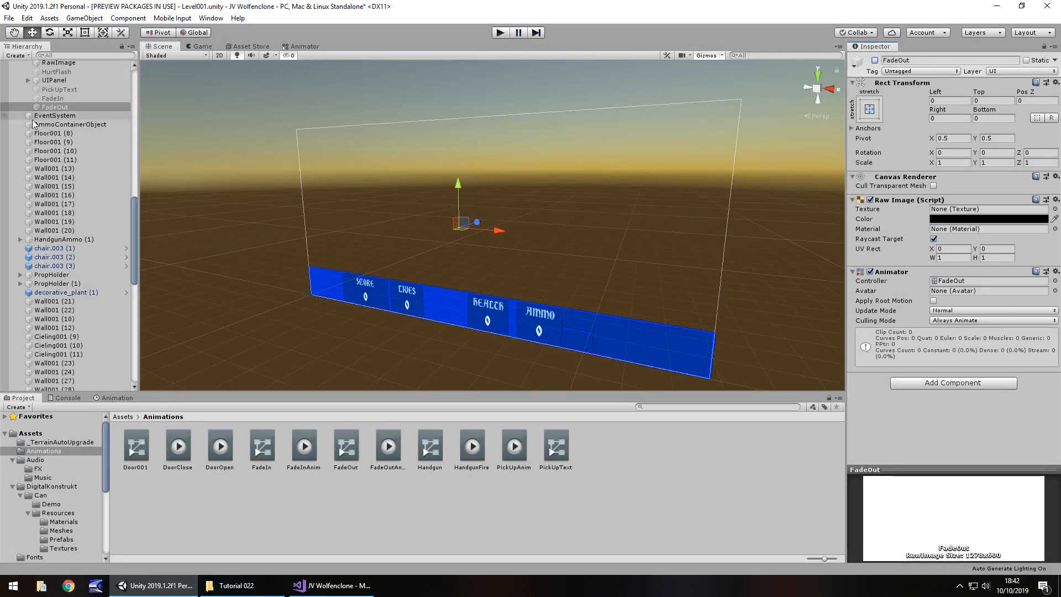
{"action": "left_click", "coordinate": [52, 99]}
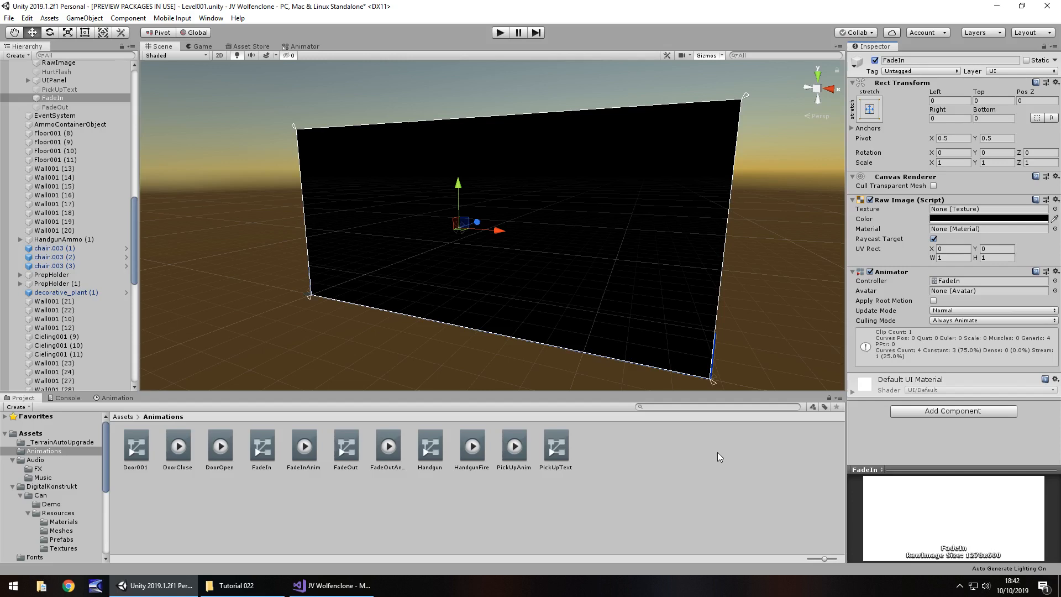
{"action": "mouse_move", "coordinate": [139, 249]}
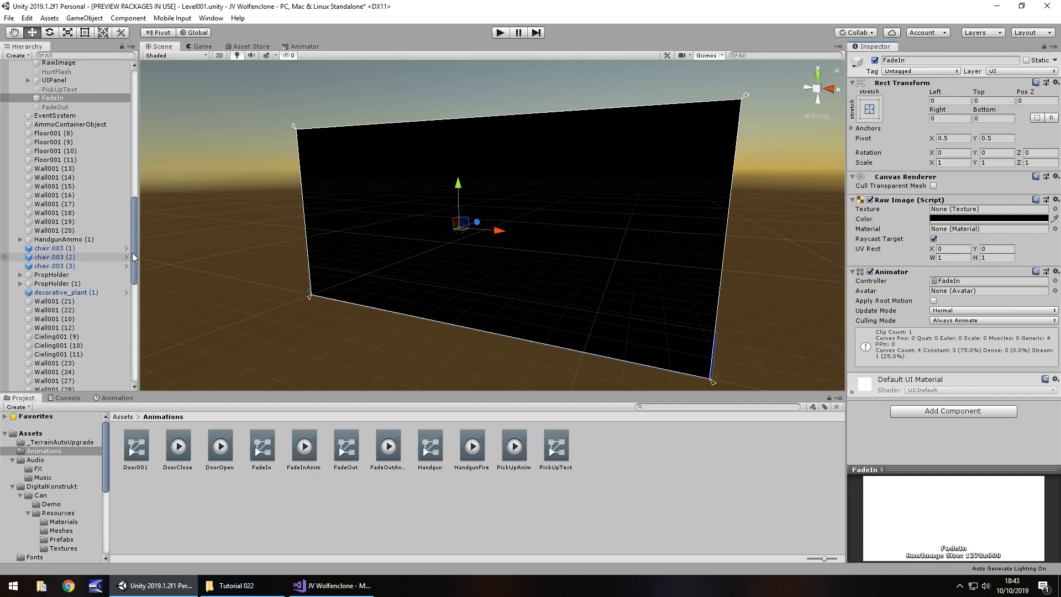
Place duplicated Wall001 blocks and a scaled Floor001 slab around the secret area.
{"action": "scroll", "scroll_direction": "down", "scroll_amount": 3}
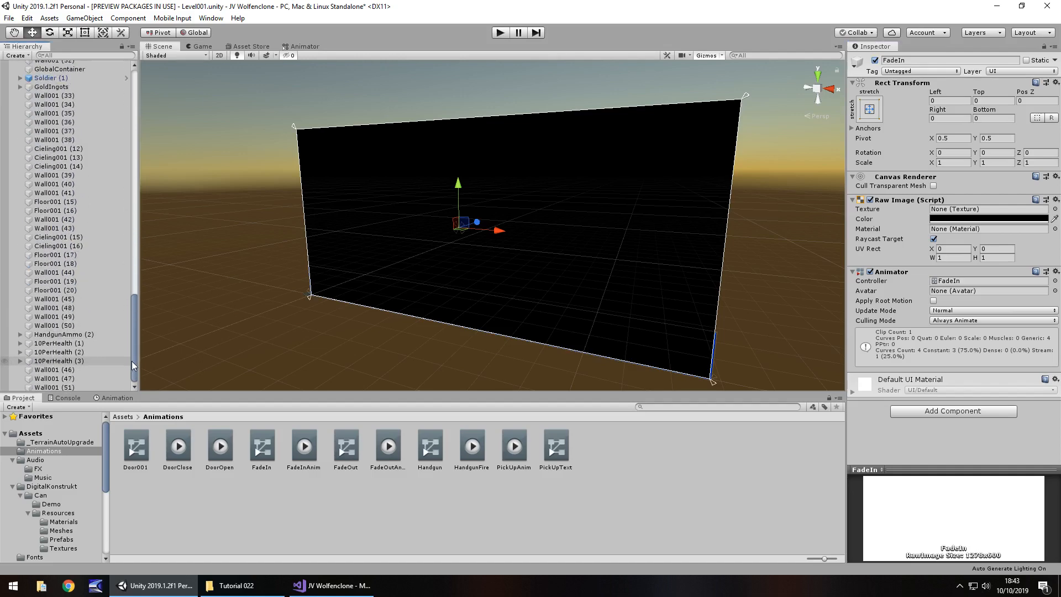
{"action": "scroll", "scroll_direction": "up", "scroll_amount": 3}
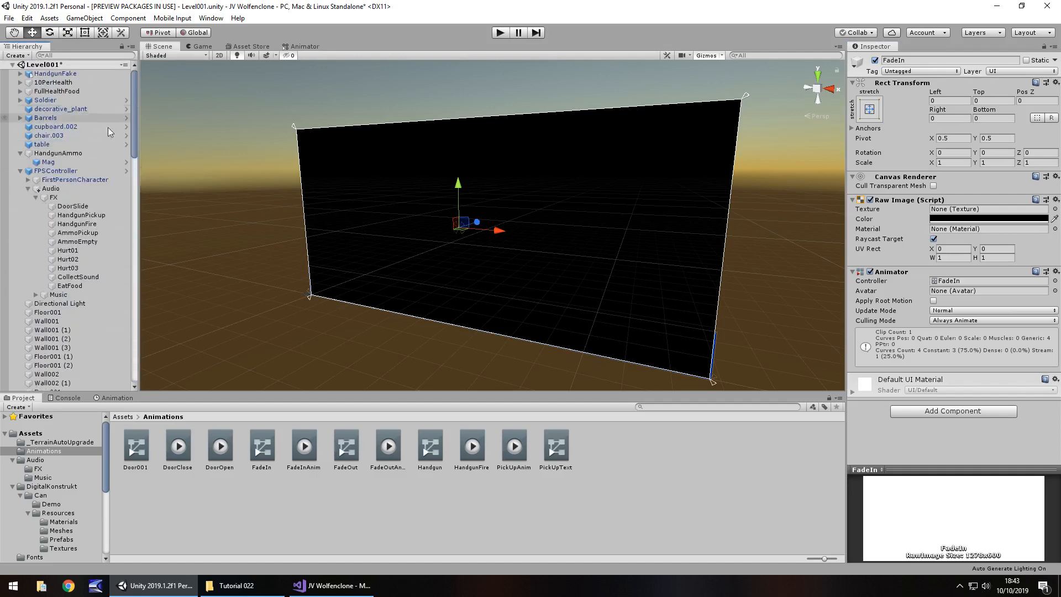
{"action": "mouse_move", "coordinate": [57, 126]}
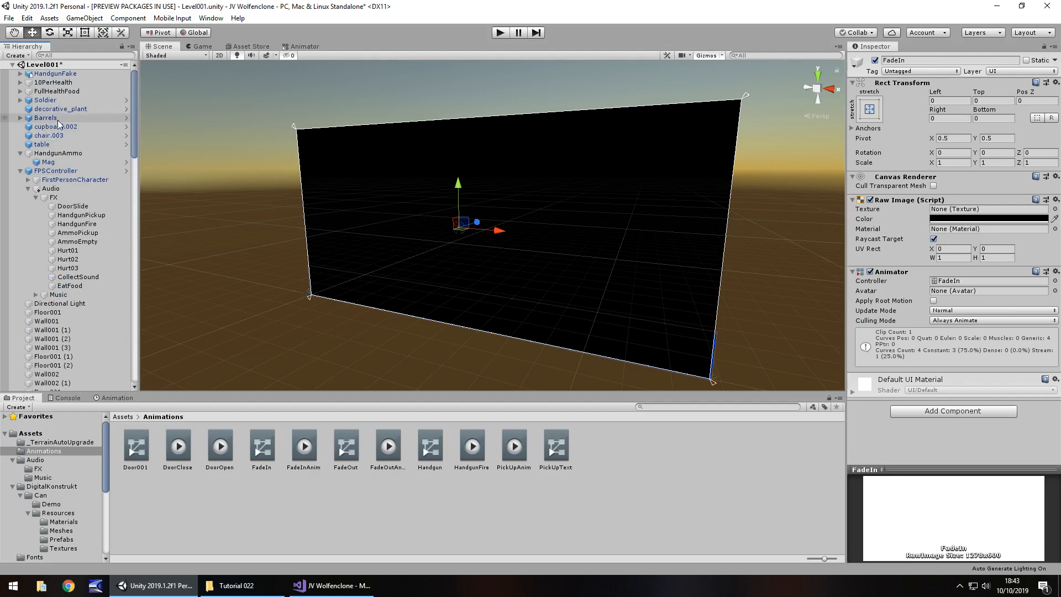
{"action": "left_click", "coordinate": [57, 91]}
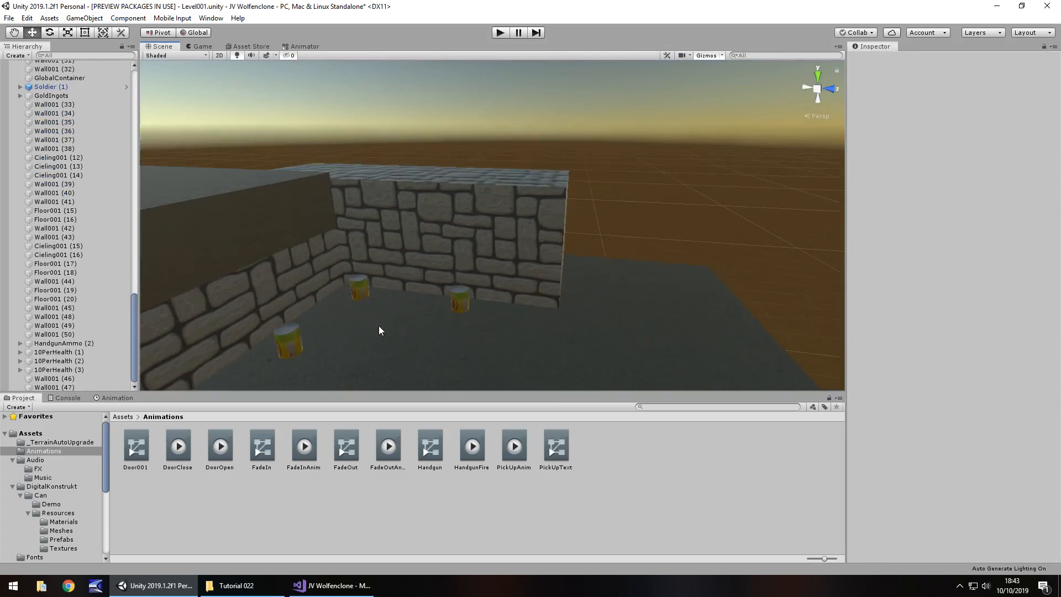
{"action": "left_click", "coordinate": [358, 288]}
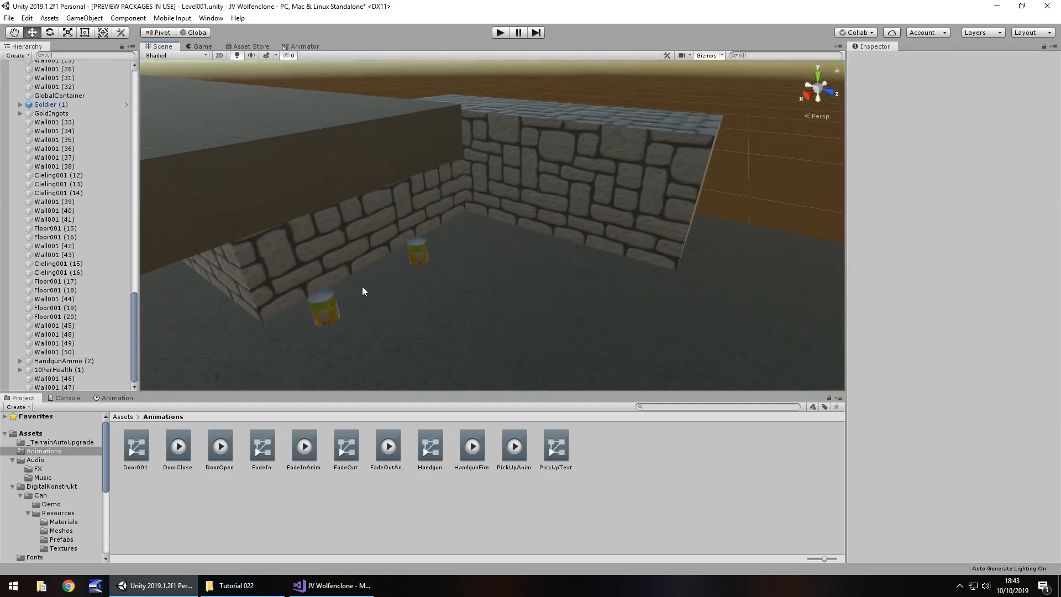
{"action": "left_click", "coordinate": [633, 179]}
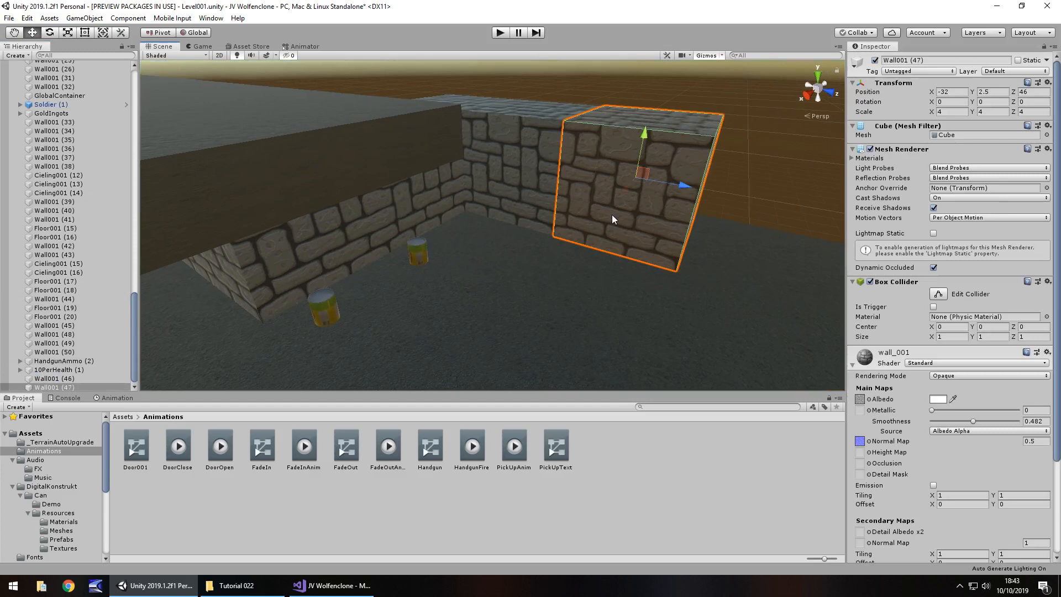
{"action": "mouse_move", "coordinate": [576, 126]}
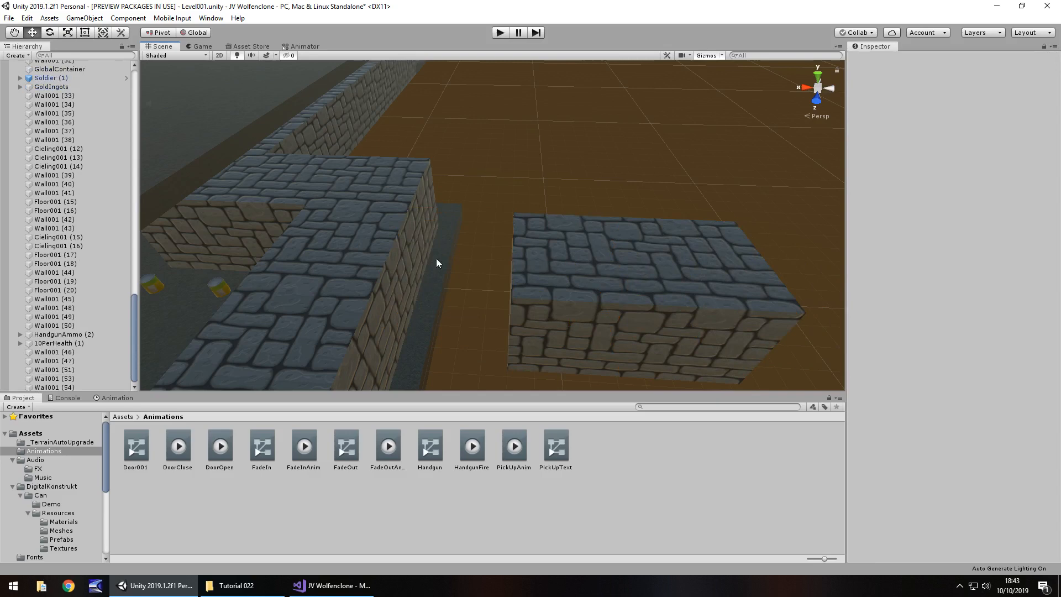
{"action": "mouse_move", "coordinate": [599, 243]}
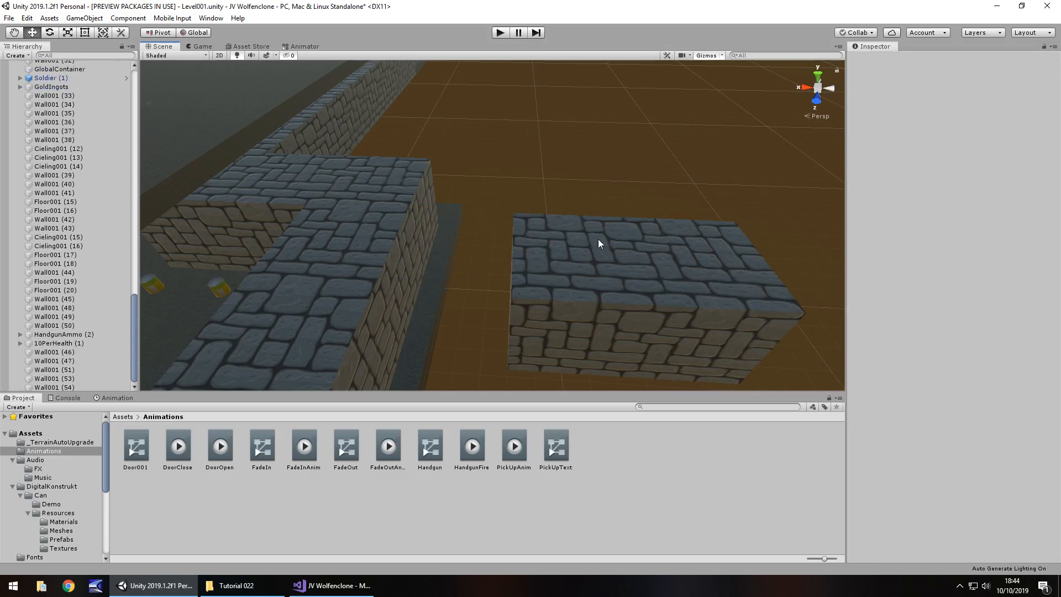
{"action": "mouse_move", "coordinate": [587, 278]}
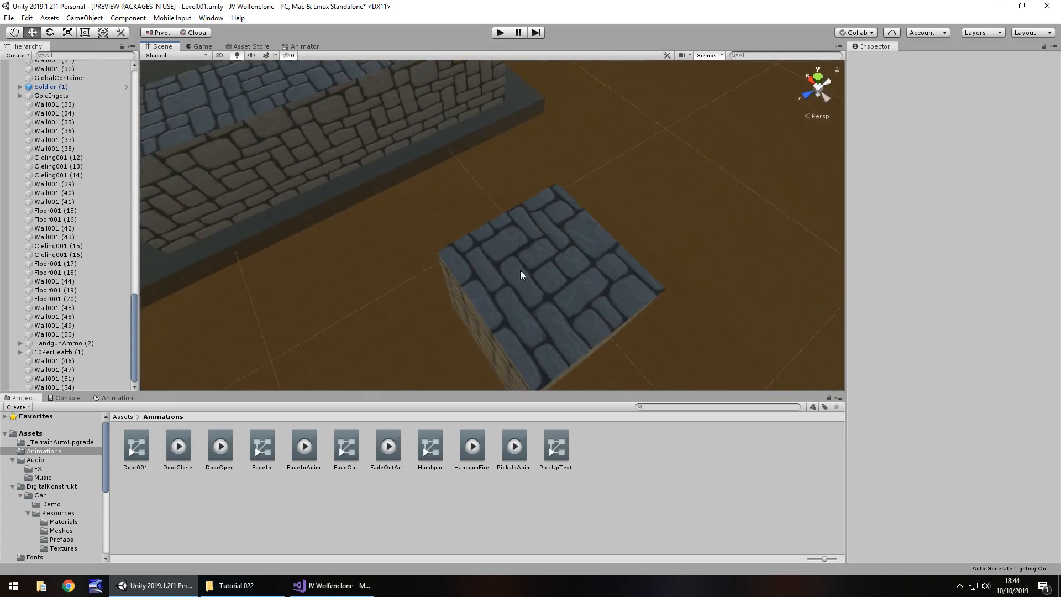
{"action": "left_click", "coordinate": [534, 284]}
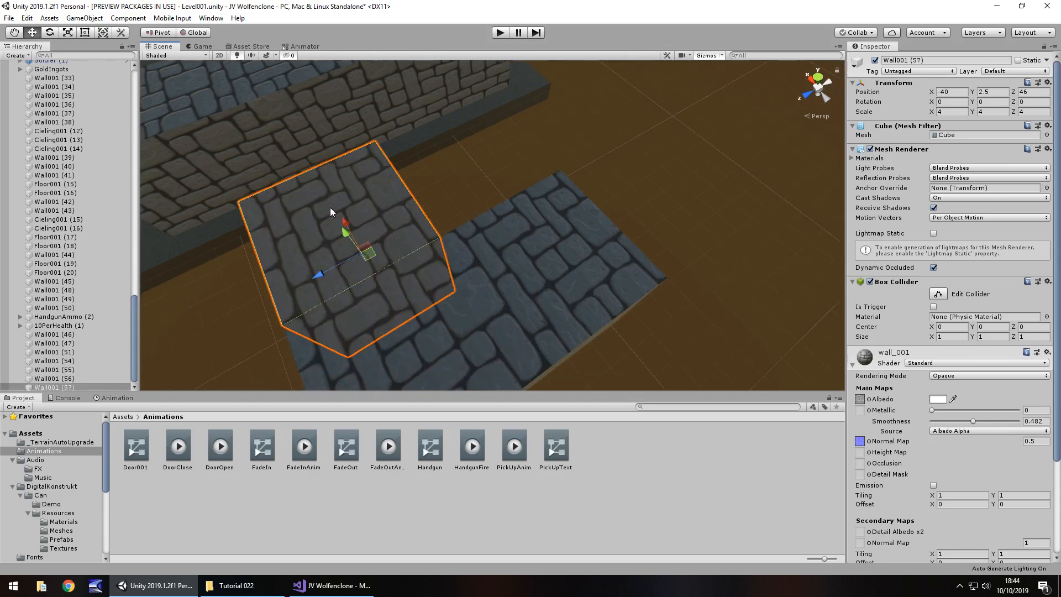
{"action": "mouse_move", "coordinate": [348, 206]}
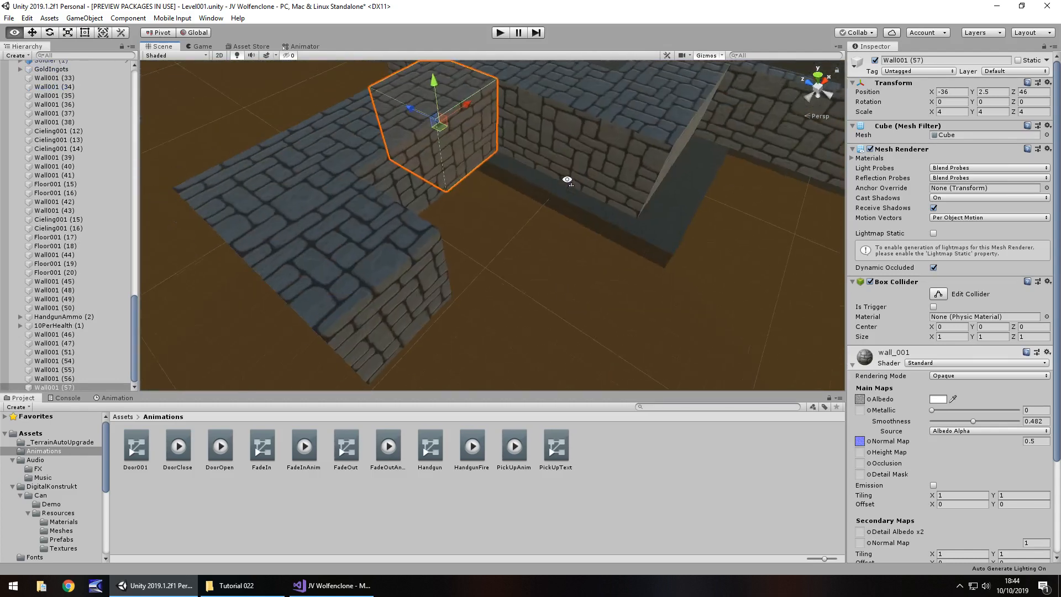
{"action": "left_click", "coordinate": [54, 262]}
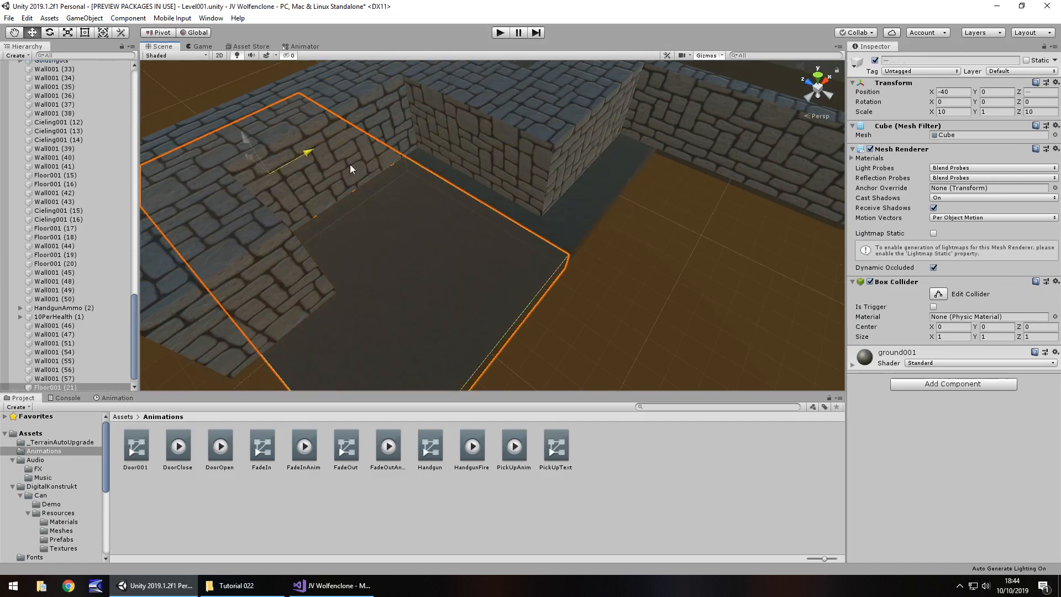
{"action": "left_click", "coordinate": [54, 254]}
{"action": "type", "text": "MovableWall"}
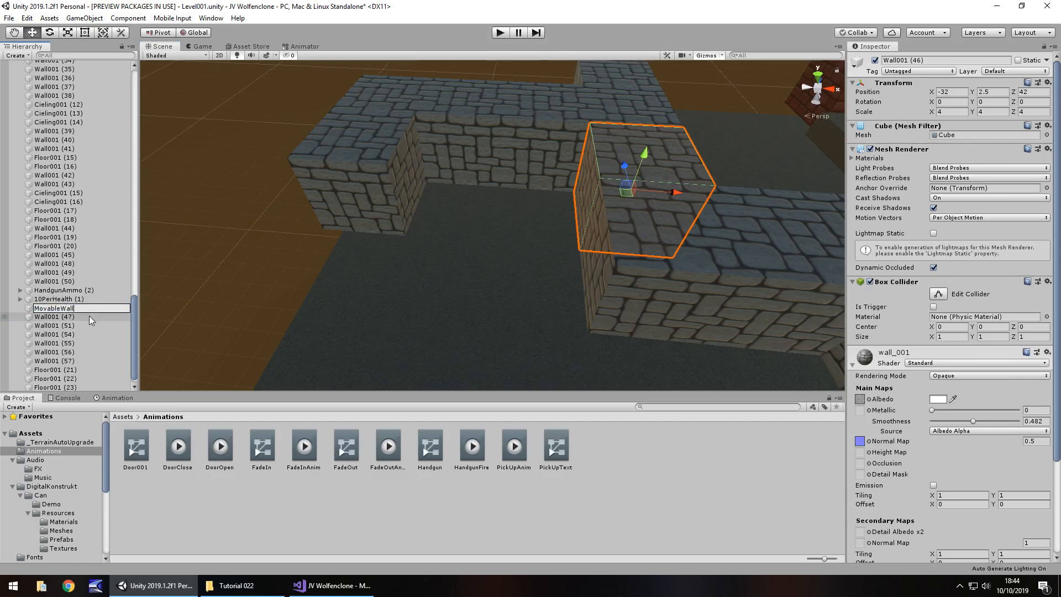
Confirm the wall block's new name, MovableWall001.
{"action": "key", "text": "Return"}
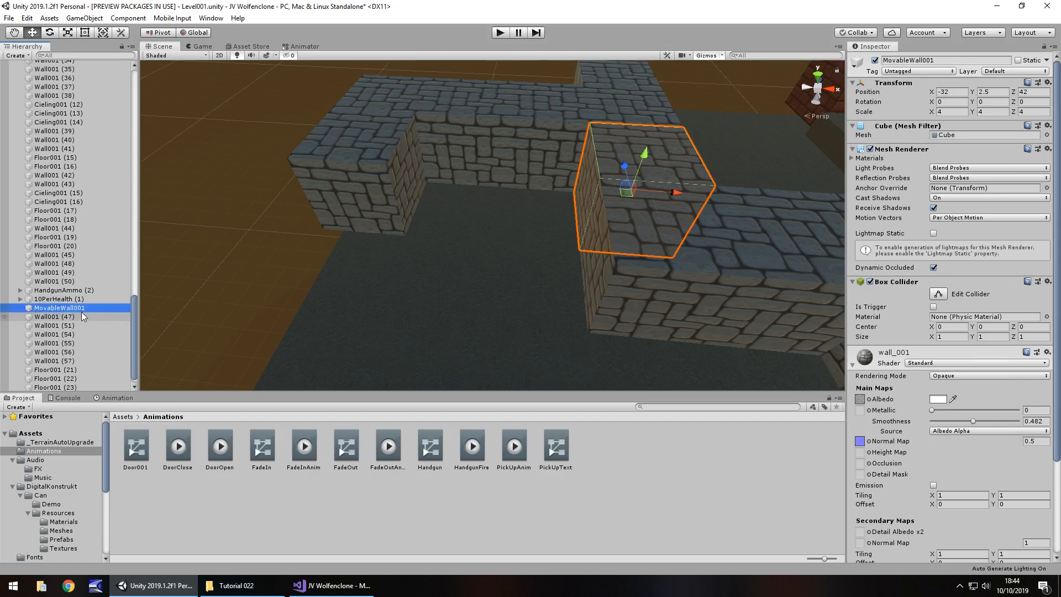
{"action": "scroll", "scroll_direction": "up", "scroll_amount": 3}
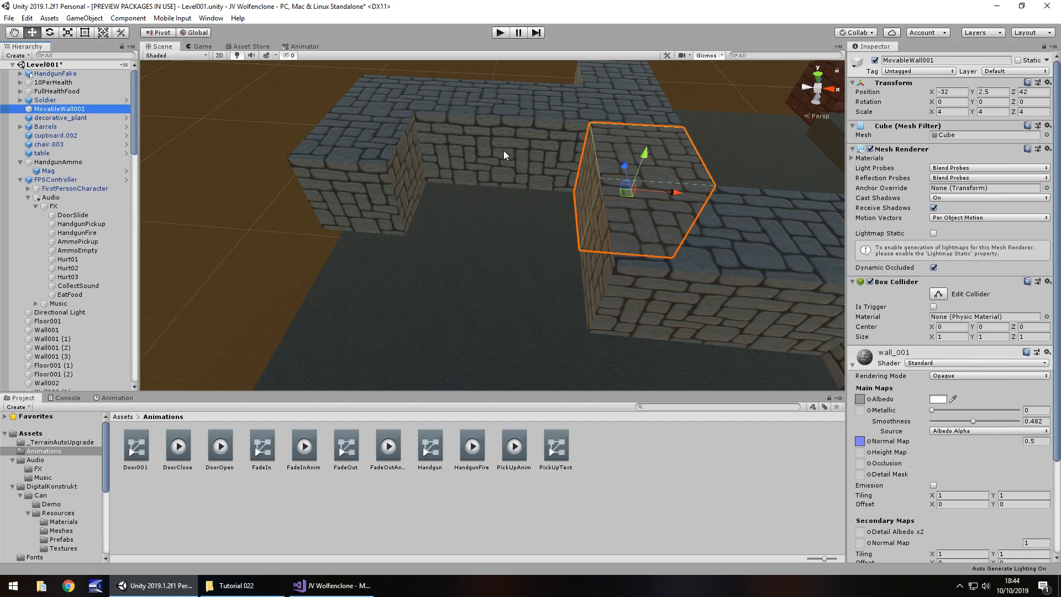
{"action": "mouse_move", "coordinate": [491, 132]}
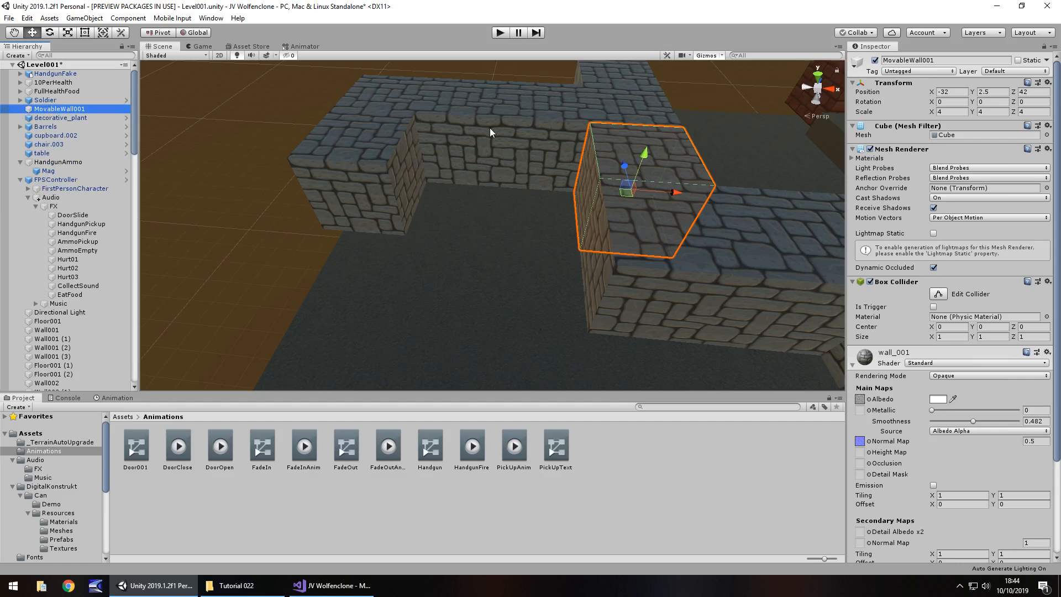
{"action": "mouse_move", "coordinate": [488, 134]}
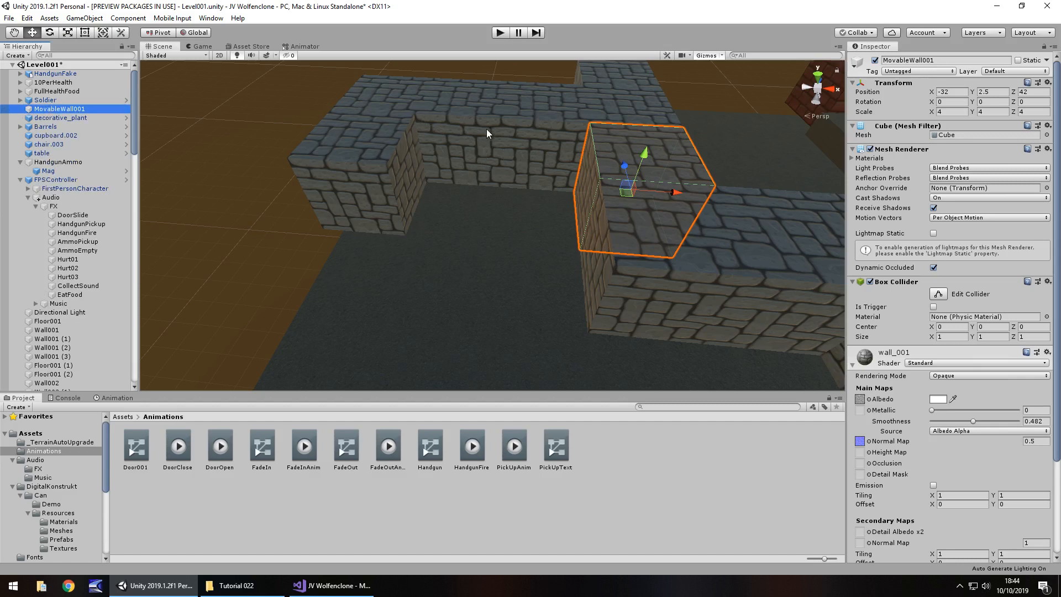
{"action": "mouse_move", "coordinate": [371, 190]}
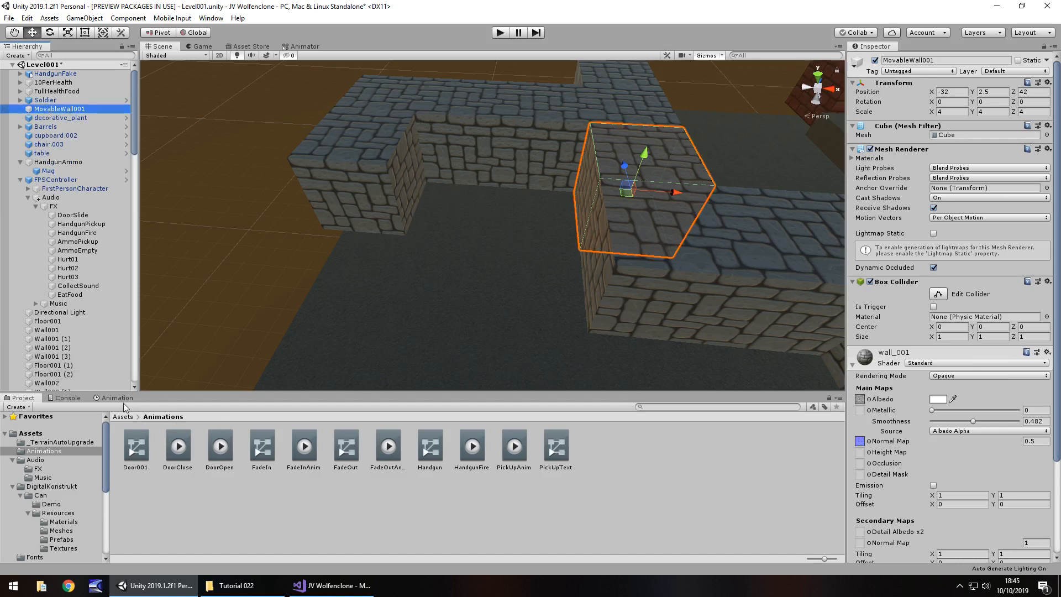
Open the Animation window for MovableWall001 and start naming a new clip Floor…SecretA.
{"action": "left_click", "coordinate": [116, 397]}
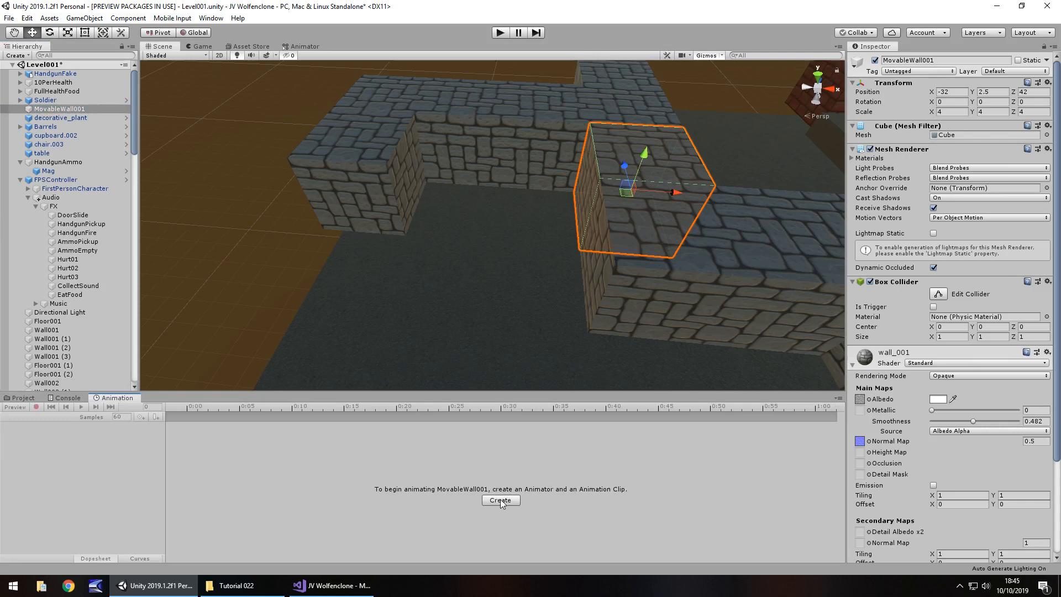
{"action": "left_click", "coordinate": [500, 500]}
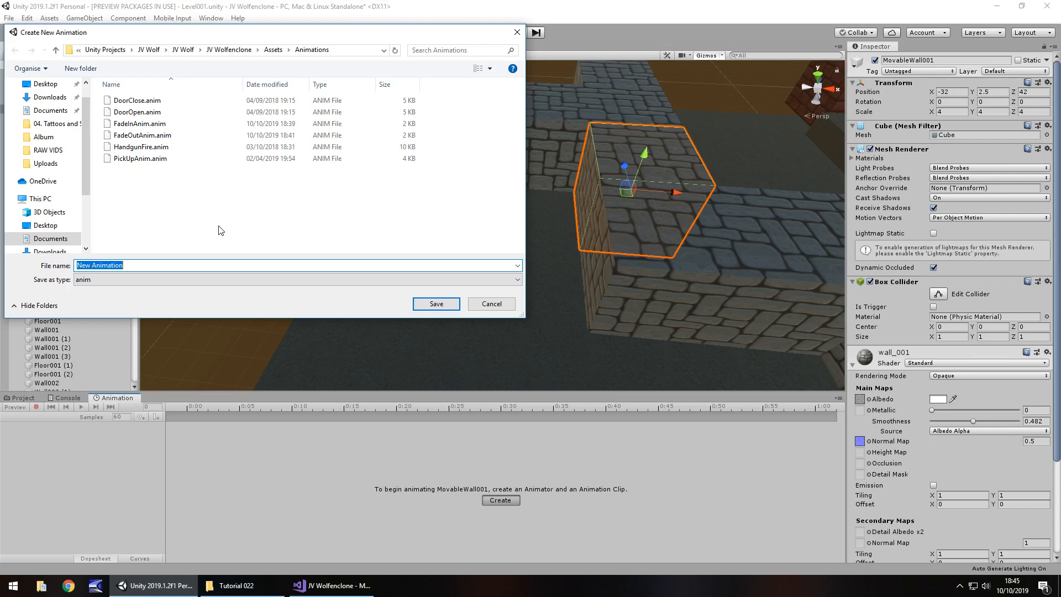
{"action": "type", "text": "Floor001"}
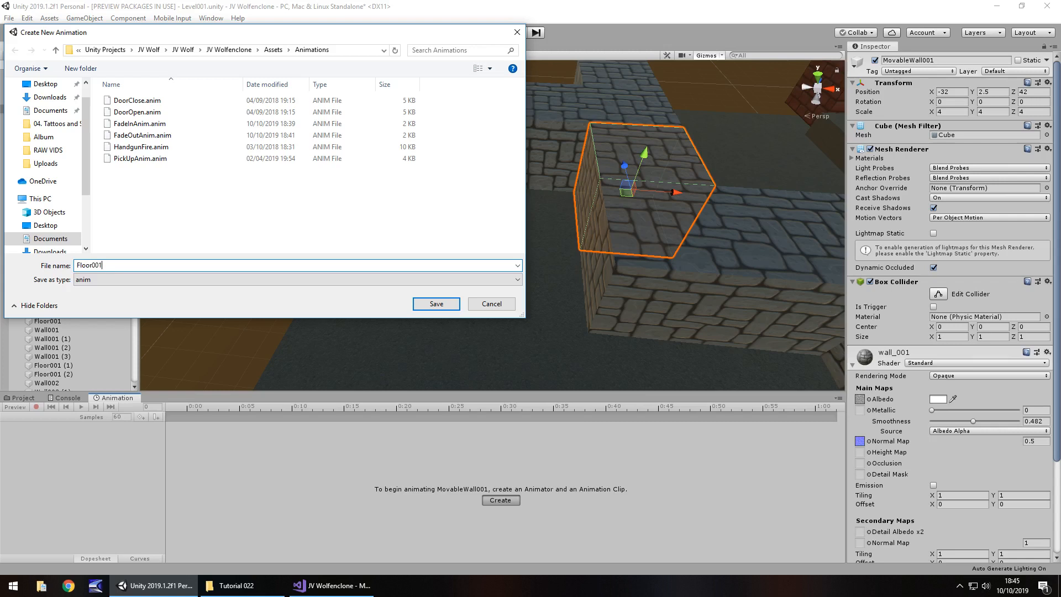
{"action": "type", "text": "Secret"}
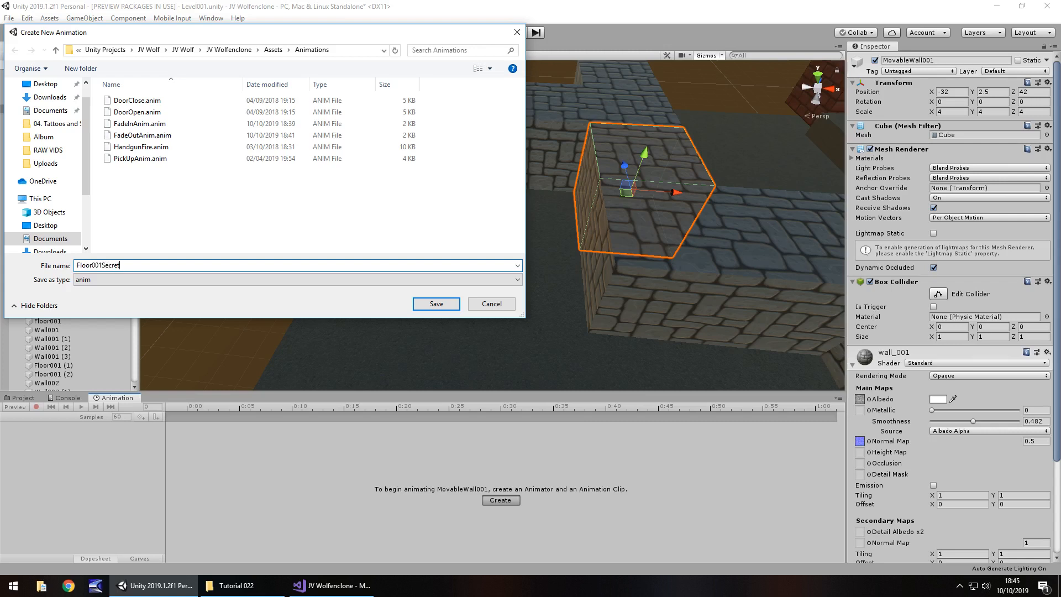
{"action": "type", "text": "A"}
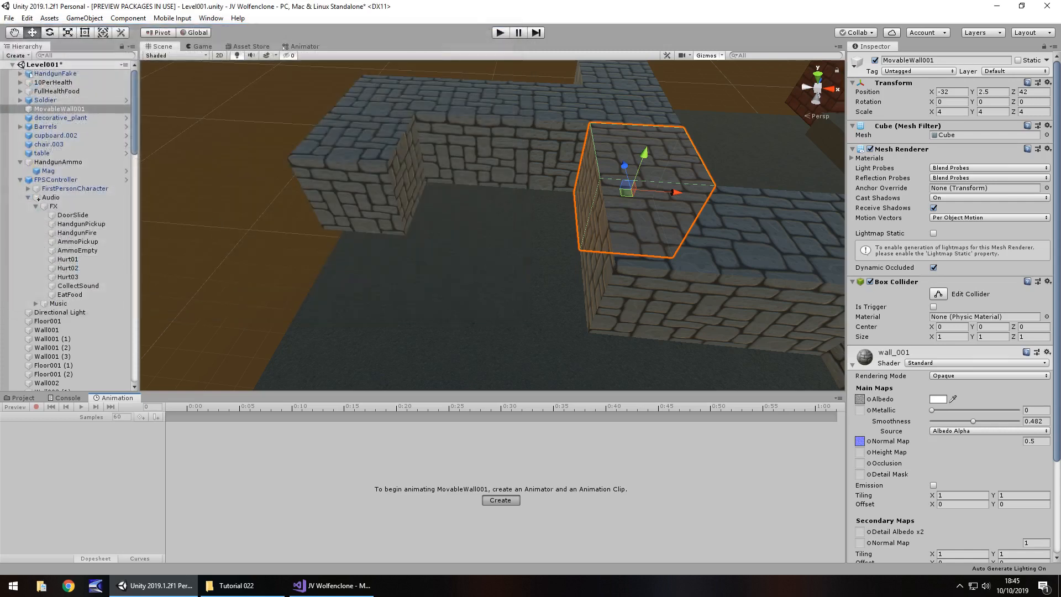
Create the Animator and Floor001SecretA clip on MovableWall001.
{"action": "left_click", "coordinate": [500, 500]}
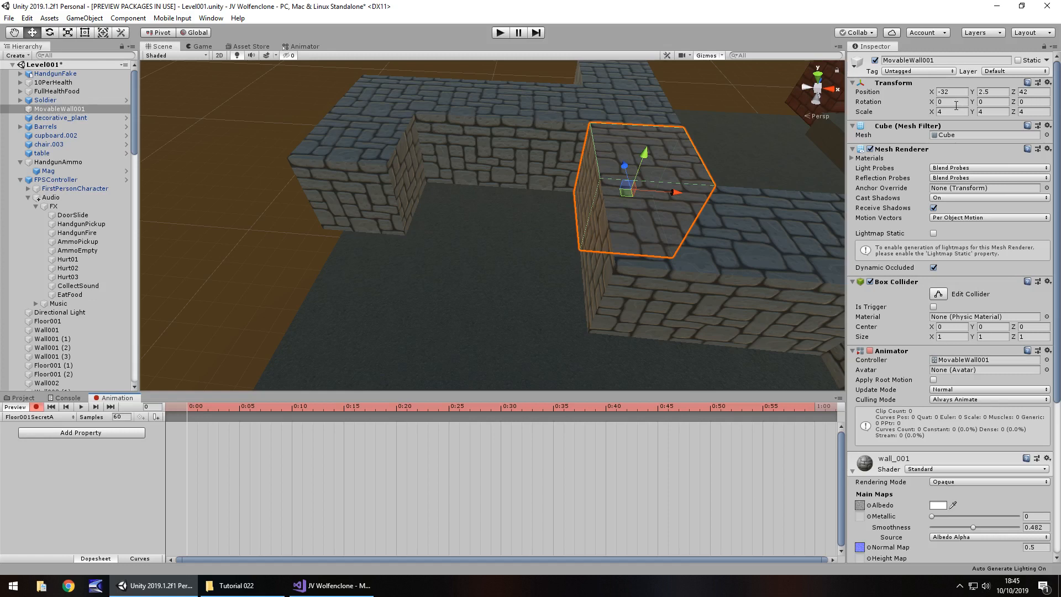
{"action": "mouse_move", "coordinate": [674, 197]}
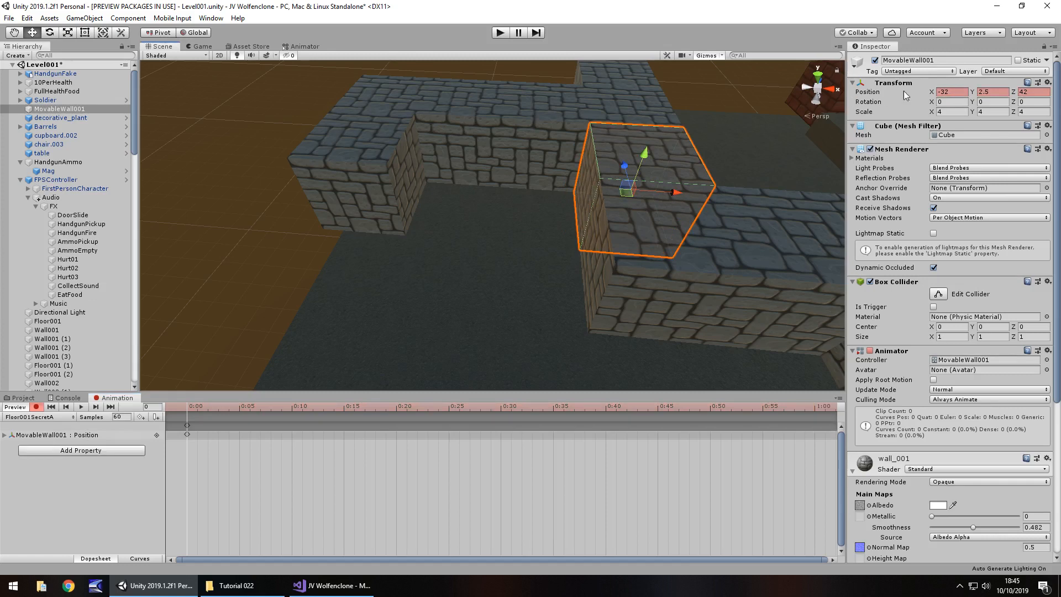
{"action": "mouse_move", "coordinate": [642, 208]}
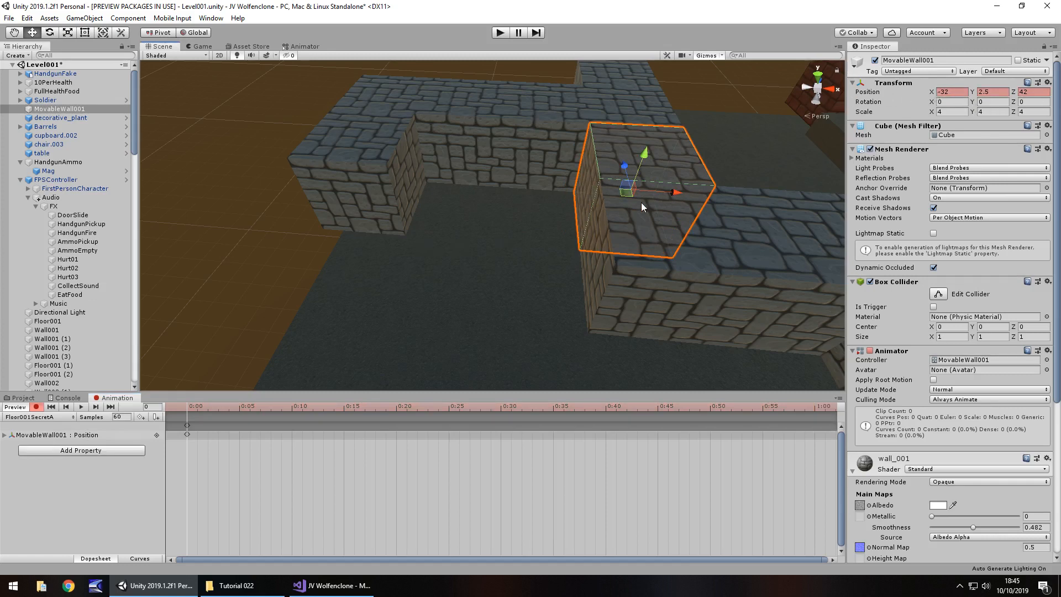
{"action": "mouse_move", "coordinate": [424, 177]}
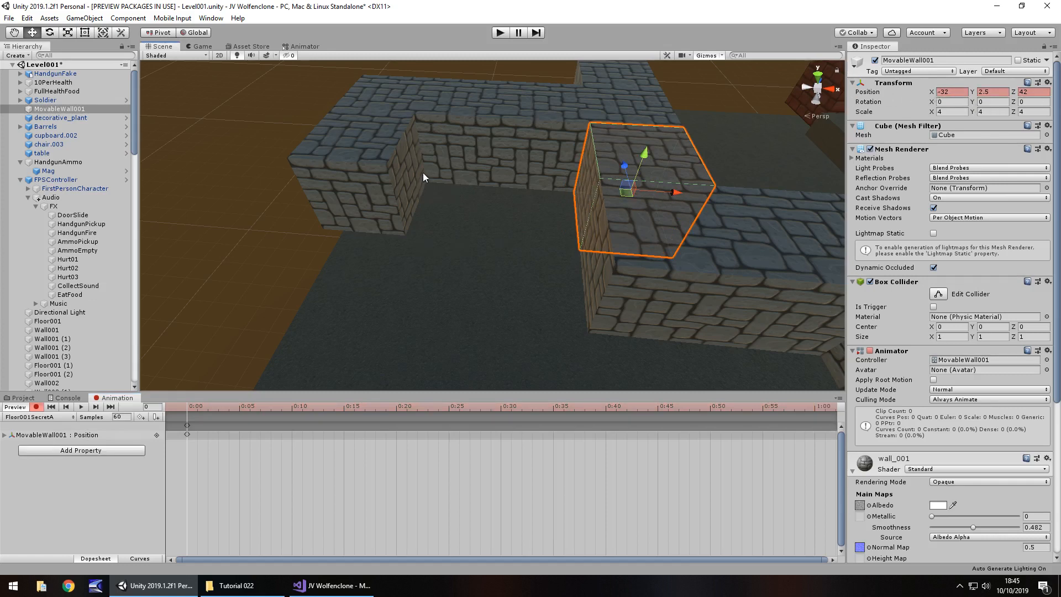
{"action": "mouse_move", "coordinate": [311, 206]}
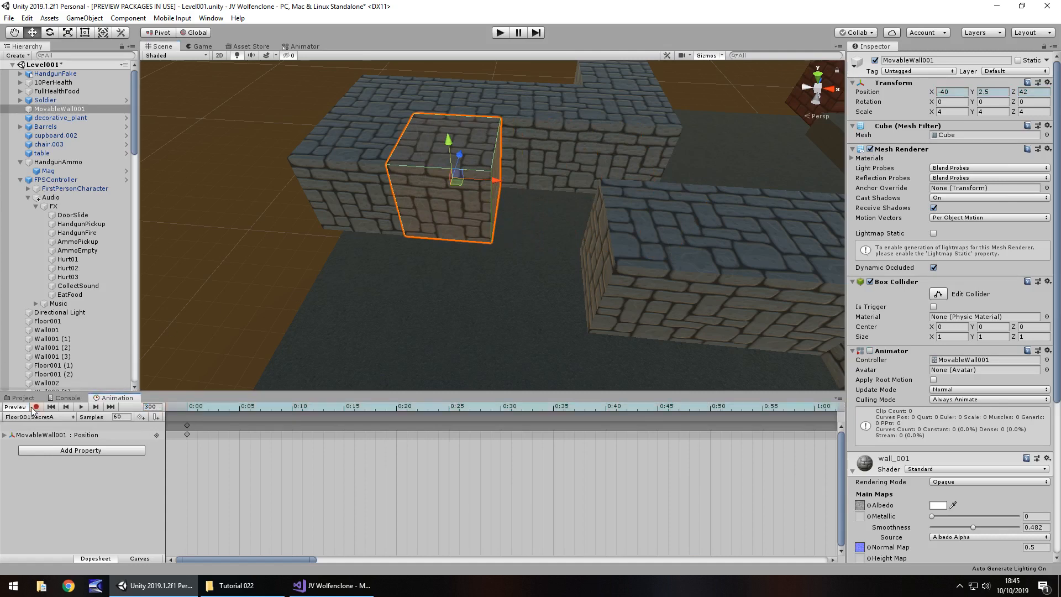
Untick Loop Time on the Floor001SecretA clip, then reselect MovableWall001.
{"action": "left_click", "coordinate": [22, 397]}
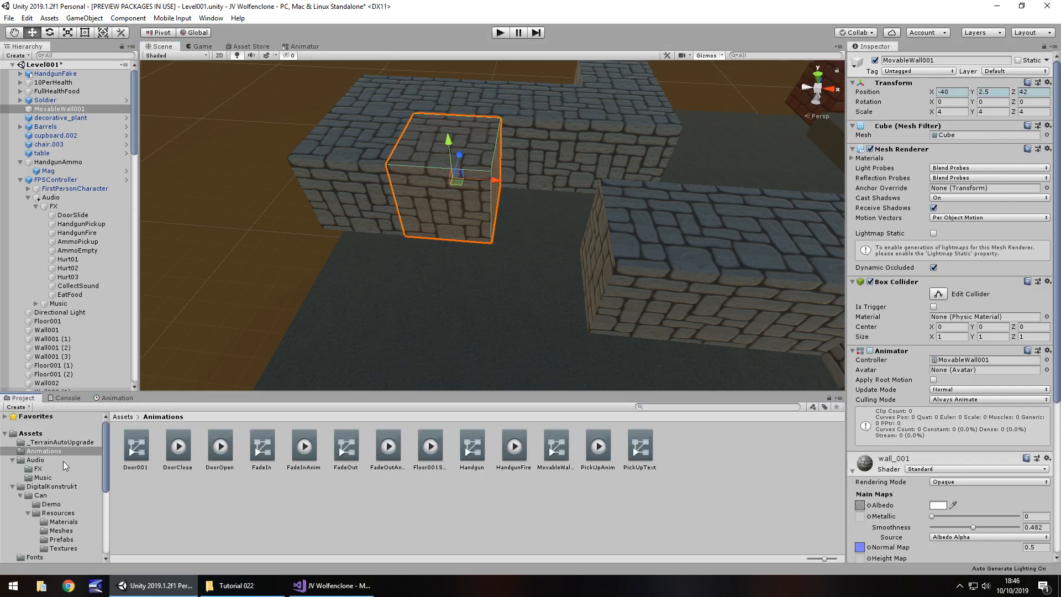
{"action": "mouse_move", "coordinate": [458, 486]}
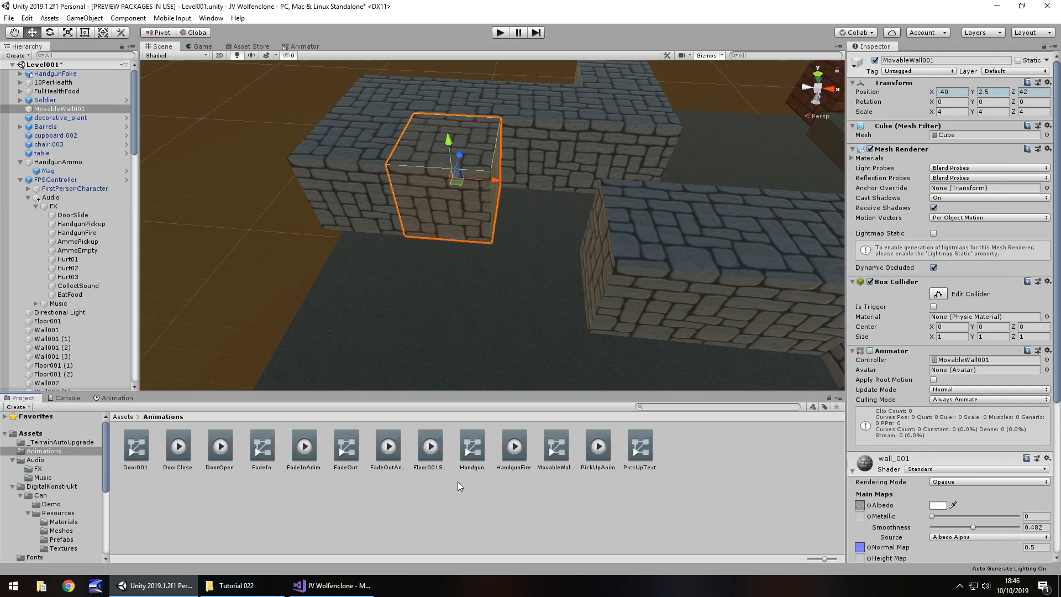
{"action": "left_click", "coordinate": [430, 446]}
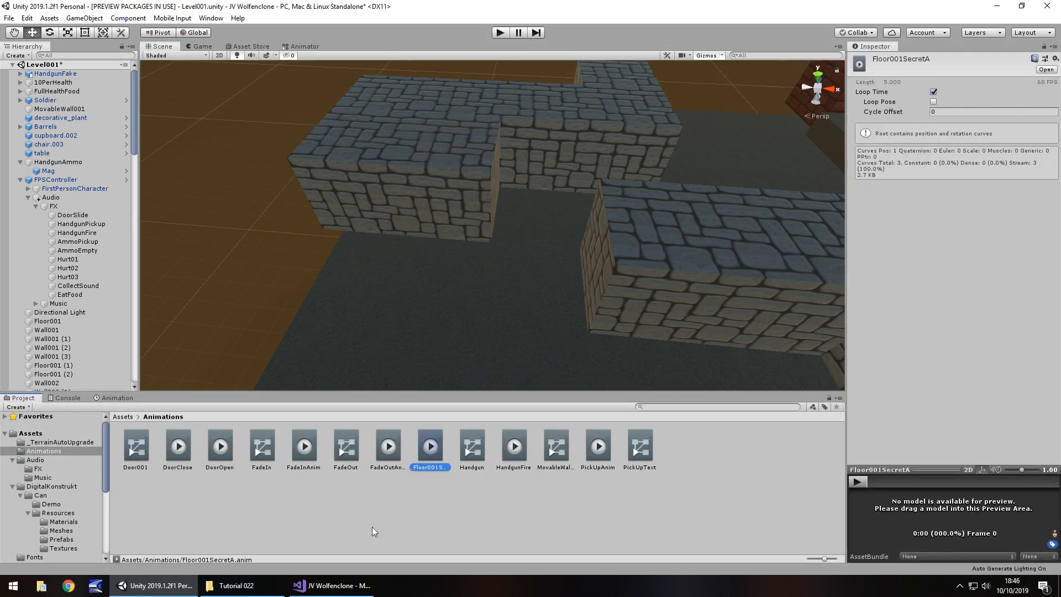
{"action": "left_click", "coordinate": [934, 91]}
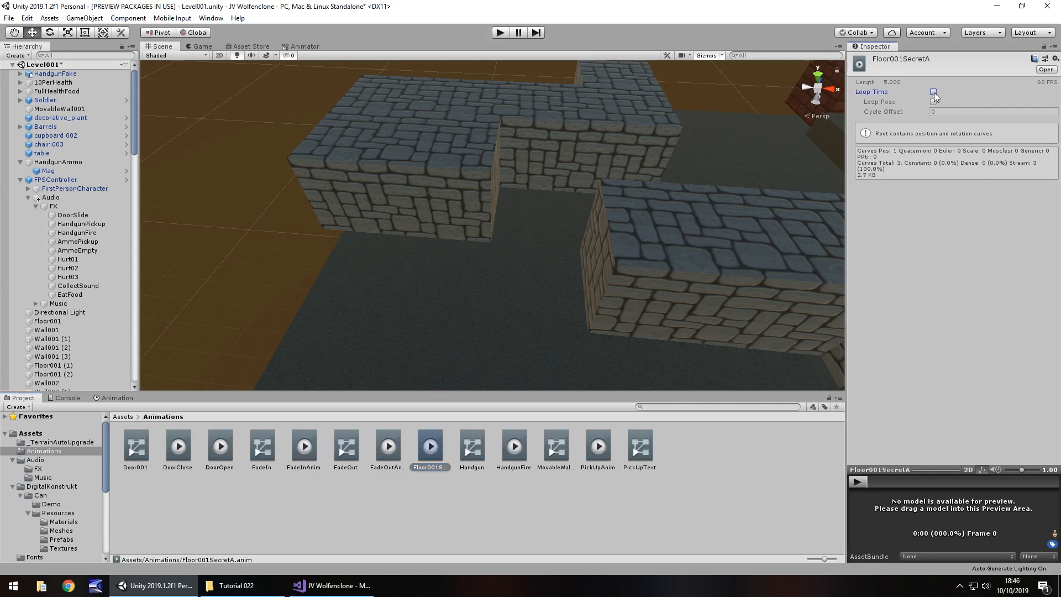
{"action": "left_click", "coordinate": [933, 91]}
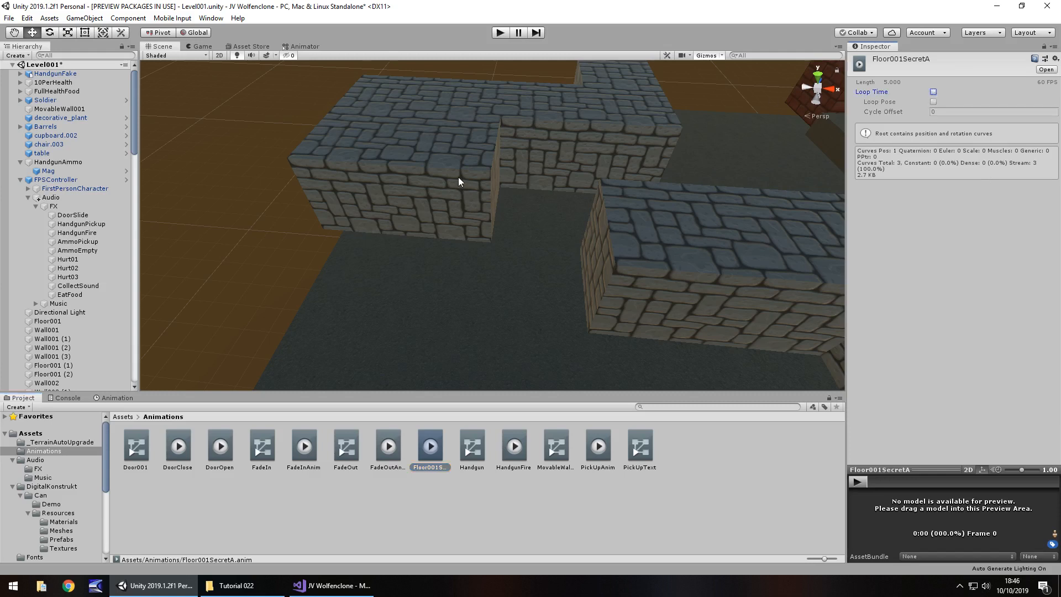
{"action": "mouse_move", "coordinate": [463, 183]}
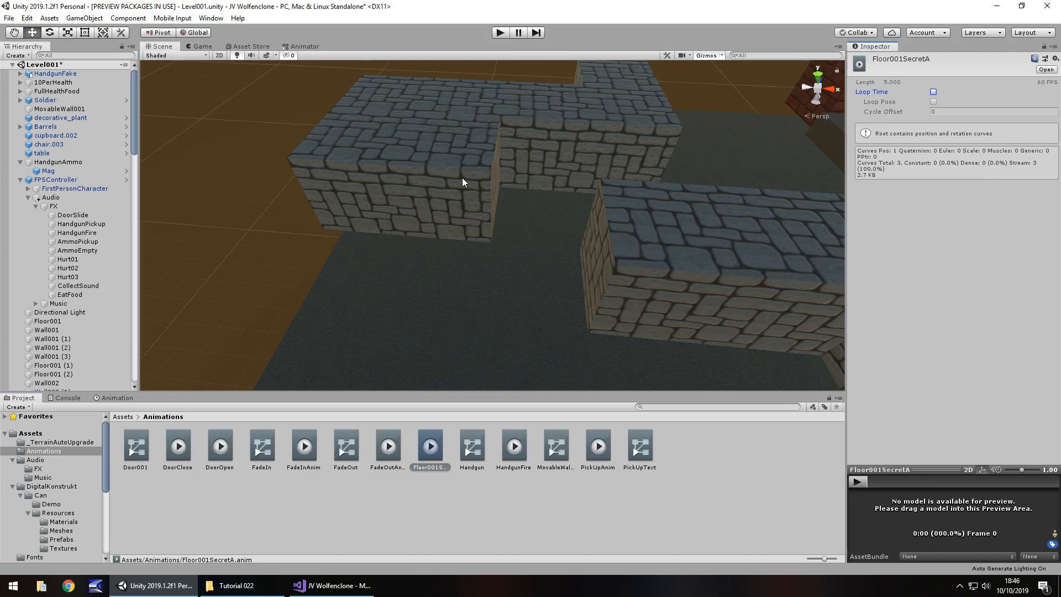
{"action": "left_click", "coordinate": [59, 109]}
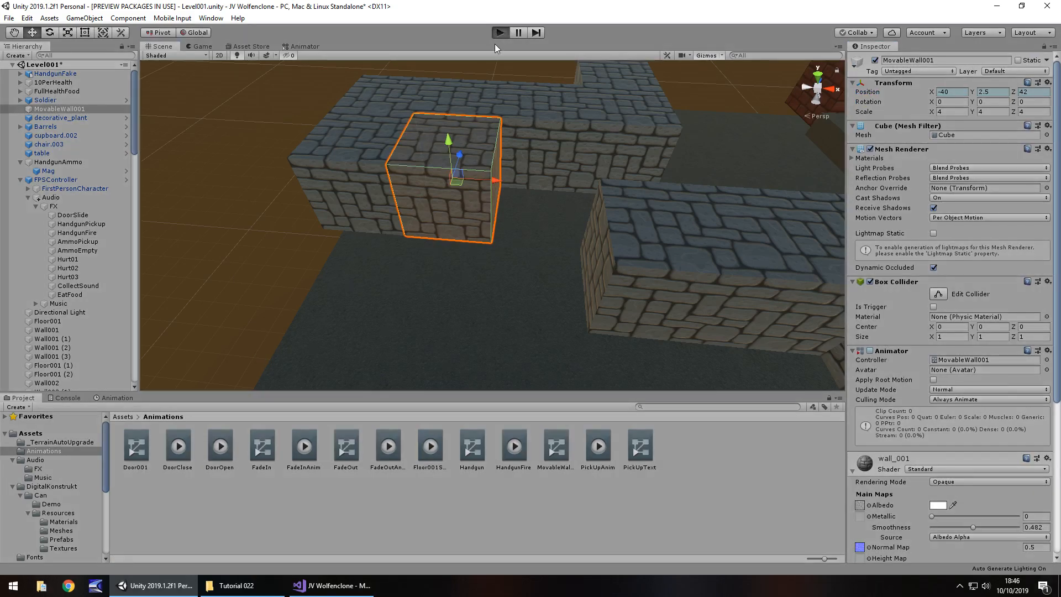
Test-play the wall animation, disable MovableWall001's Animator, and play the level again.
{"action": "left_click", "coordinate": [500, 32]}
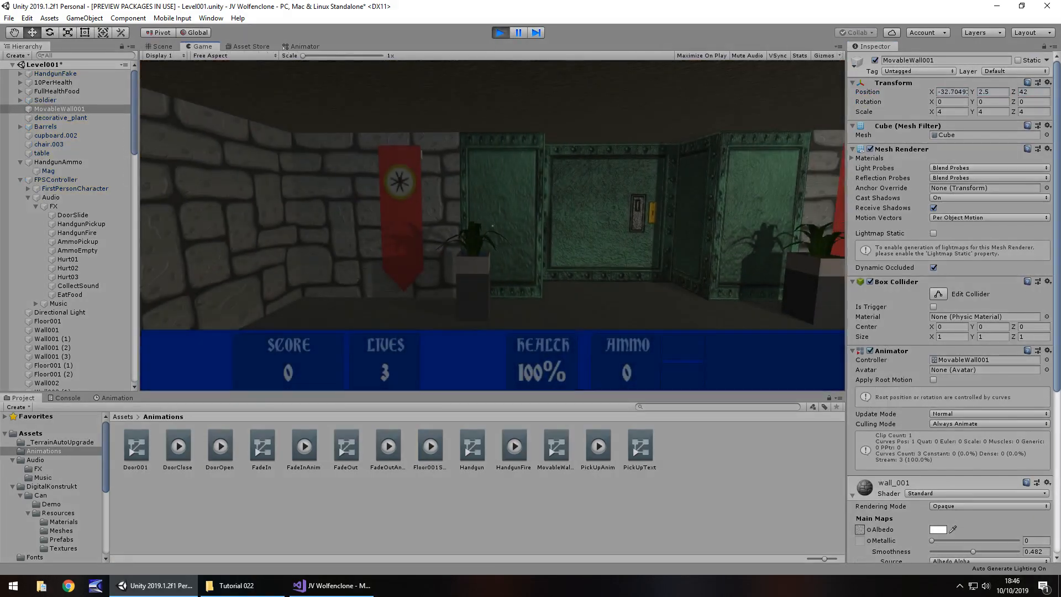
{"action": "left_click", "coordinate": [161, 45]}
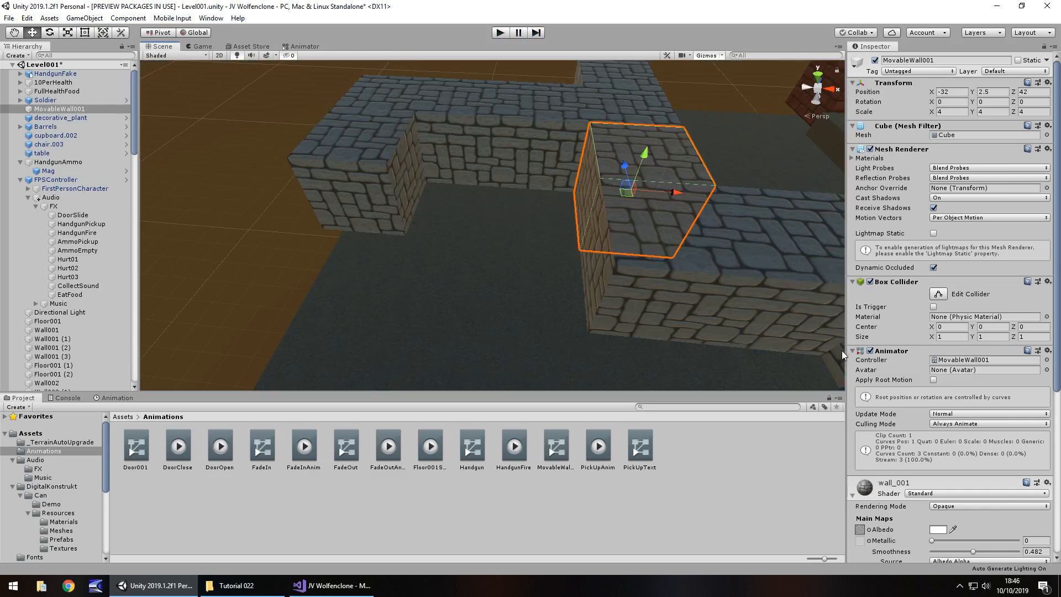
{"action": "mouse_move", "coordinate": [371, 265]}
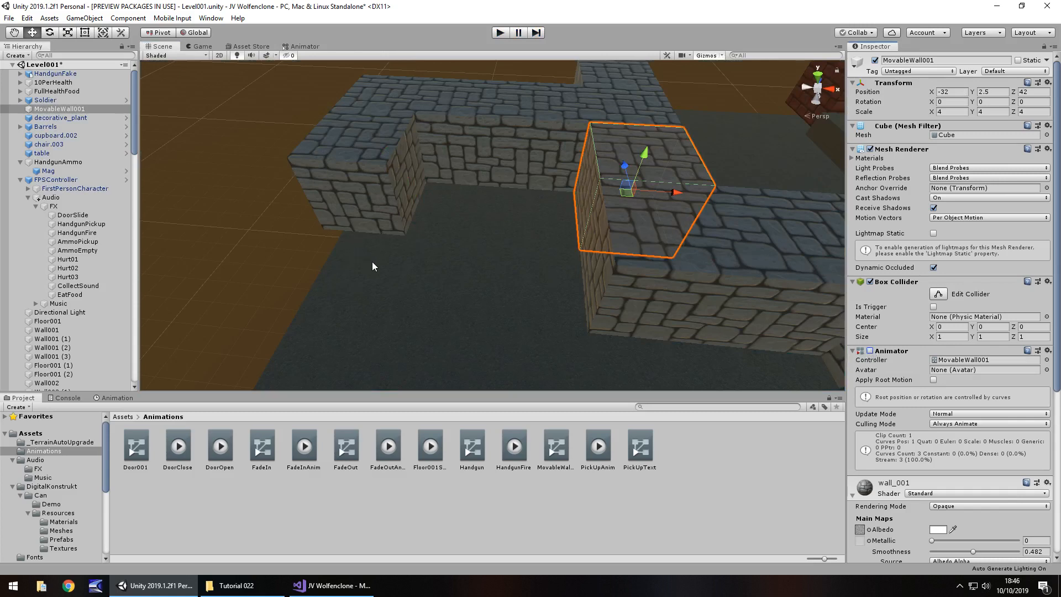
{"action": "mouse_move", "coordinate": [470, 225]}
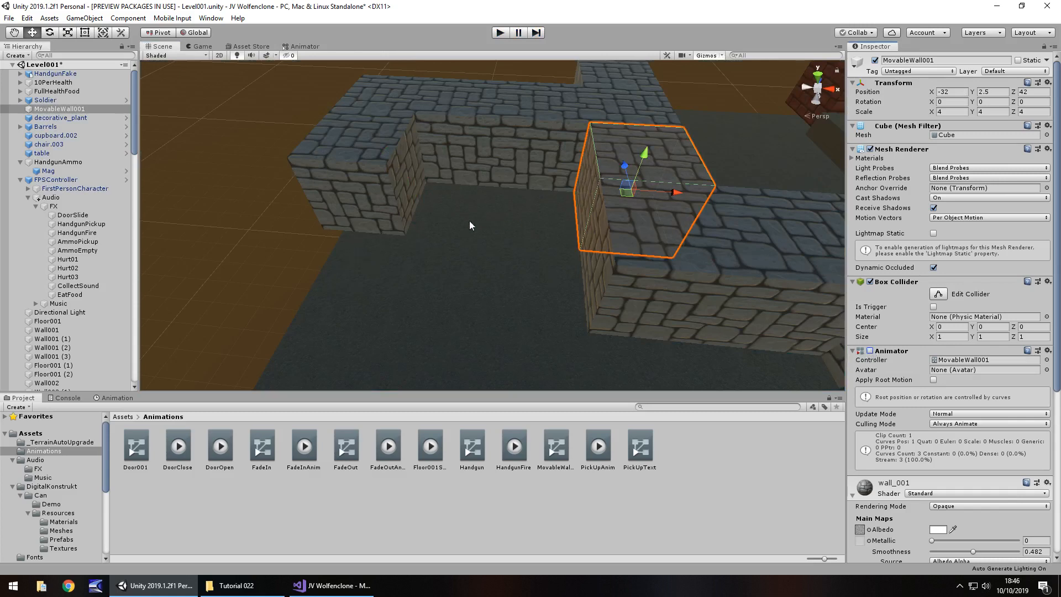
{"action": "left_click", "coordinate": [499, 32]}
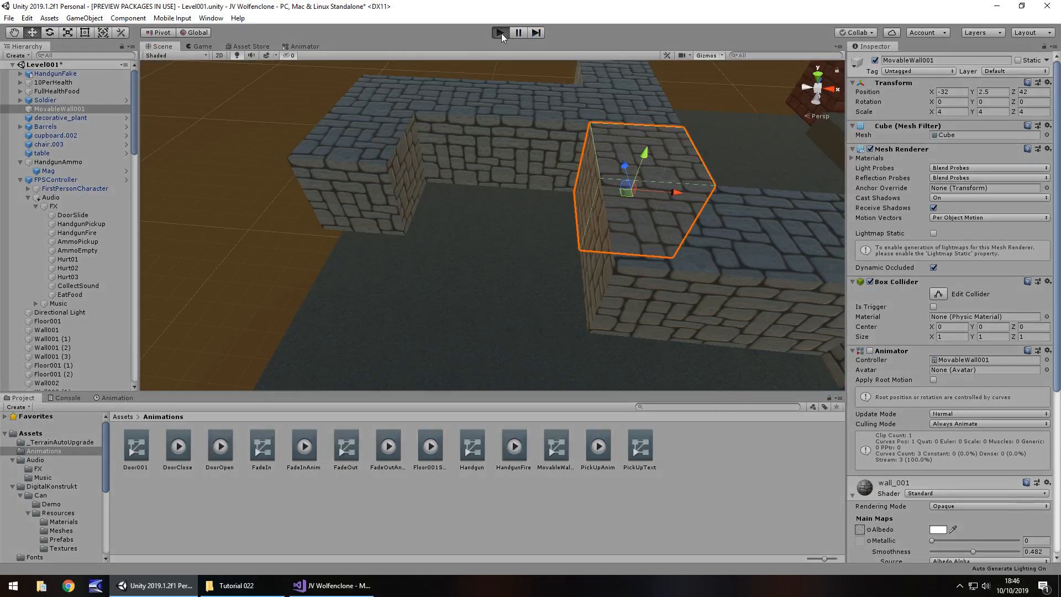
{"action": "left_click", "coordinate": [500, 32]}
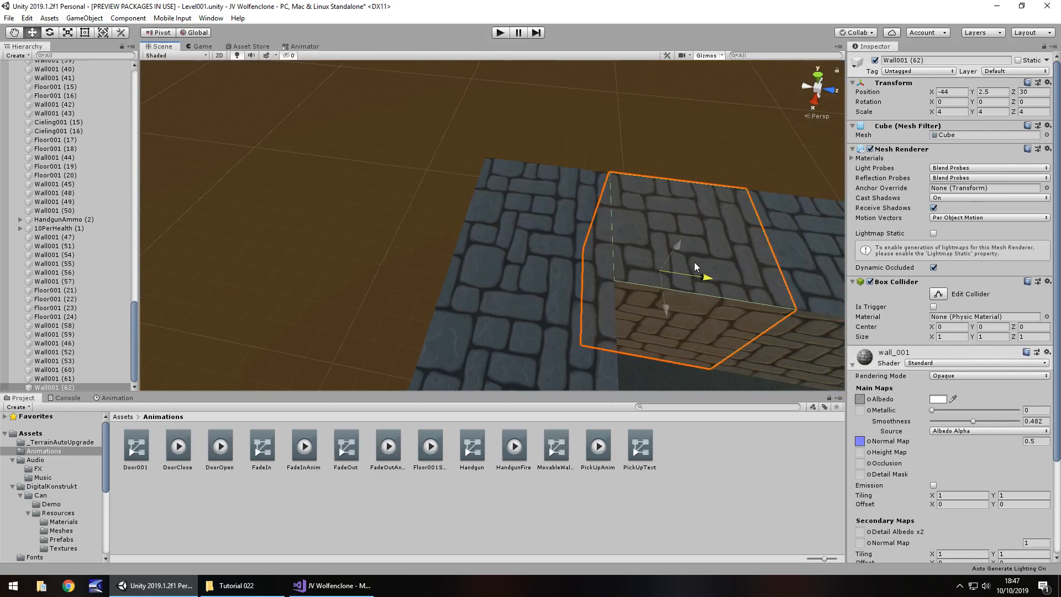
Select MovableWall001 in the Hierarchy.
{"action": "left_click", "coordinate": [58, 121]}
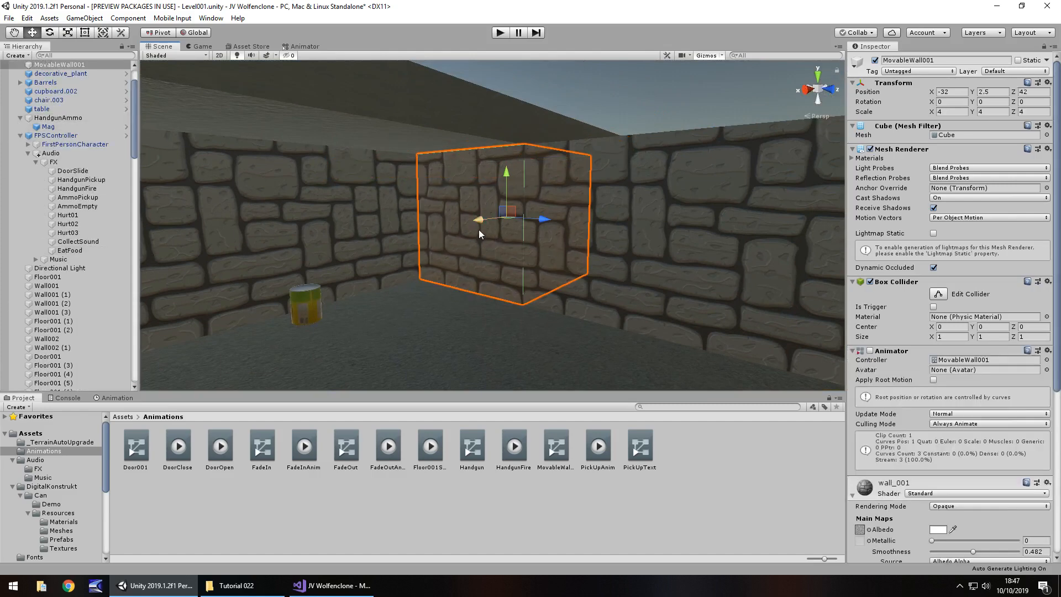
{"action": "mouse_move", "coordinate": [223, 265]}
{"action": "type", "text": "Trigger"}
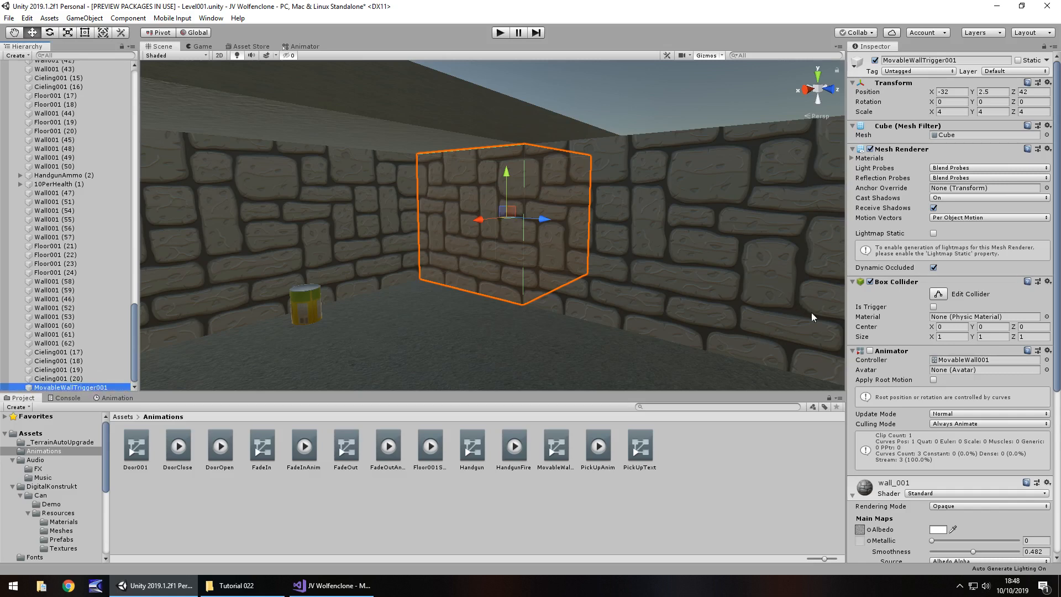
{"action": "mouse_move", "coordinate": [869, 151]}
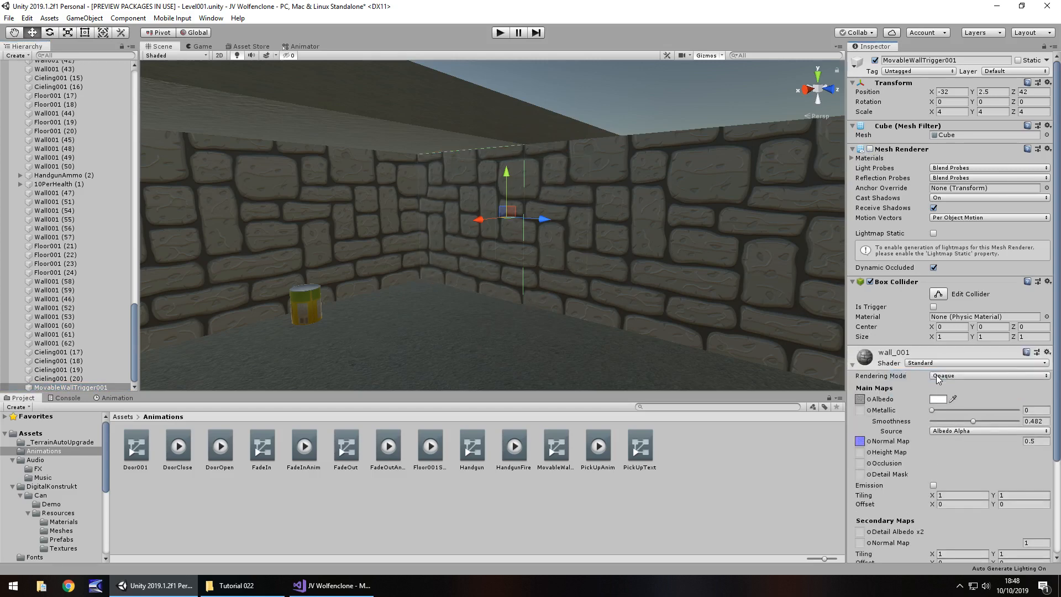
Mark the copied wall's collider as Is Trigger.
{"action": "left_click", "coordinate": [933, 307]}
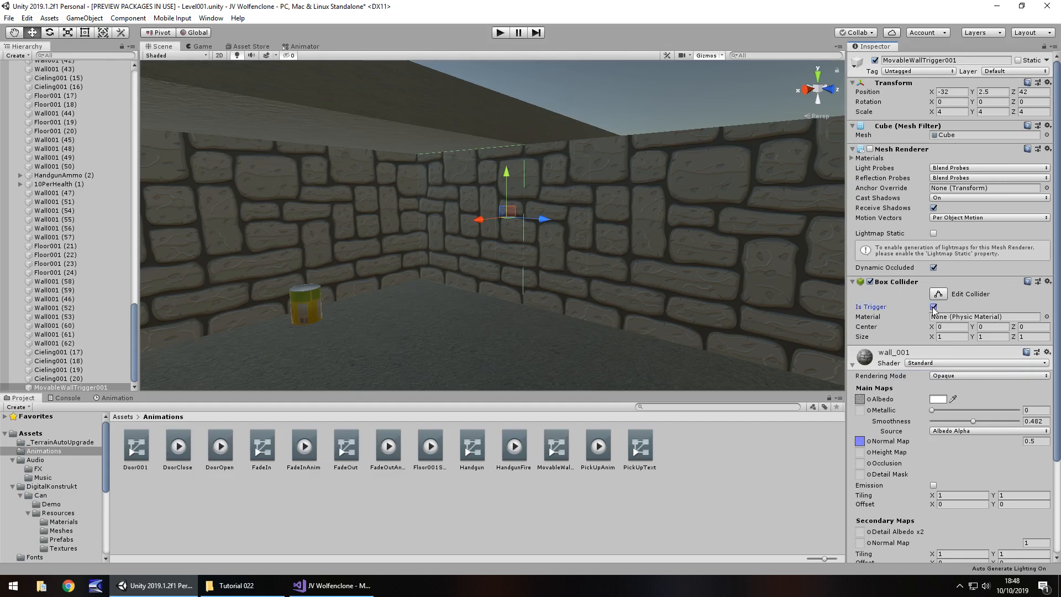
{"action": "left_click", "coordinate": [934, 306]}
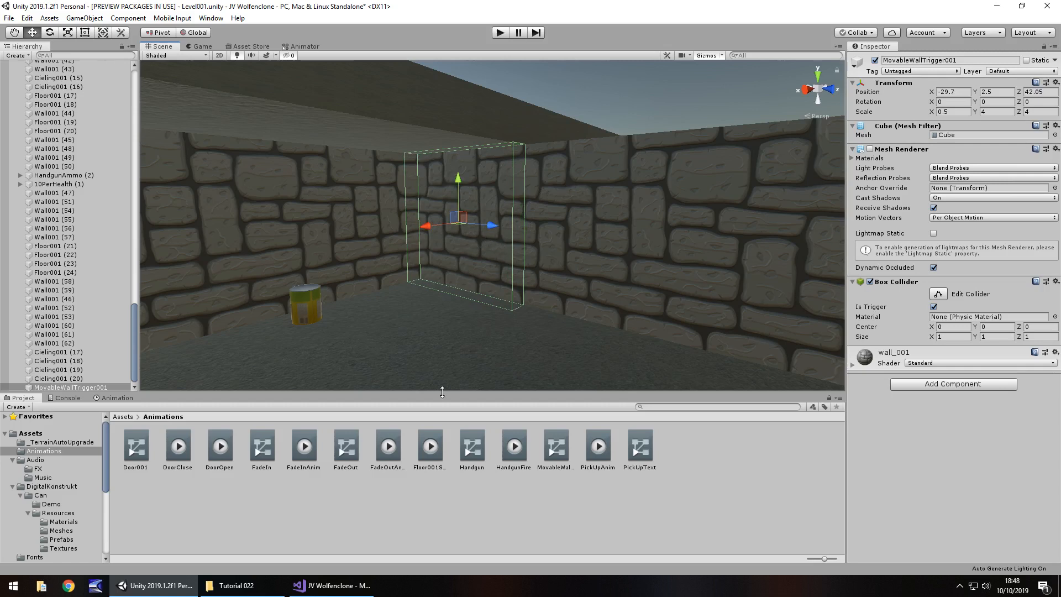
Create a new Scerets folder inside Assets/Scripts.
{"action": "scroll", "scroll_direction": "down", "scroll_amount": 3}
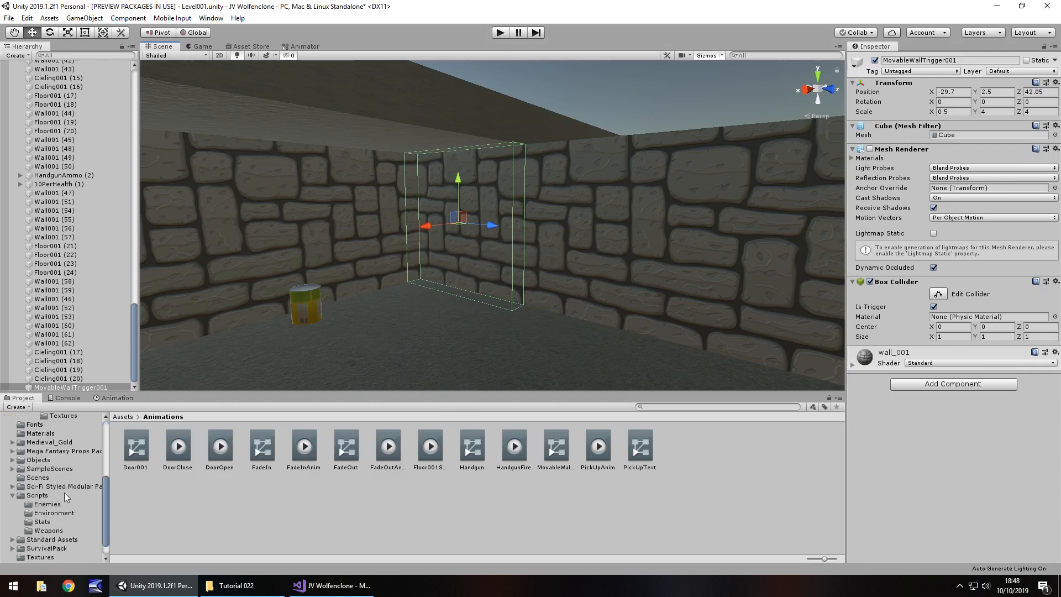
{"action": "scroll", "scroll_direction": "down", "scroll_amount": 3}
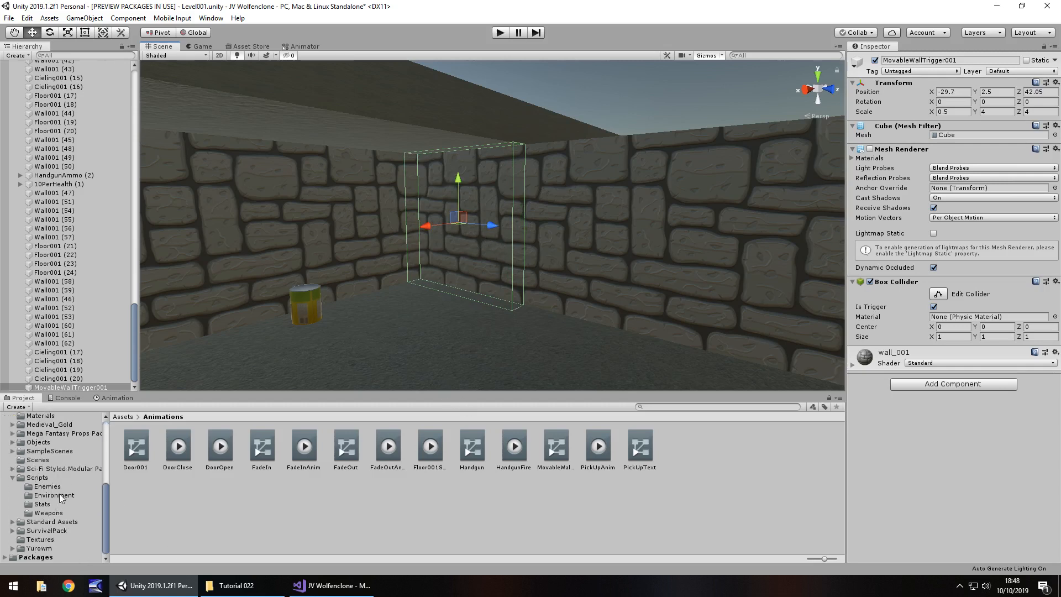
{"action": "left_click", "coordinate": [53, 495]}
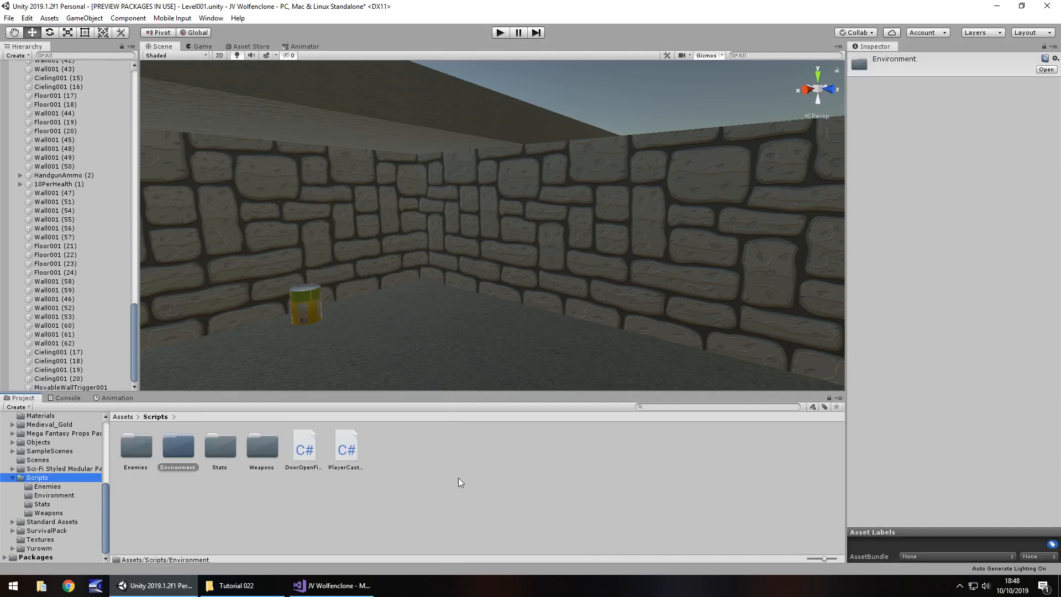
{"action": "right_click", "coordinate": [458, 481]}
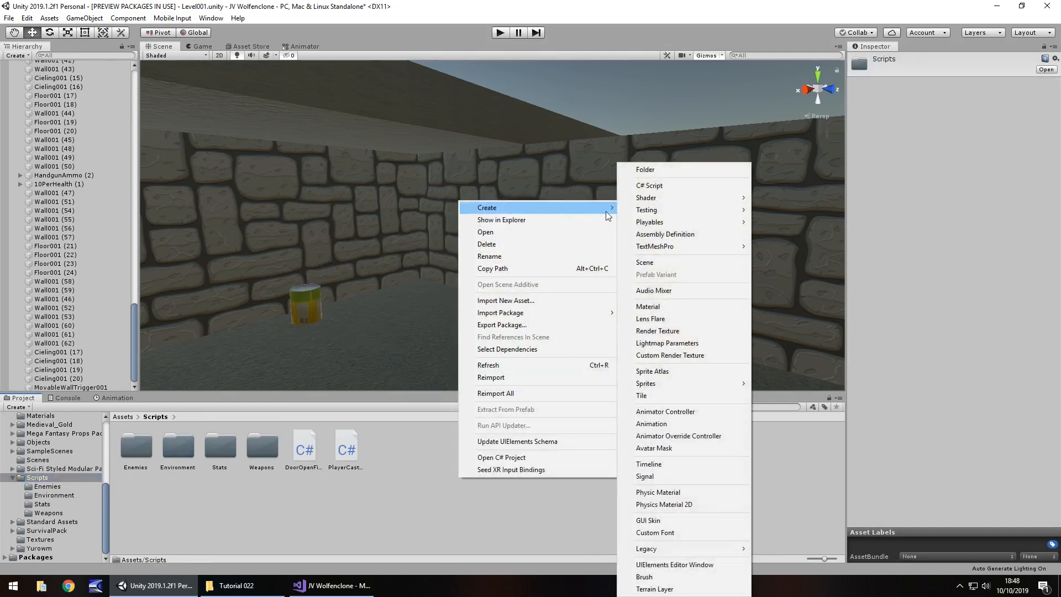
{"action": "left_click", "coordinate": [644, 169]}
{"action": "type", "text": "Scerets"}
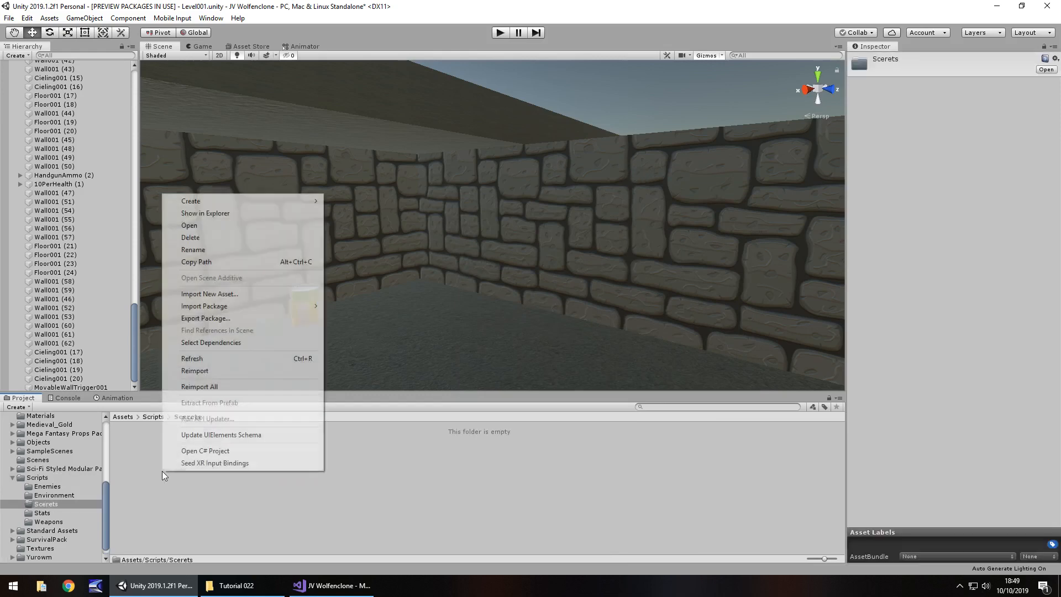
Add a C# script named Floor001A to the Scerets folder.
{"action": "left_click", "coordinate": [190, 200]}
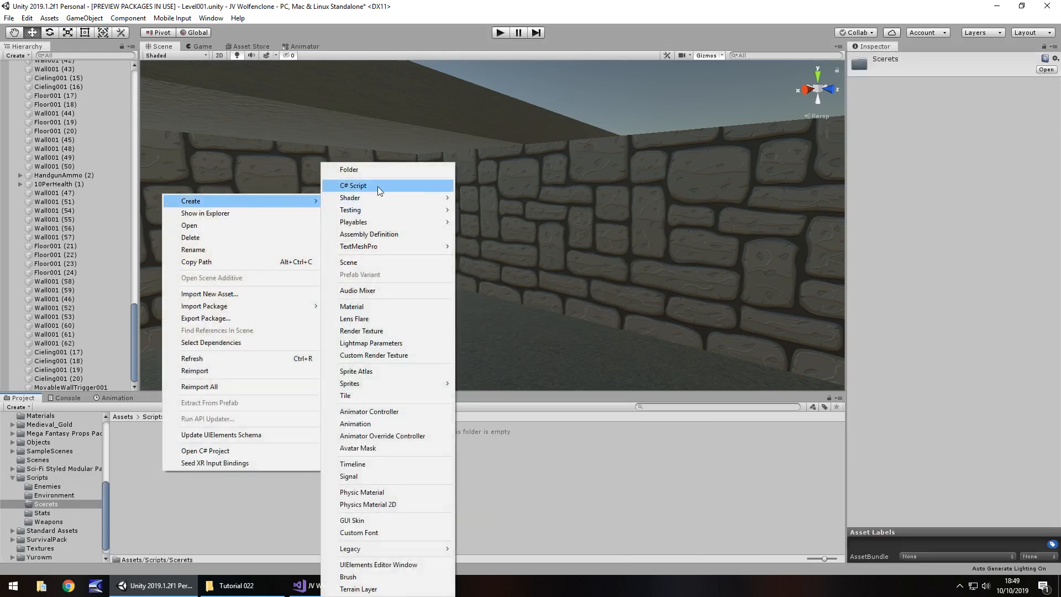
{"action": "left_click", "coordinate": [352, 185]}
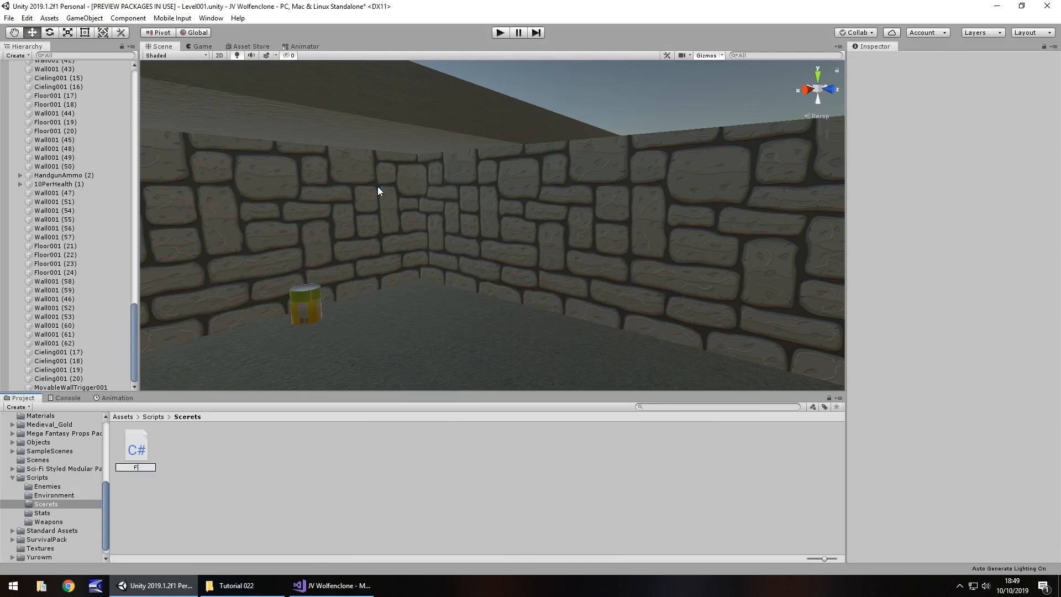
{"action": "type", "text": "Floor001A"}
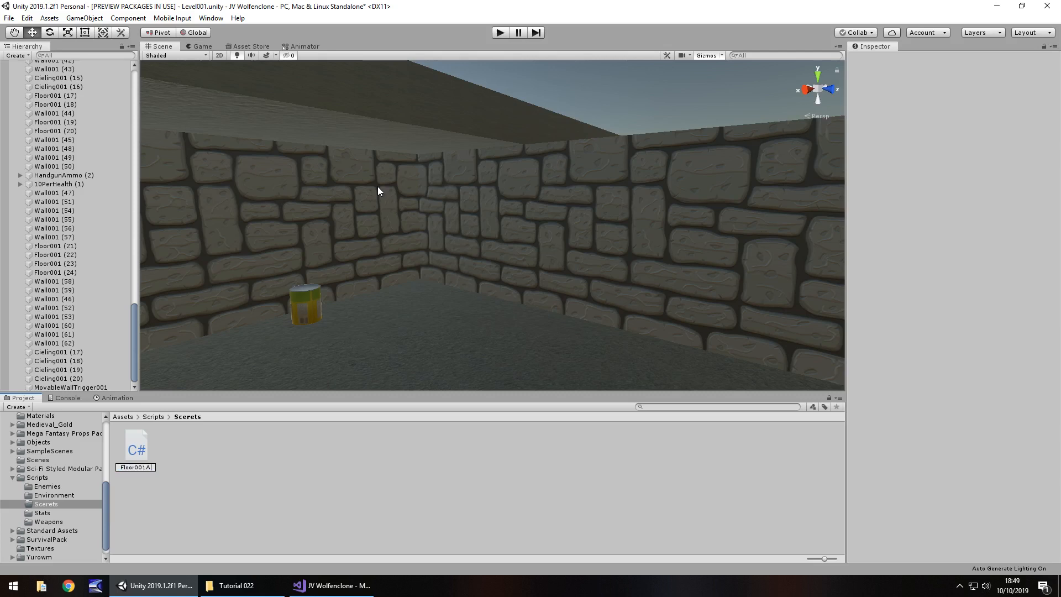
{"action": "left_click", "coordinate": [134, 447]}
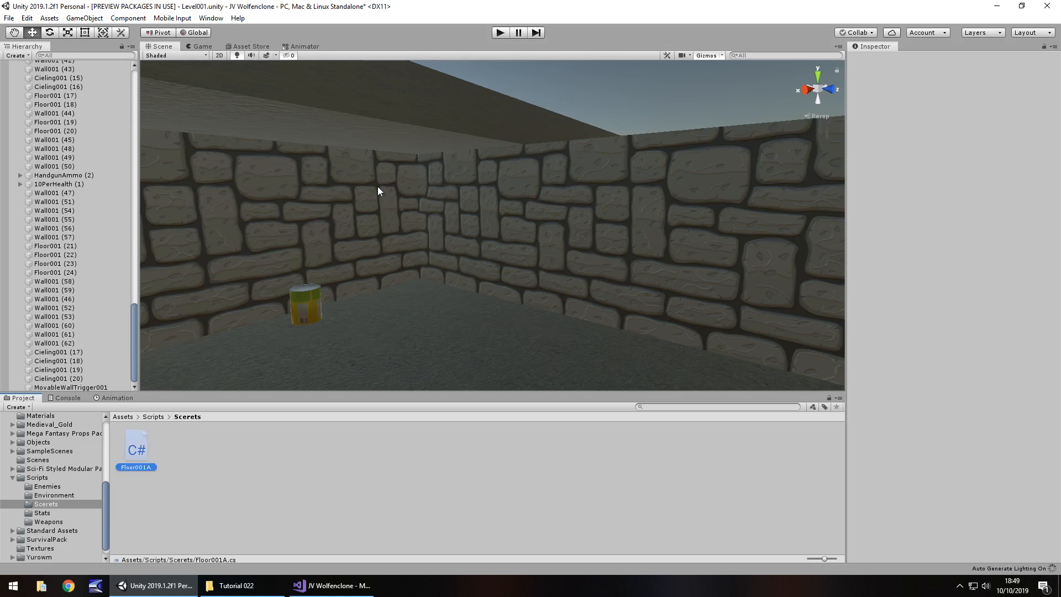
{"action": "mouse_move", "coordinate": [245, 397]}
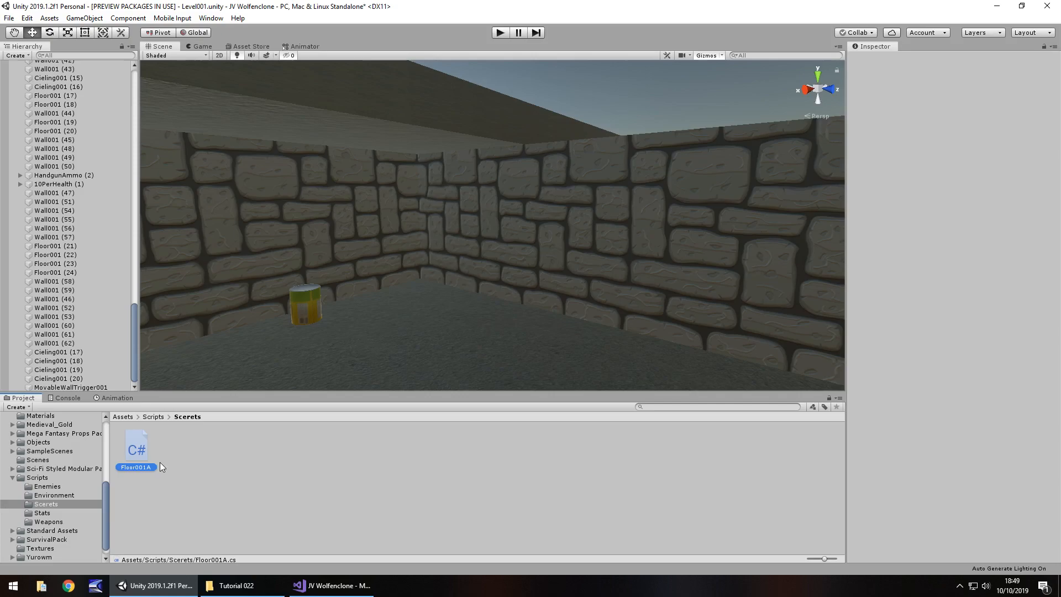
Open Floor001A in Visual Studio and declare a public GameObject movableWall.
{"action": "double_click", "coordinate": [135, 446]}
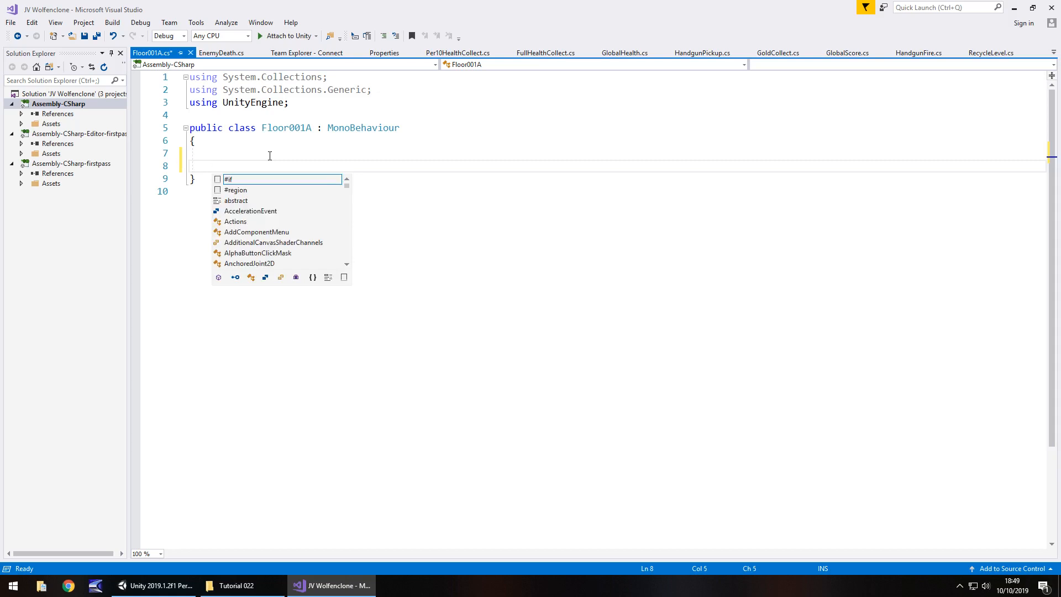
{"action": "type", "text": "void OnTriggerEnter(Collider other"}
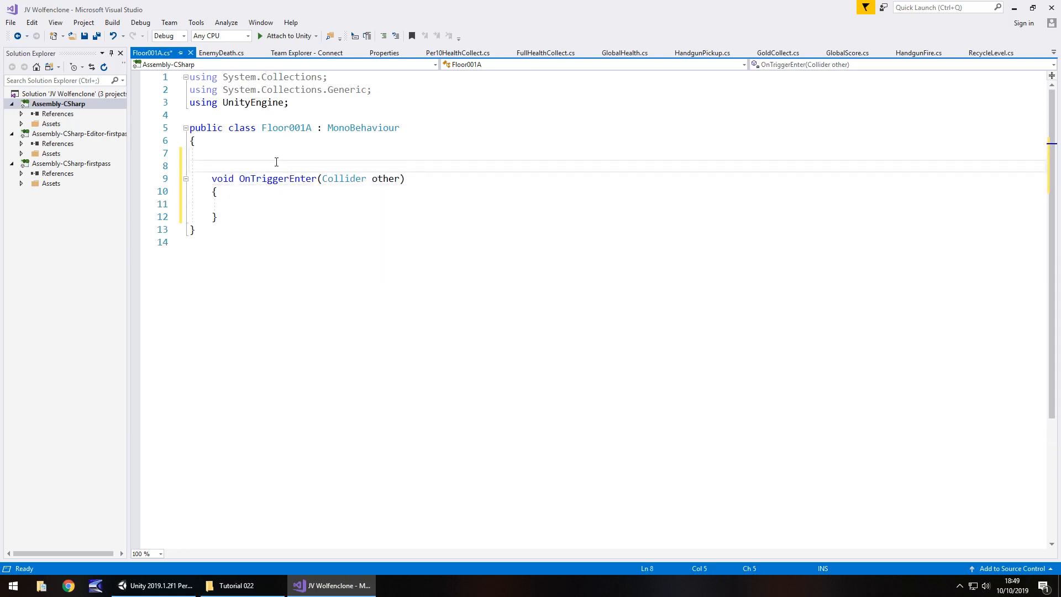
{"action": "type", "text": "p"}
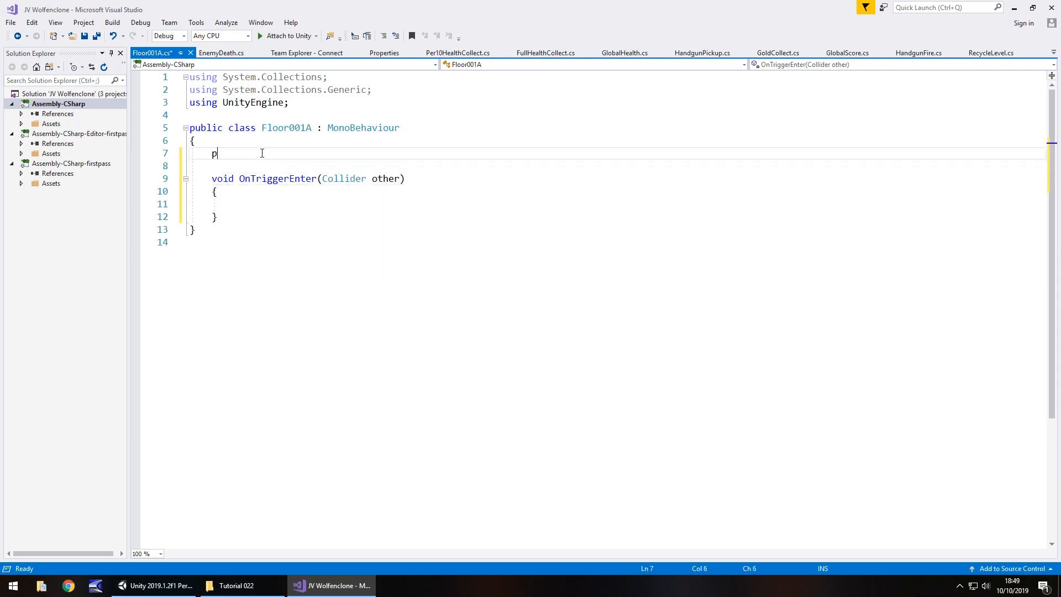
{"action": "type", "text": "ublic"}
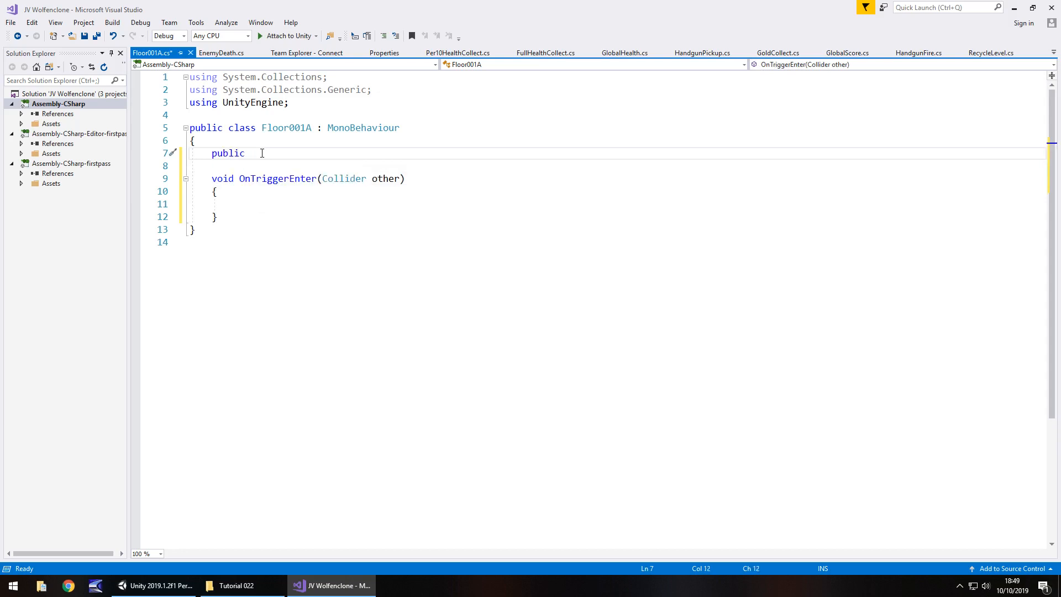
{"action": "type", "text": "GameObject"}
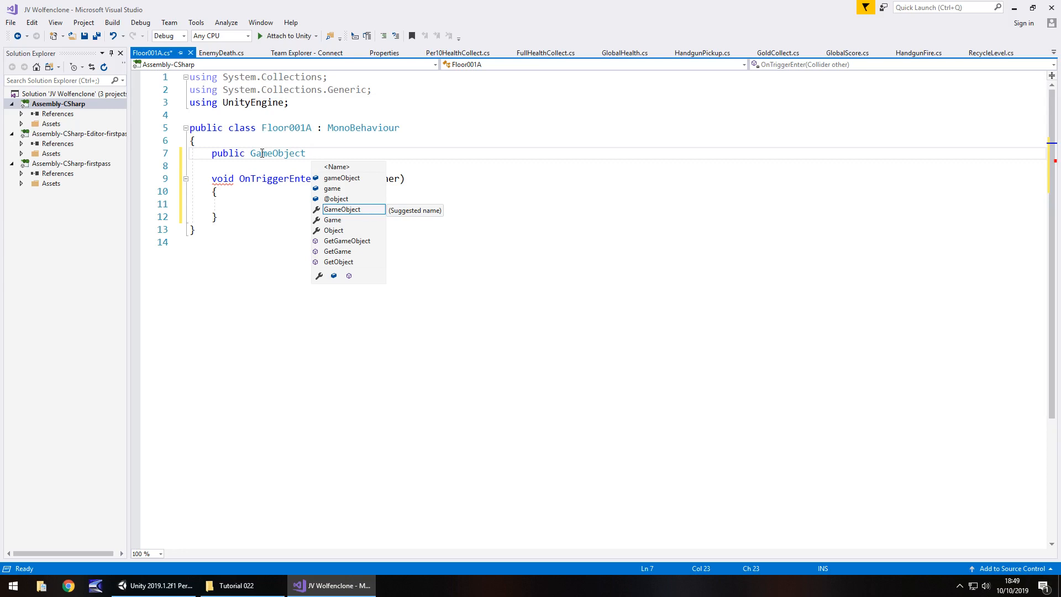
{"action": "type", "text": "movabl"}
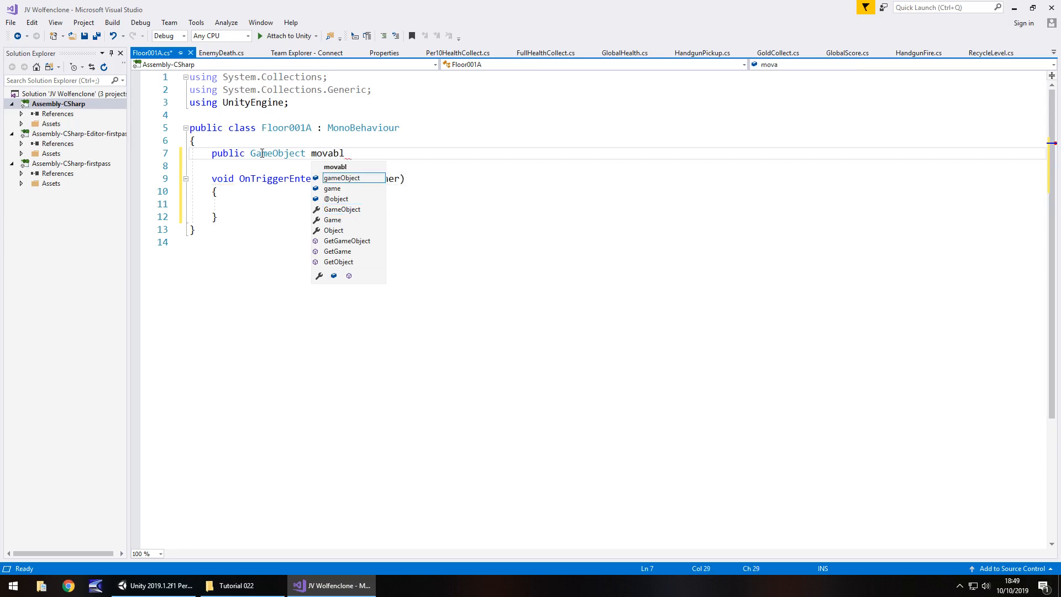
{"action": "type", "text": "eWall;"}
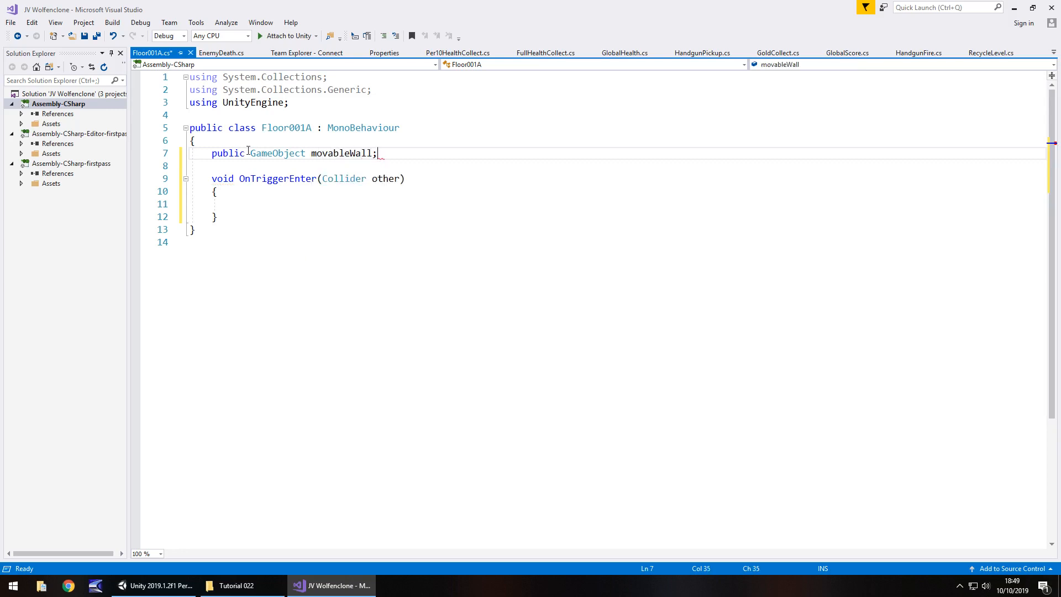
In OnTriggerEnter, call movableWall.GetComponent<Animator>().Play on the wall.
{"action": "left_click", "coordinate": [277, 204]}
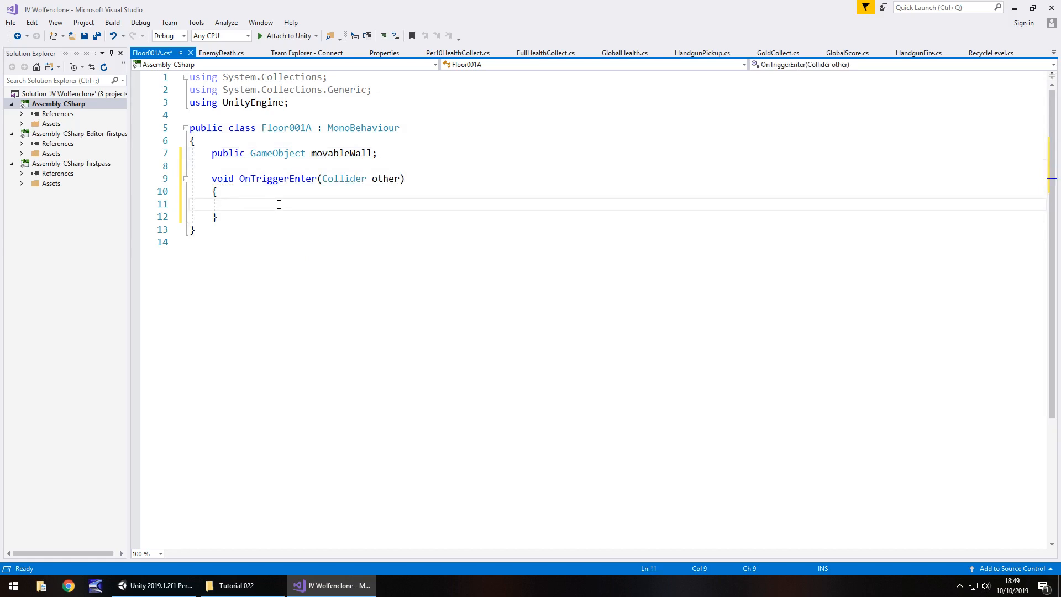
{"action": "type", "text": "mav"}
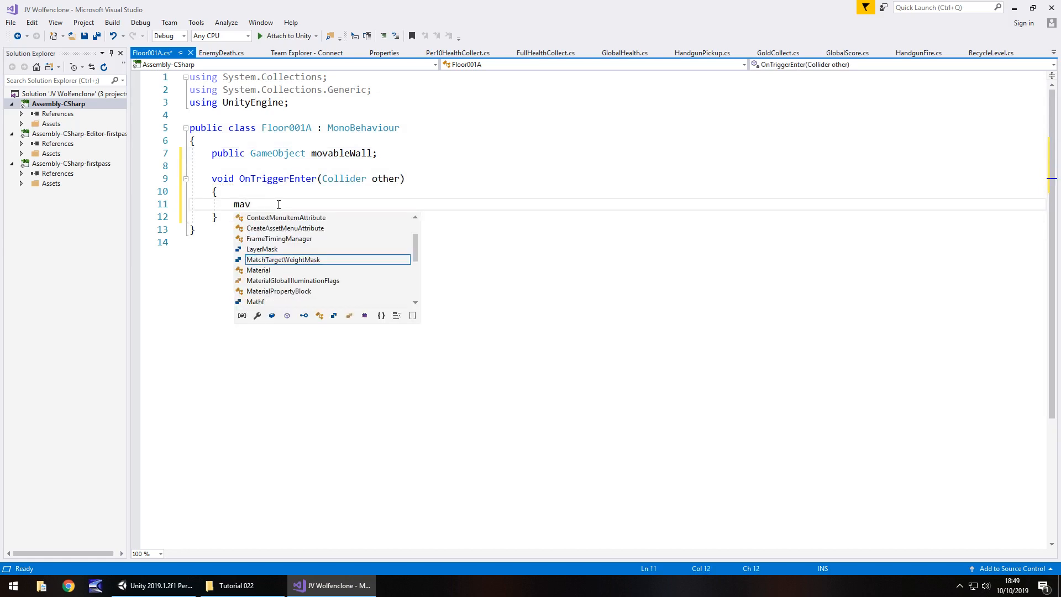
{"action": "key", "text": "Backspace"}
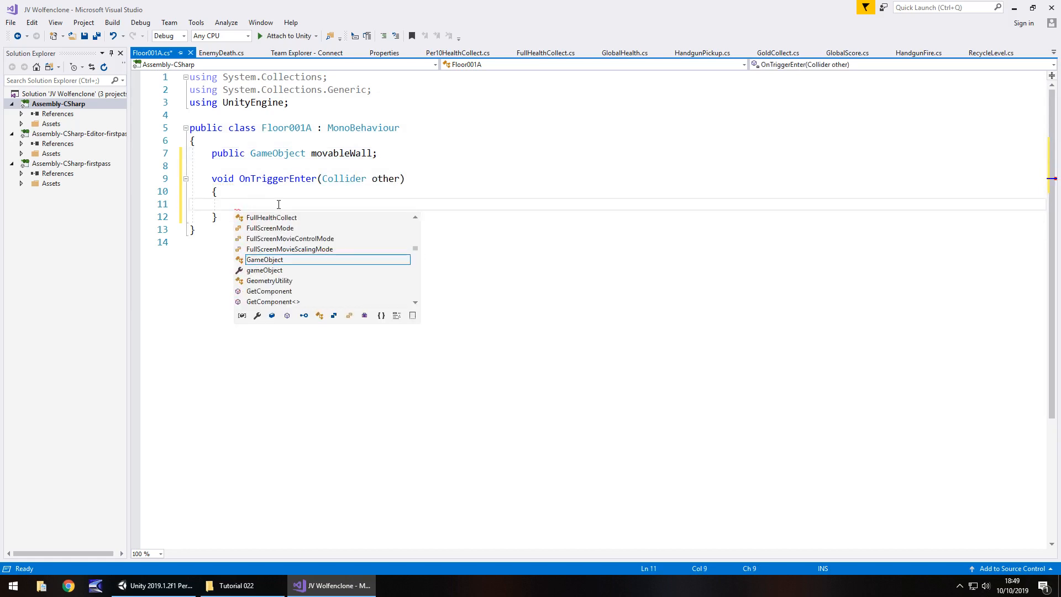
{"action": "type", "text": "movableWall"}
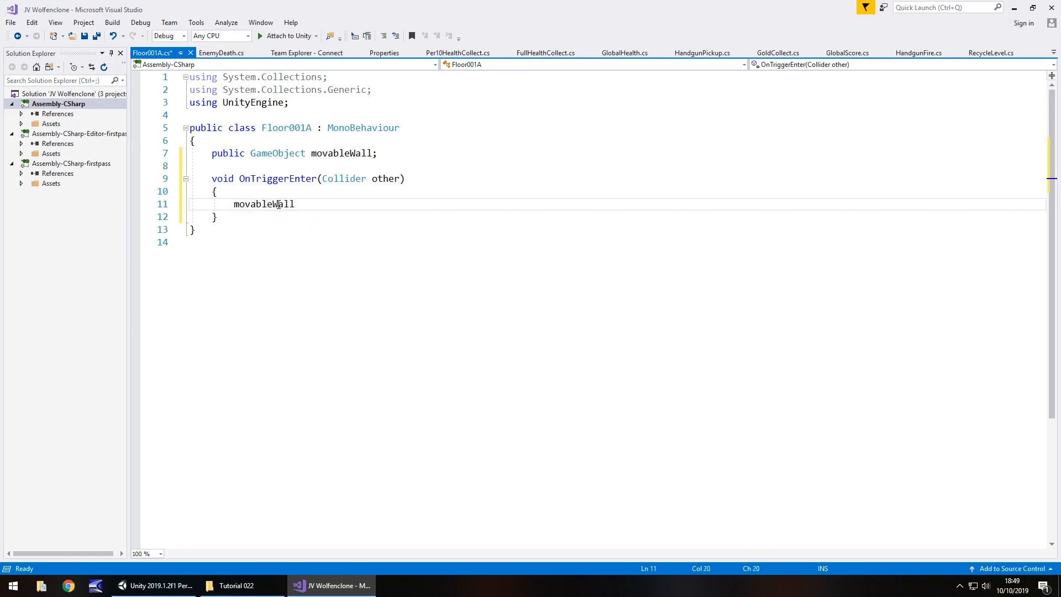
{"action": "type", "text": ".GetComponent"}
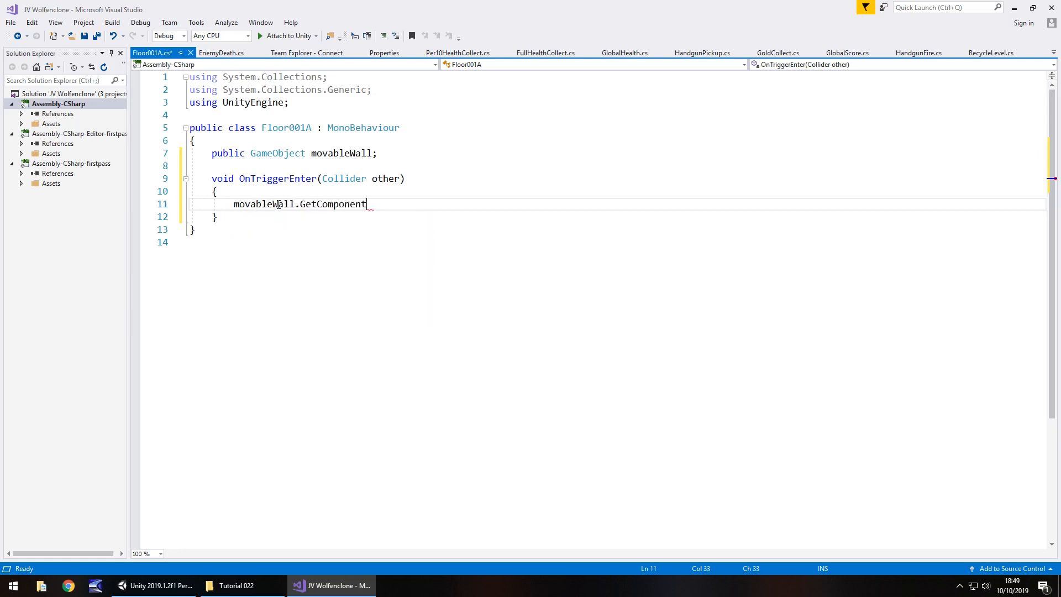
{"action": "type", "text": "<Animator>()."}
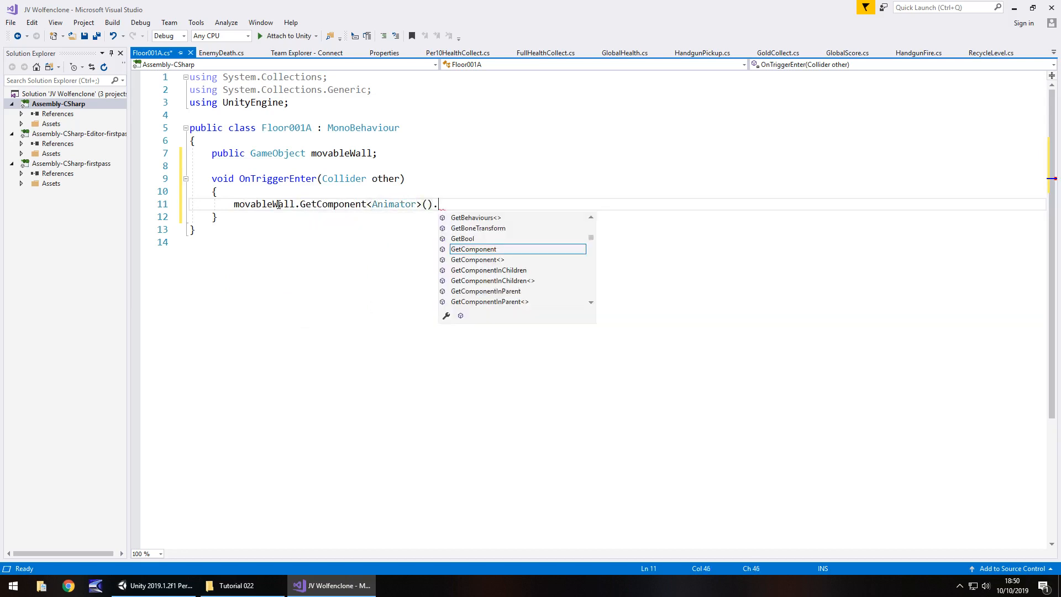
{"action": "type", "text": "Play(\""}
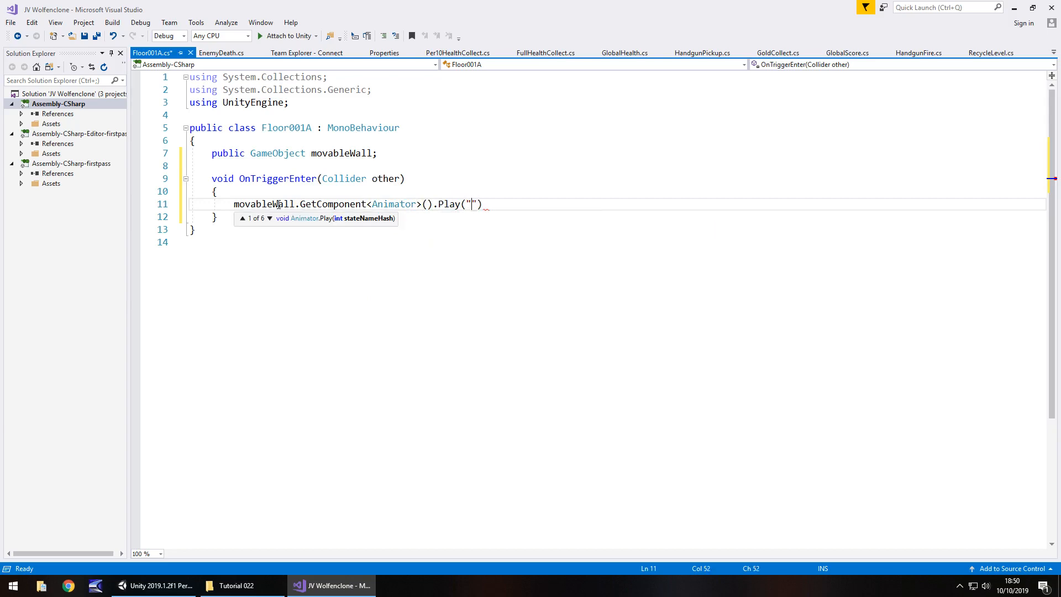
Look up the Floor001SecretA clip name in Assets/Animations, then return to the script.
{"action": "left_click", "coordinate": [154, 585]}
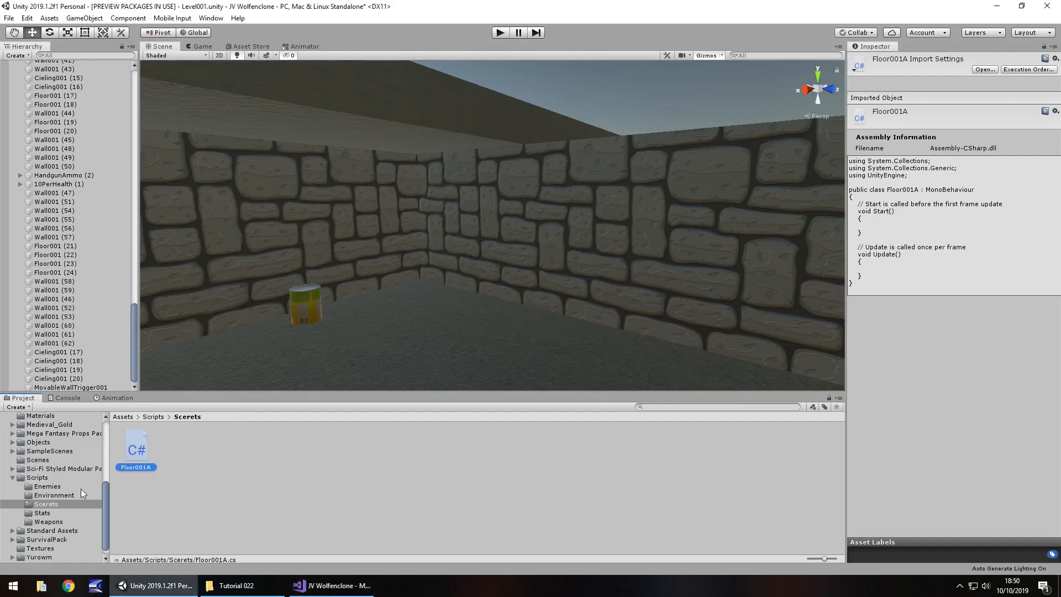
{"action": "left_click", "coordinate": [43, 451]}
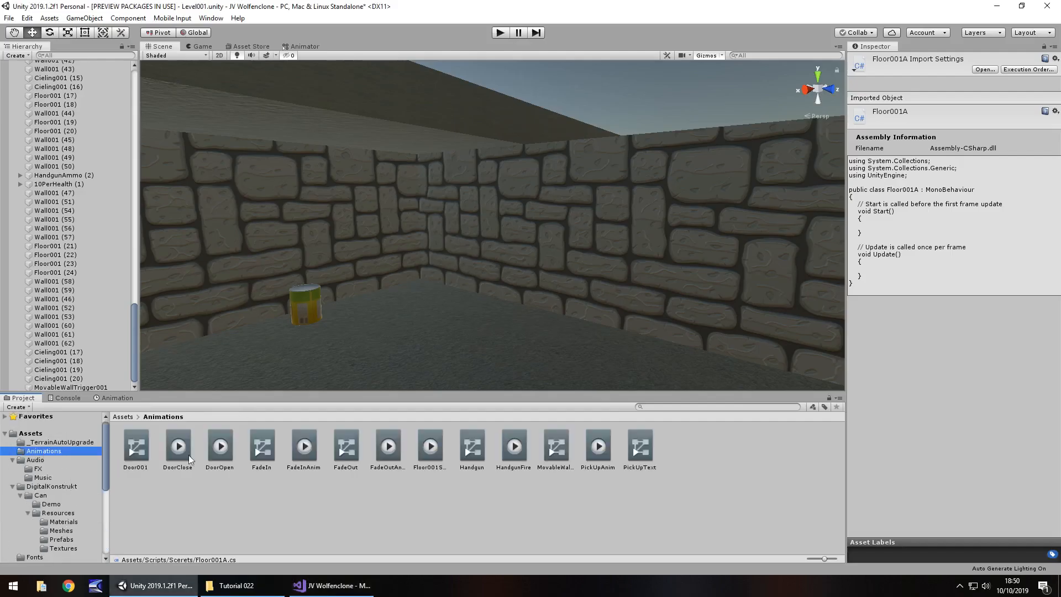
{"action": "left_click", "coordinate": [428, 447]}
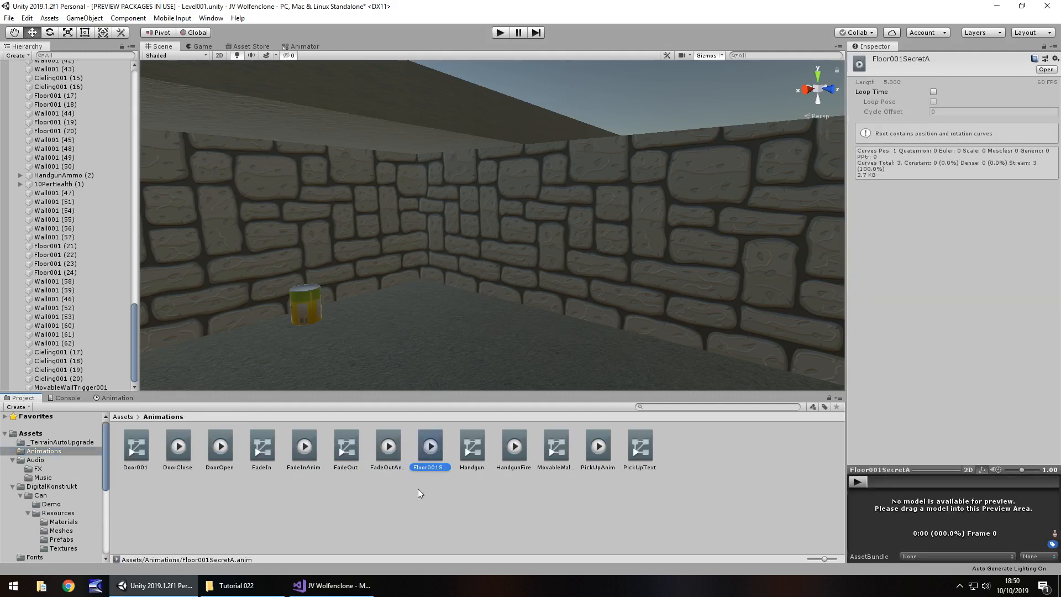
{"action": "double_click", "coordinate": [429, 467]}
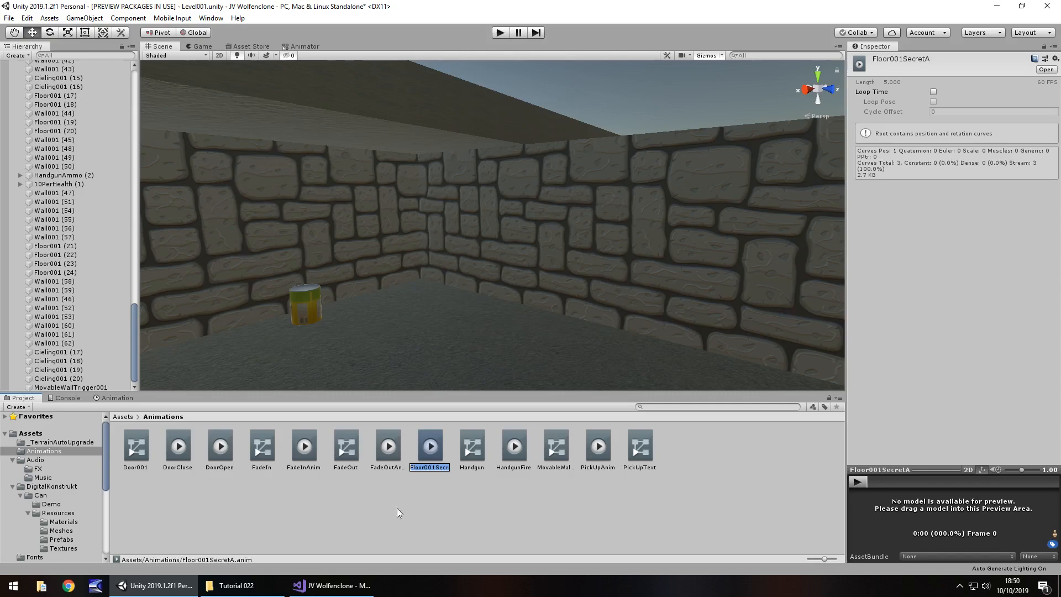
{"action": "left_click", "coordinate": [331, 585]}
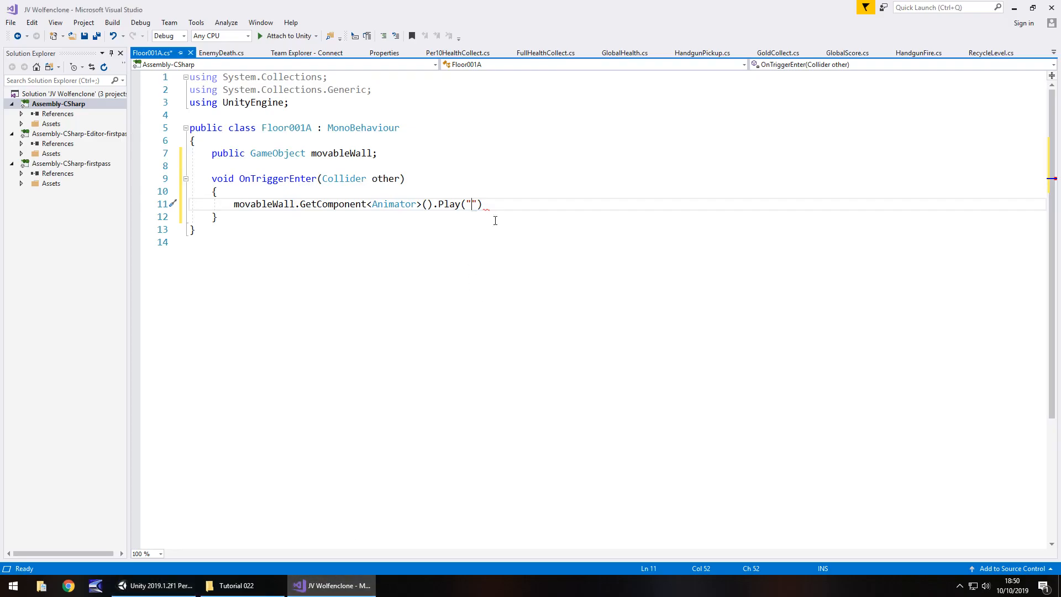
Play 'Floor001SecretA', disable the trigger's own BoxCollider, and save the script.
{"action": "type", "text": "Floor001SecretA"}
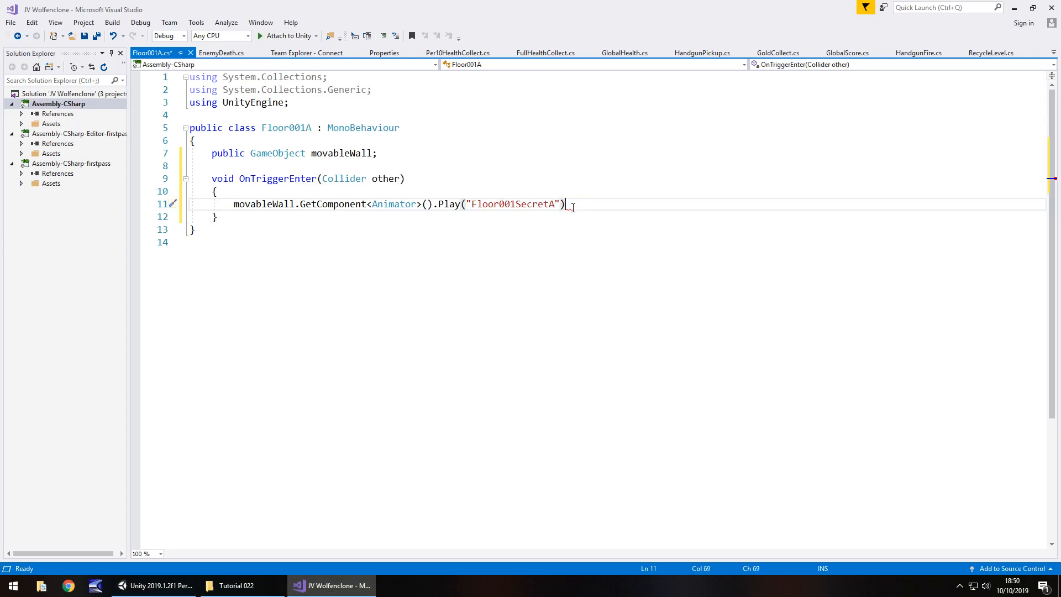
{"action": "key", "text": "Return"}
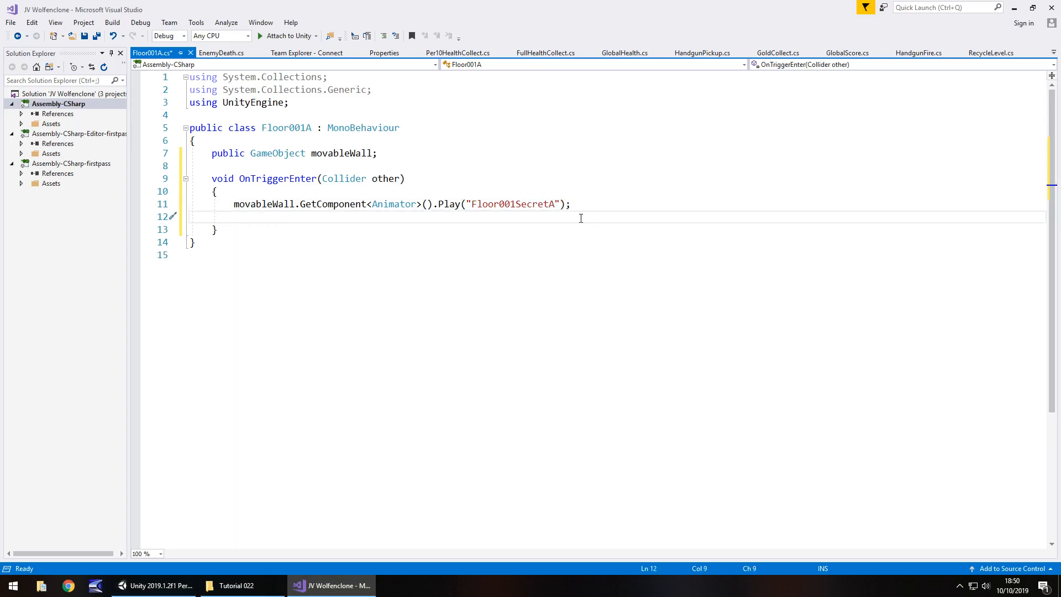
{"action": "type", "text": "this.gameObject"}
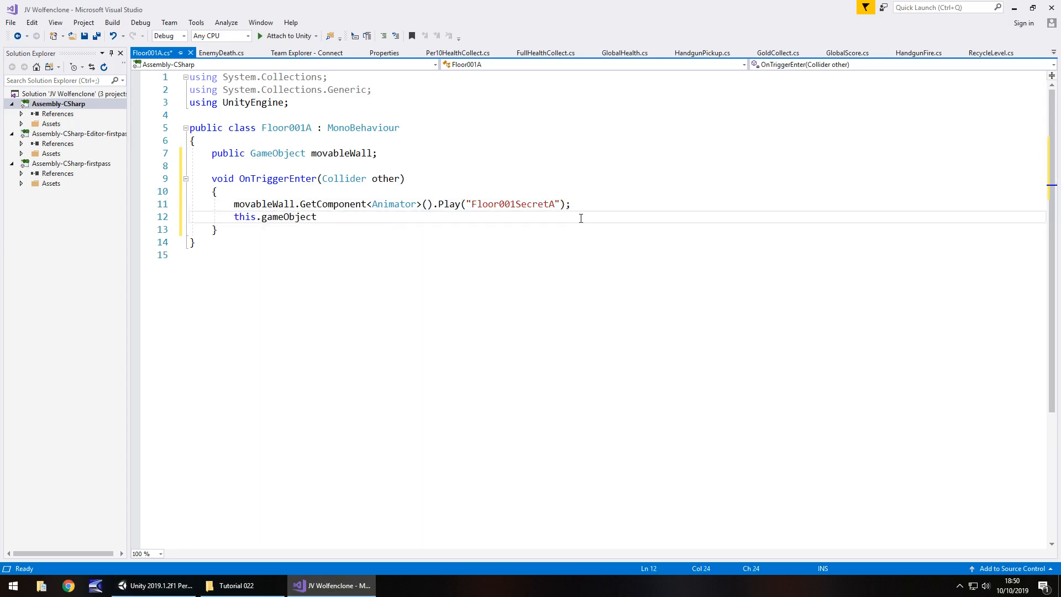
{"action": "type", "text": ".GetComponent<>"}
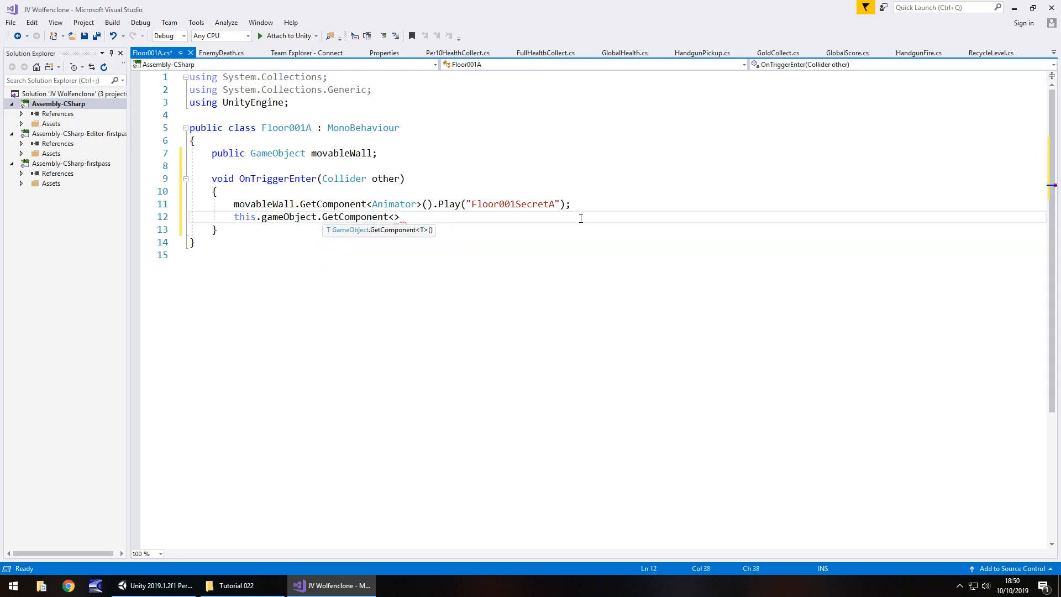
{"action": "type", "text": "BoxCollider"}
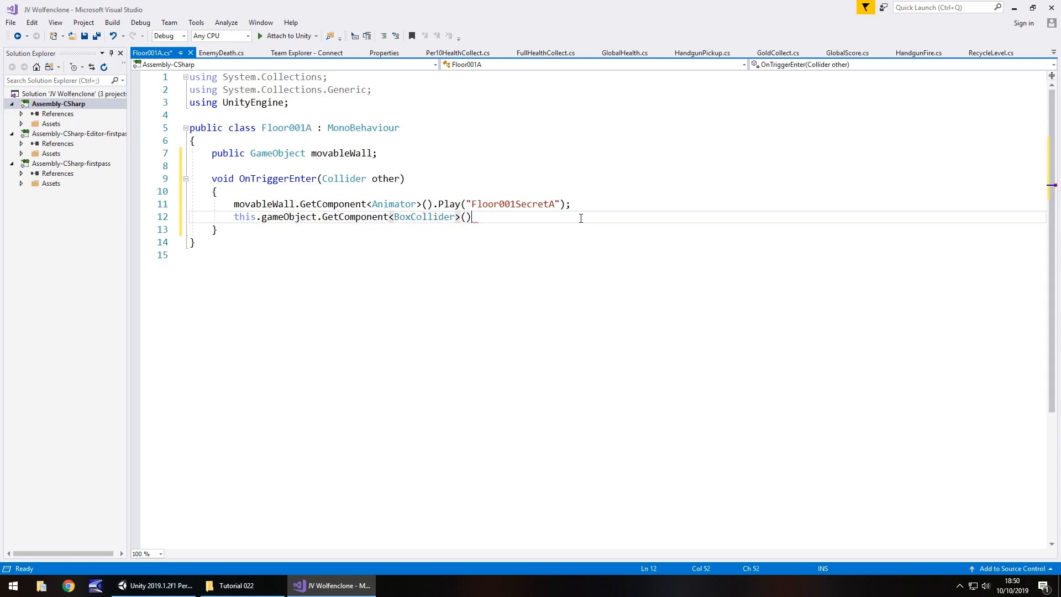
{"action": "type", "text": ".enabled ="}
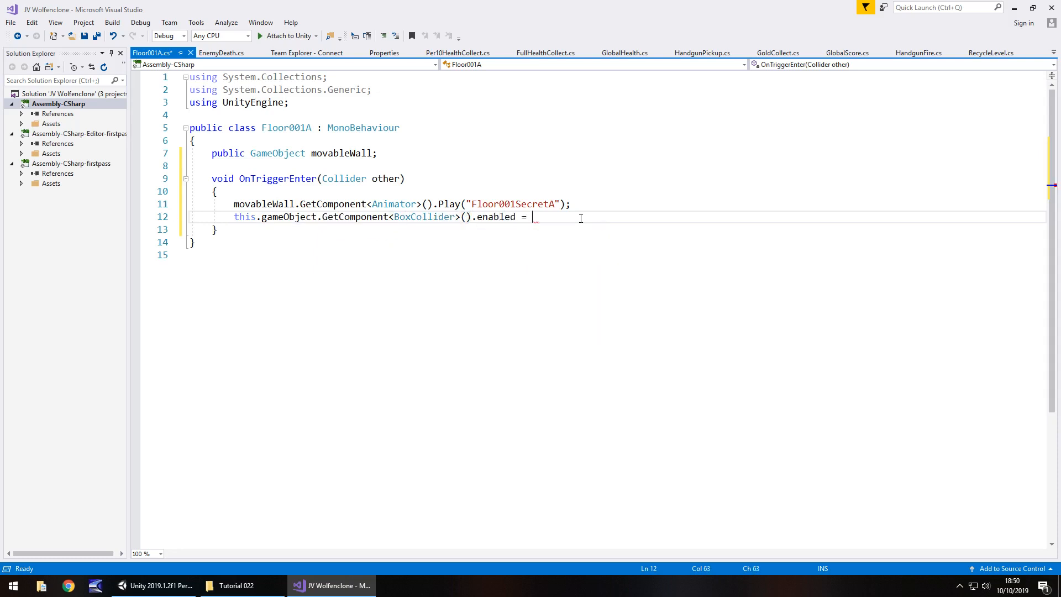
{"action": "type", "text": "false;"}
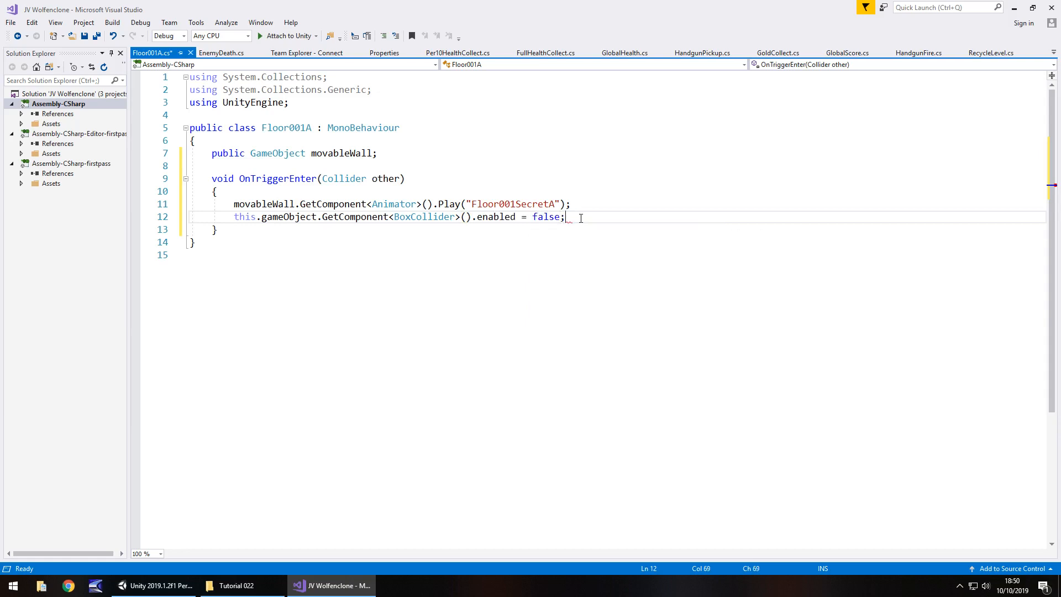
{"action": "key", "text": "ctrl+s"}
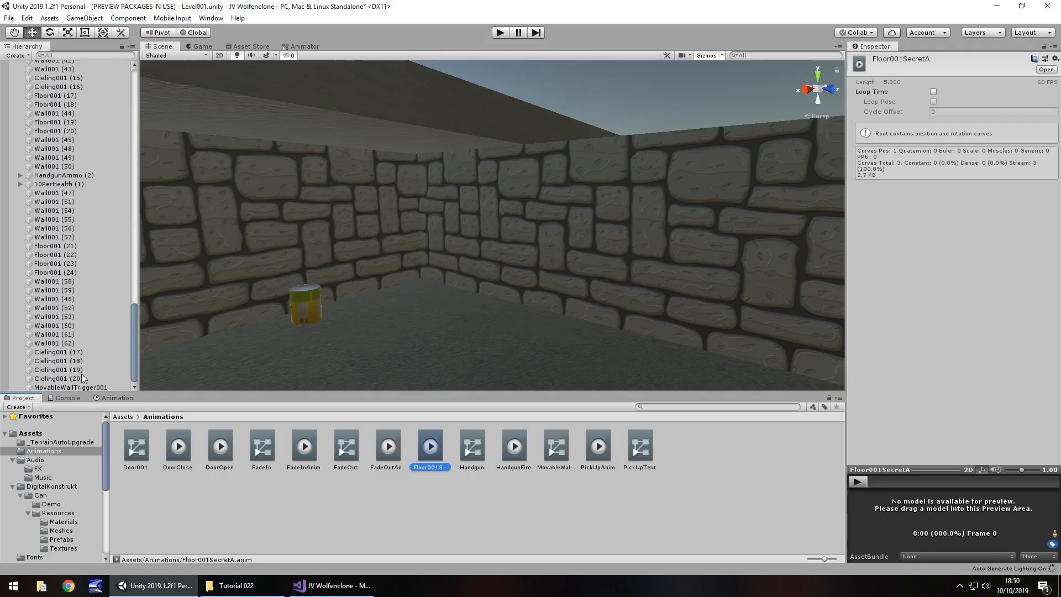
{"action": "mouse_move", "coordinate": [500, 188]}
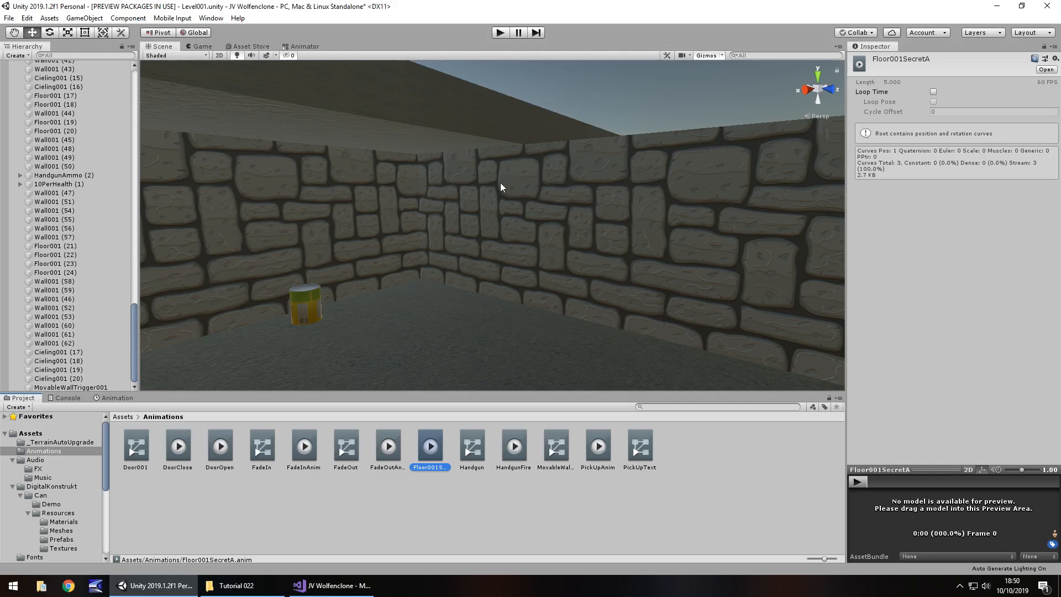
Move MovableWallTrigger001 directly under MovableWall001 and open the Scerets scripts folder.
{"action": "left_click", "coordinate": [54, 104]}
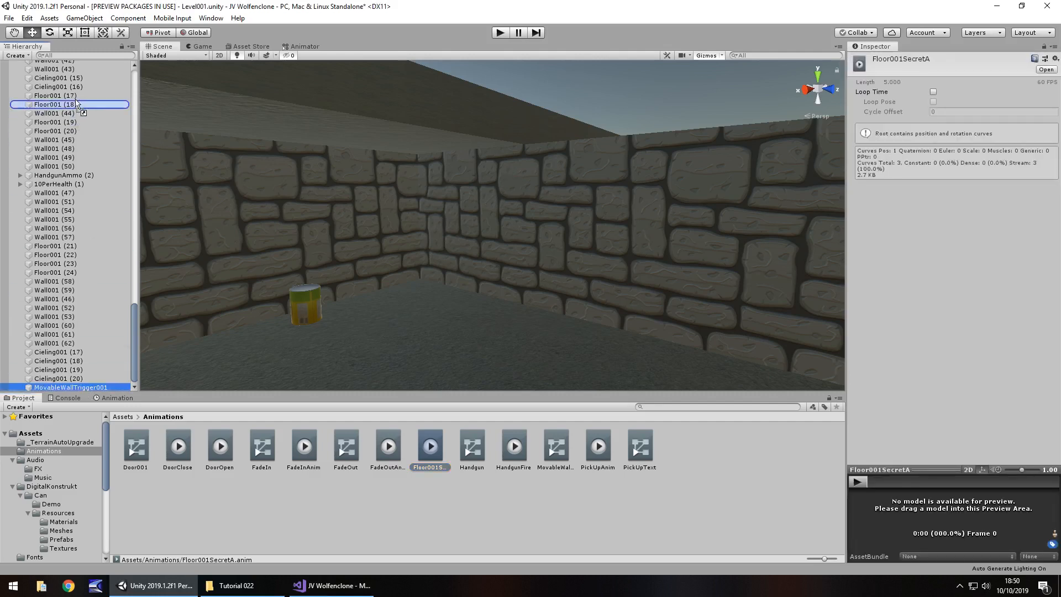
{"action": "scroll", "scroll_direction": "up", "scroll_amount": 3}
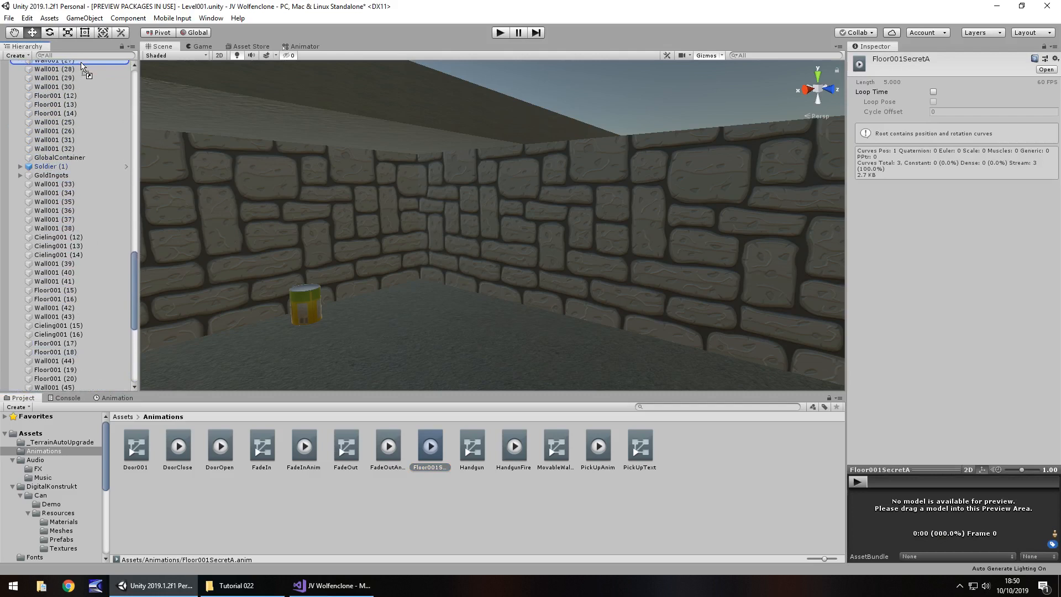
{"action": "scroll", "scroll_direction": "up", "scroll_amount": 3}
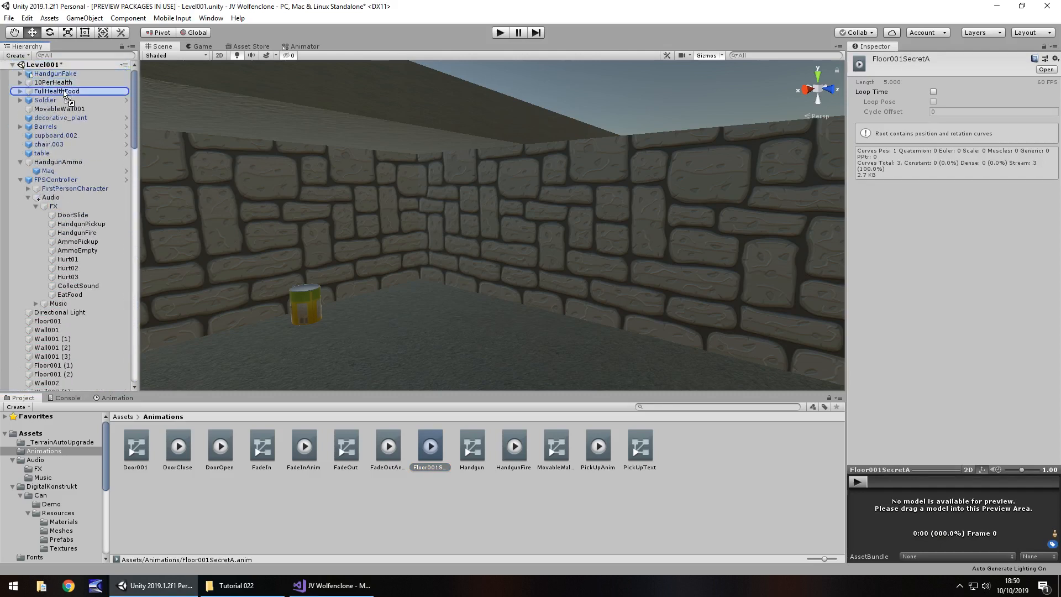
{"action": "left_click", "coordinate": [60, 109]}
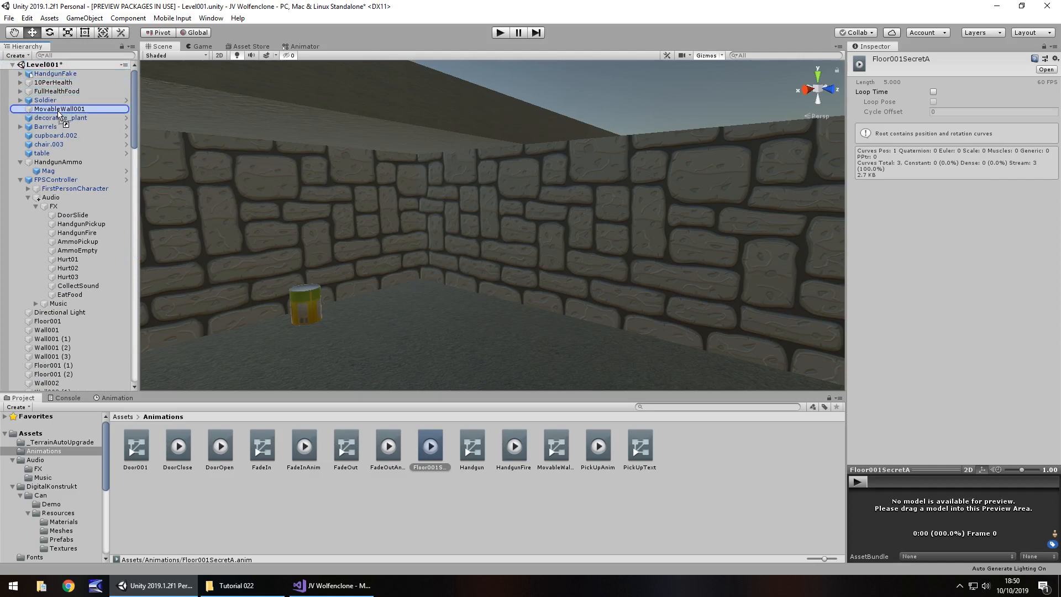
{"action": "left_click", "coordinate": [69, 117]}
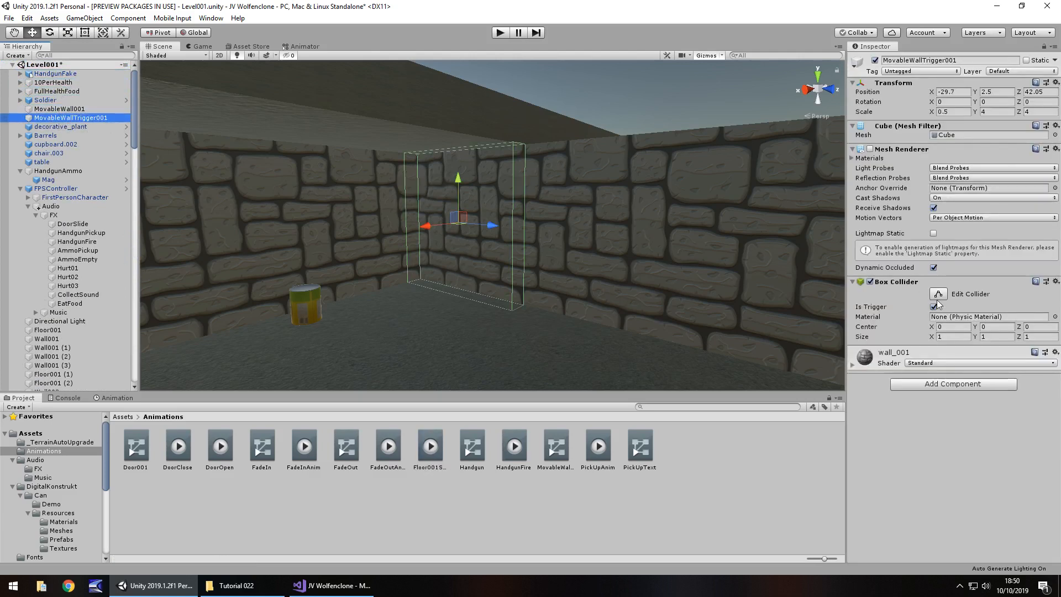
{"action": "scroll", "scroll_direction": "down", "scroll_amount": 3}
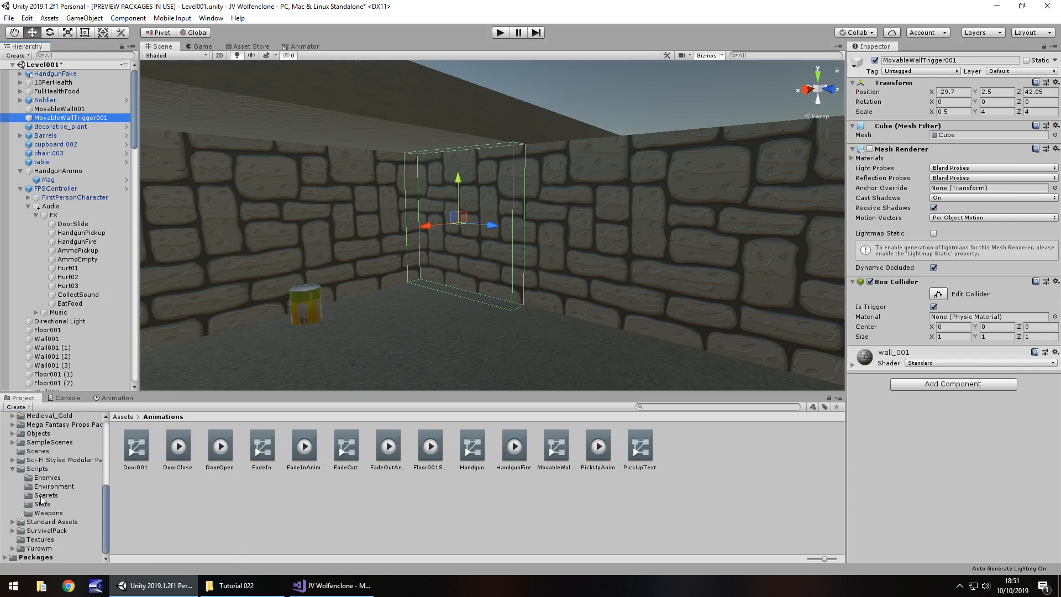
{"action": "left_click", "coordinate": [46, 494]}
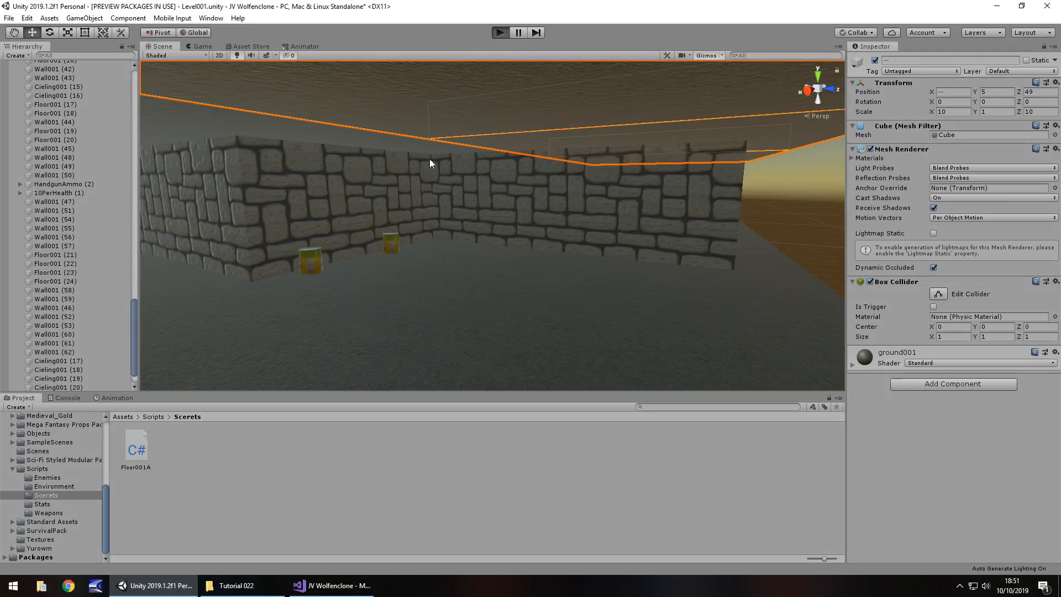
{"action": "left_click", "coordinate": [499, 33]}
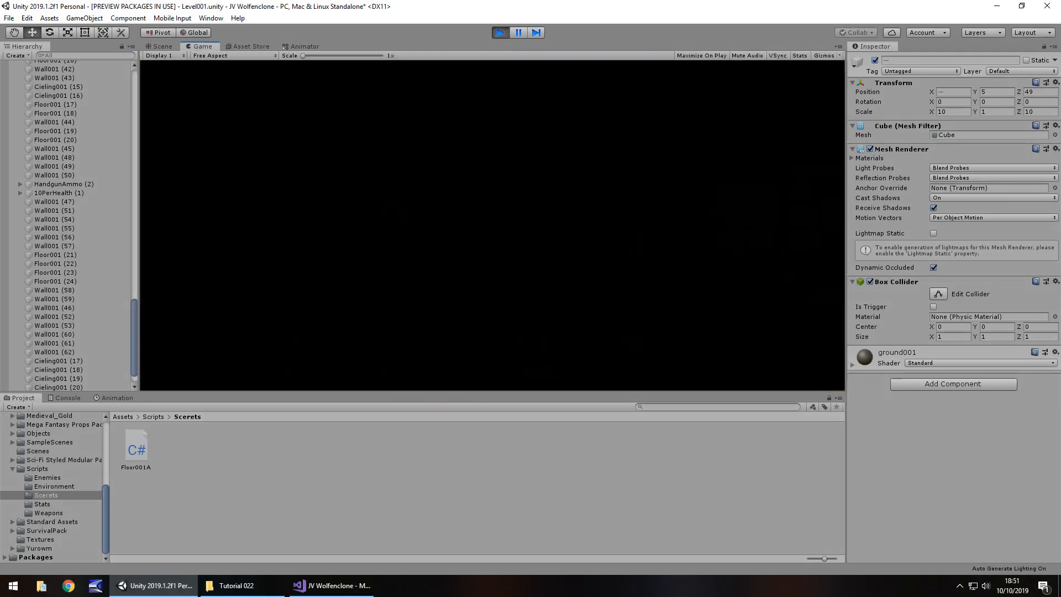
{"action": "left_click", "coordinate": [500, 32]}
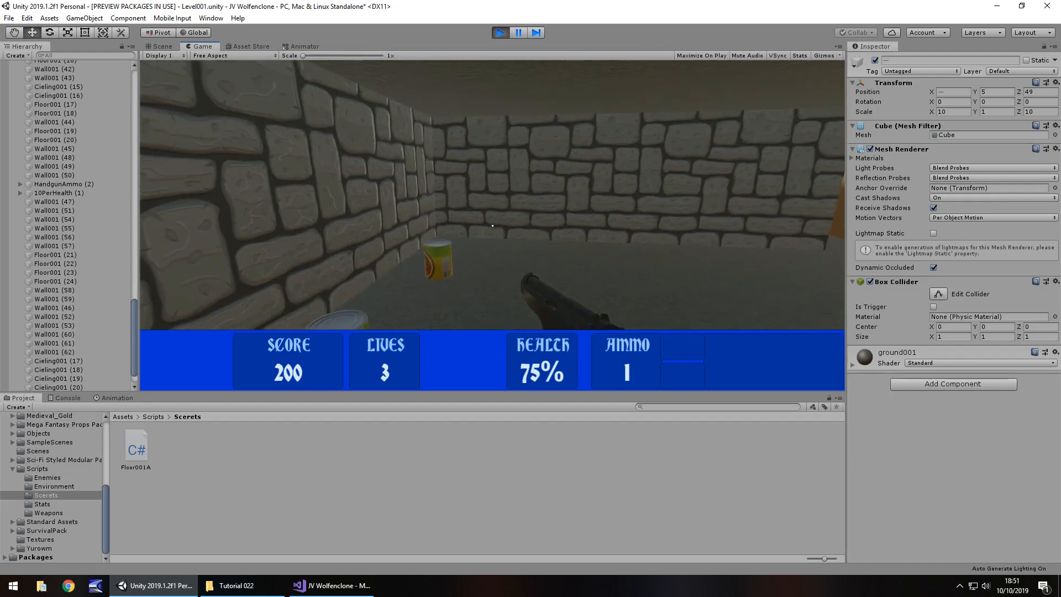
{"action": "left_click", "coordinate": [160, 46]}
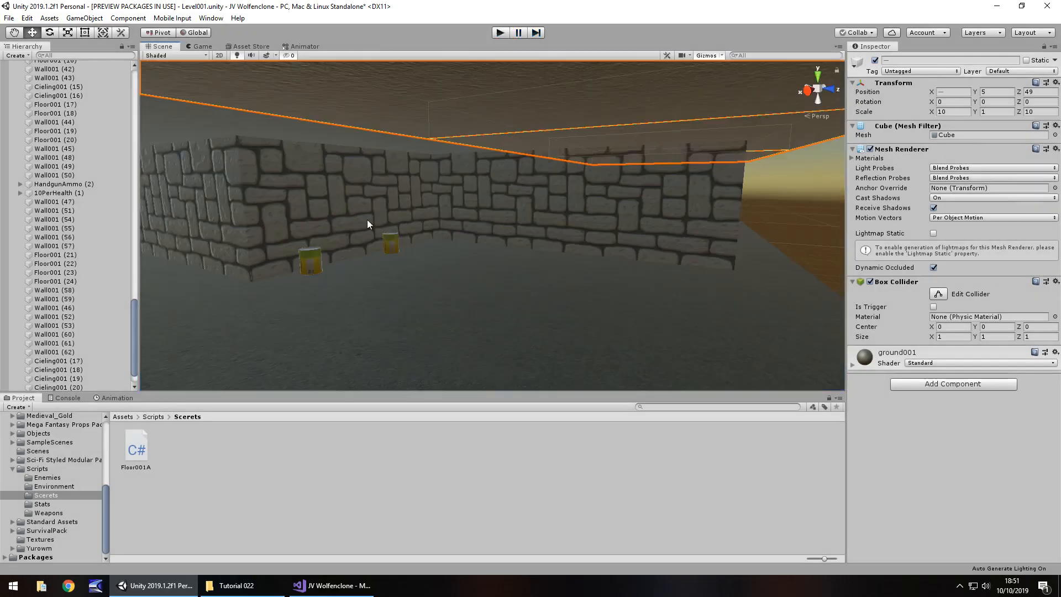
Check MovableWall001's disabled Animator, then switch to Floor001A in Visual Studio.
{"action": "scroll", "scroll_direction": "up", "scroll_amount": 3}
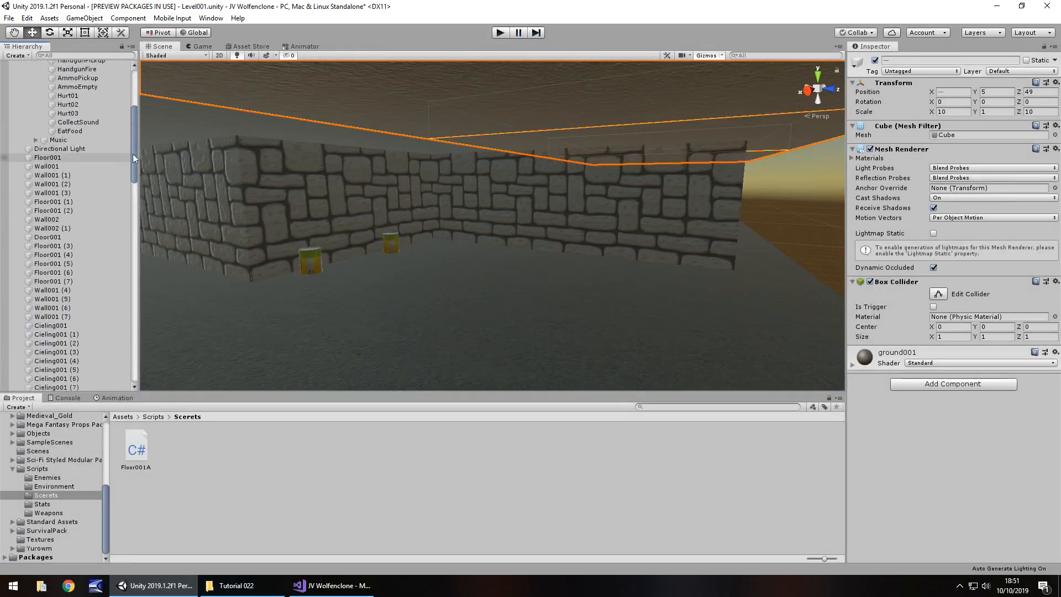
{"action": "left_click", "coordinate": [60, 108]}
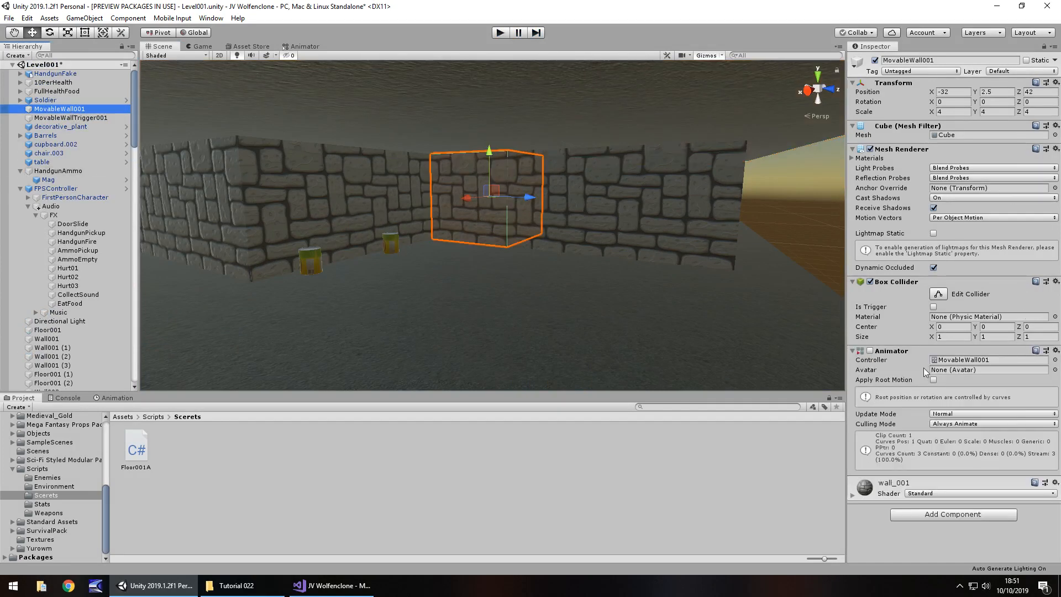
{"action": "mouse_move", "coordinate": [757, 338]}
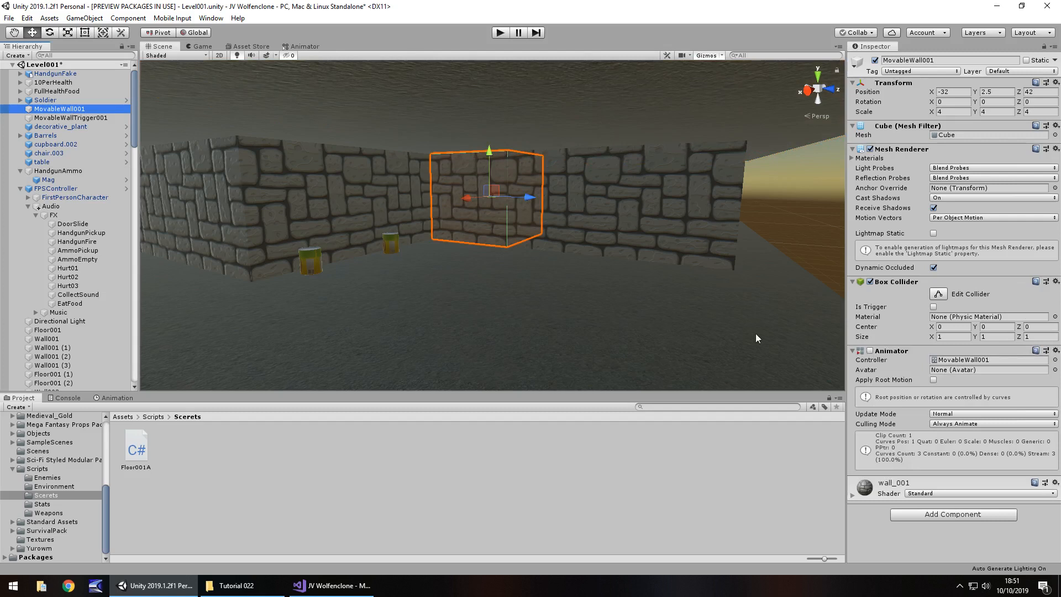
{"action": "mouse_move", "coordinate": [282, 307]}
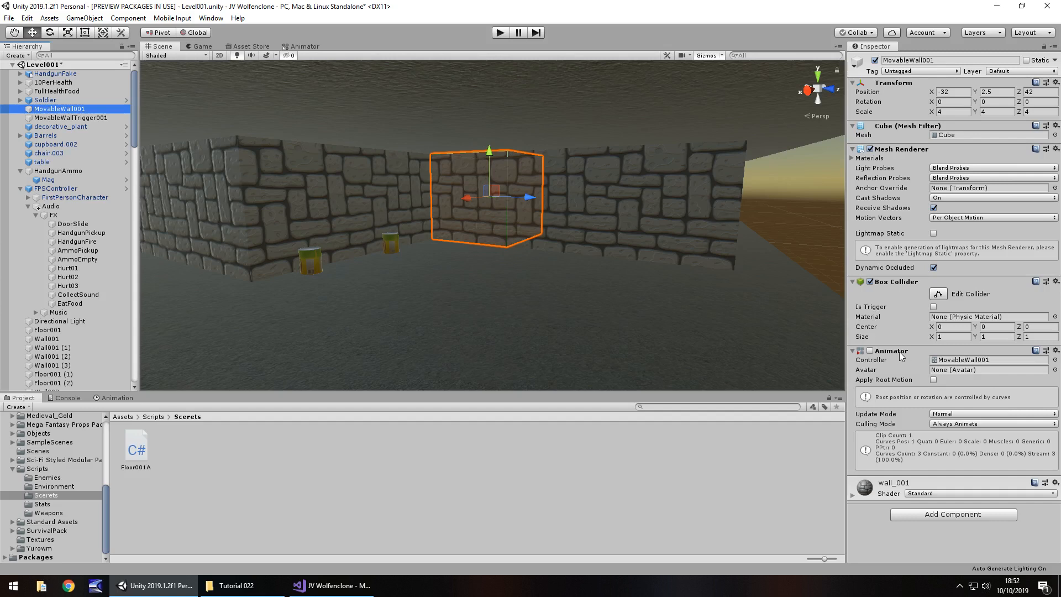
{"action": "mouse_move", "coordinate": [949, 380]}
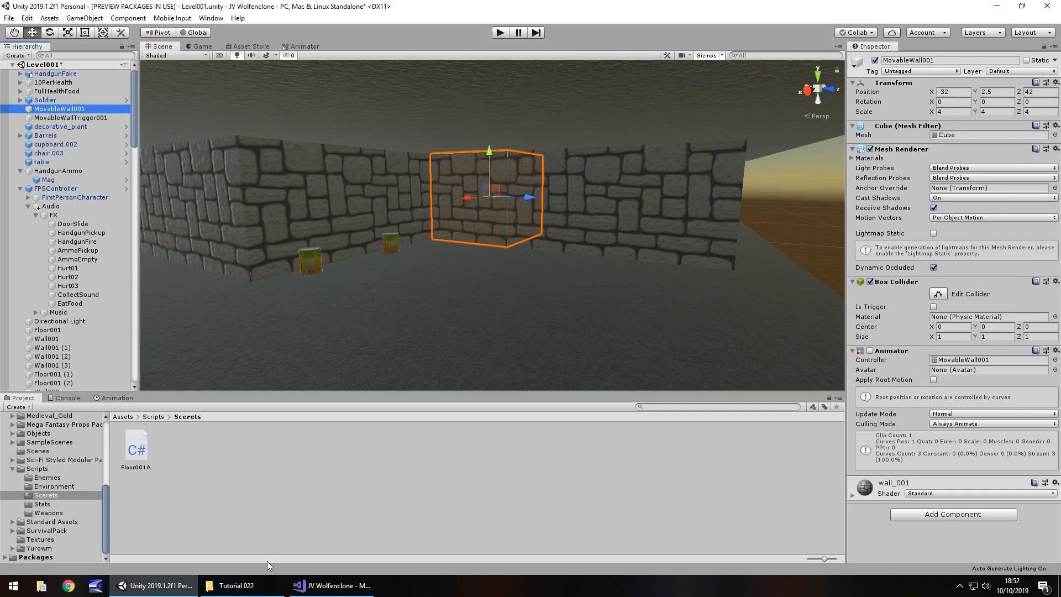
{"action": "left_click", "coordinate": [331, 585]}
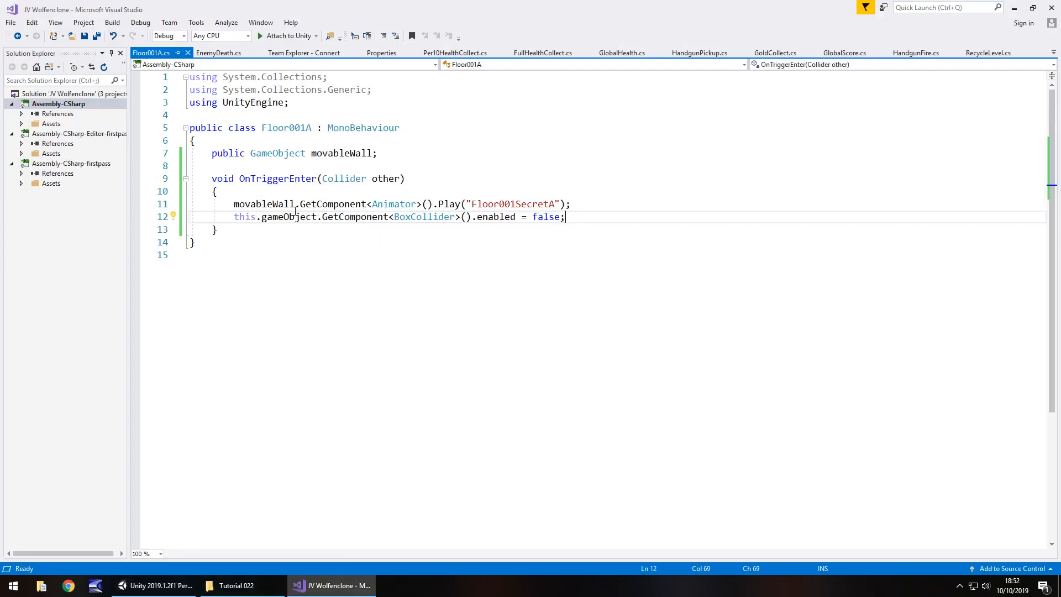
Make the trigger set the wall's Animator enabled = true, then return to Unity.
{"action": "left_click", "coordinate": [216, 190]}
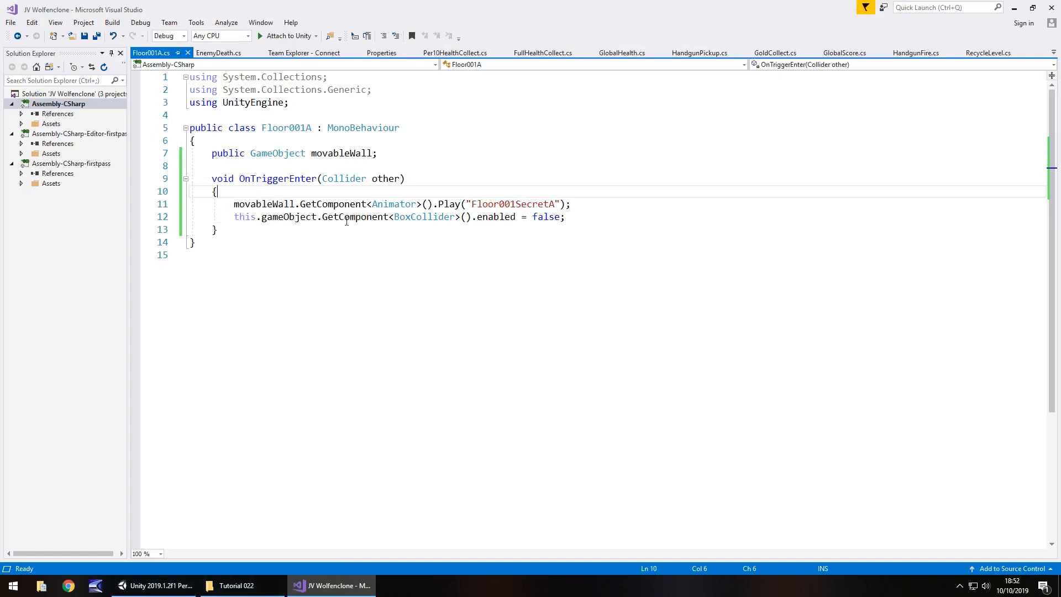
{"action": "mouse_move", "coordinate": [448, 204]}
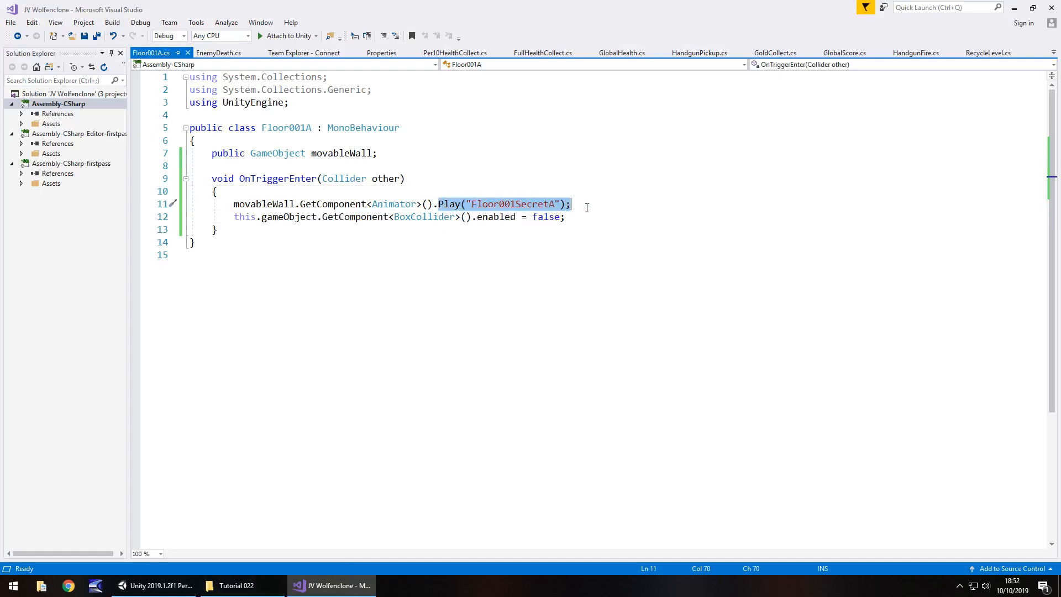
{"action": "type", "text": "enabled"}
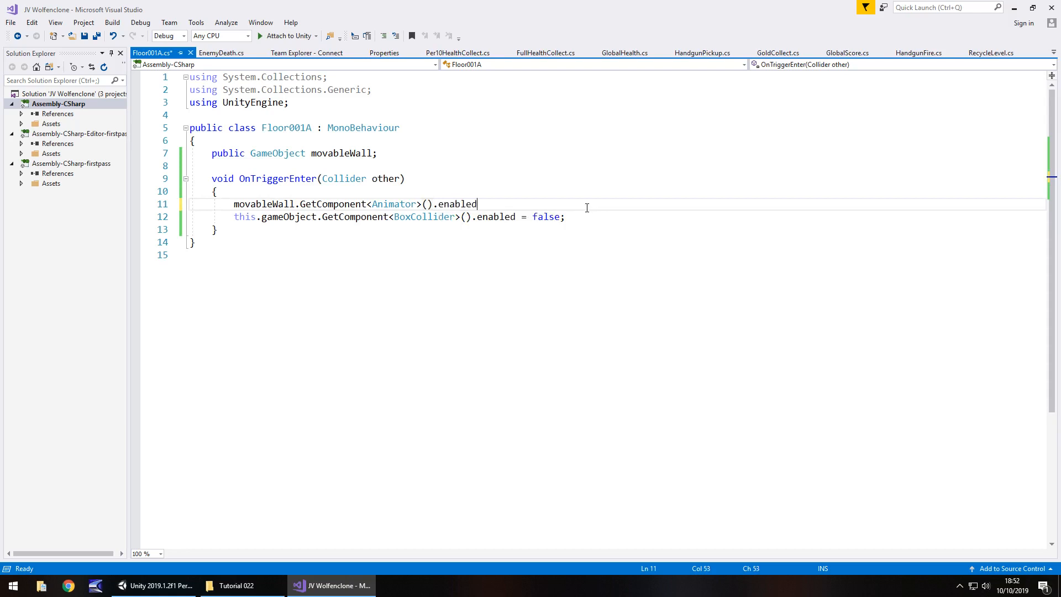
{"action": "type", "text": "= true;"}
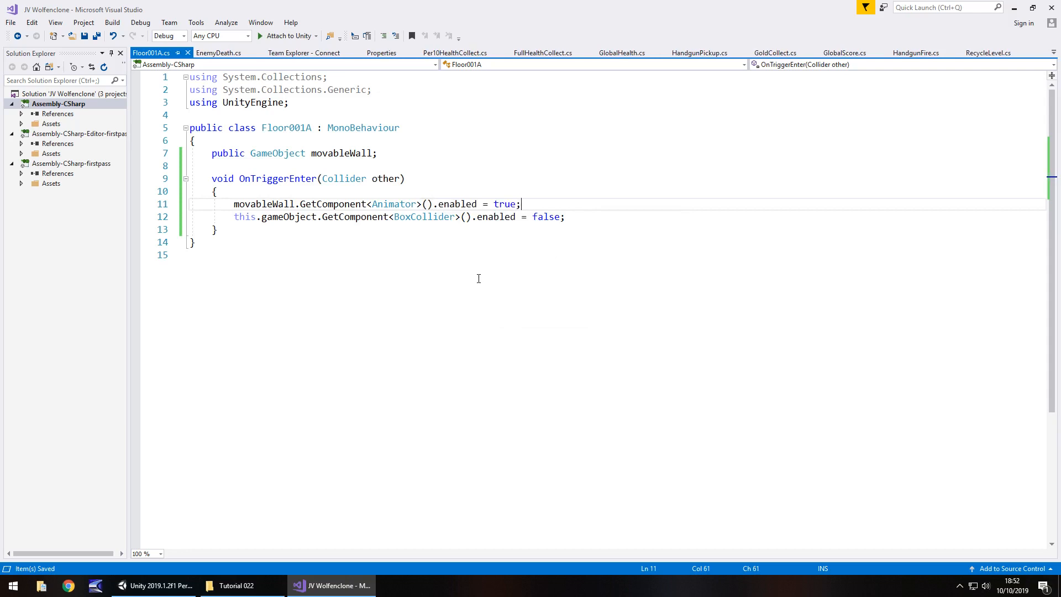
{"action": "left_click", "coordinate": [154, 585]}
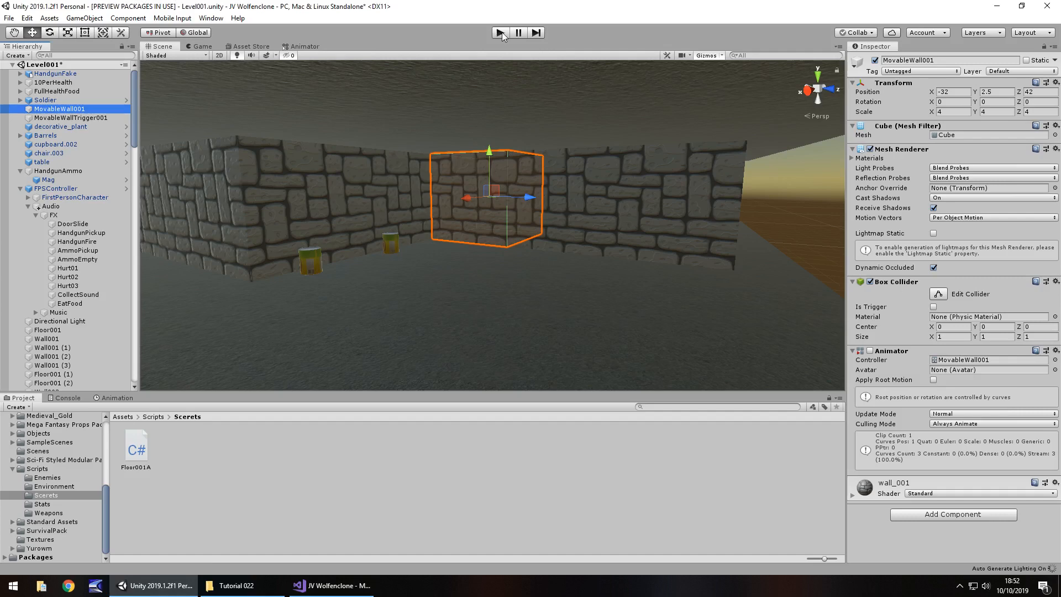
{"action": "mouse_move", "coordinate": [499, 32]}
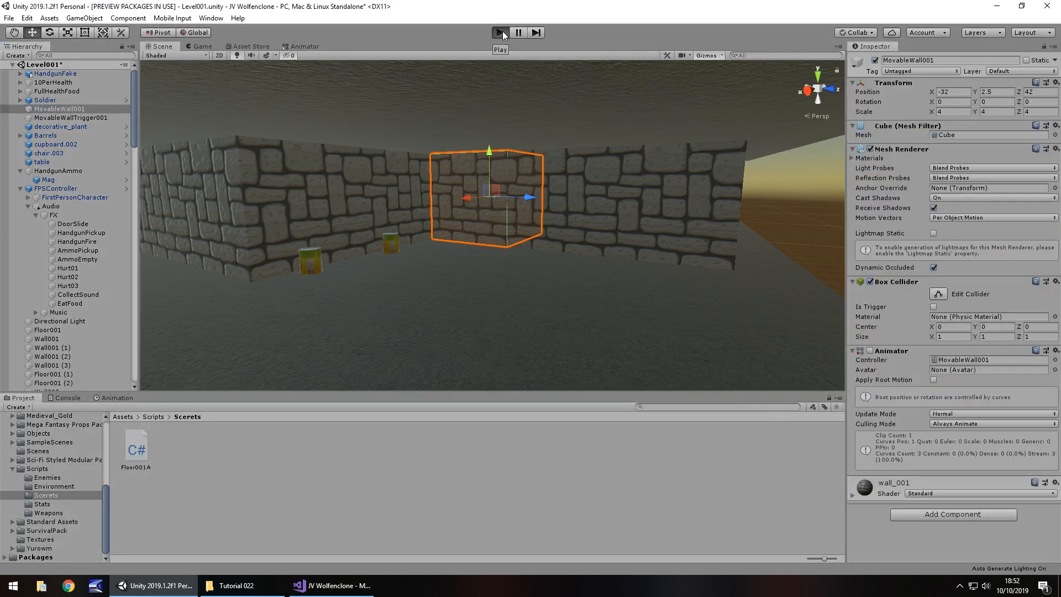
{"action": "left_click", "coordinate": [500, 33]}
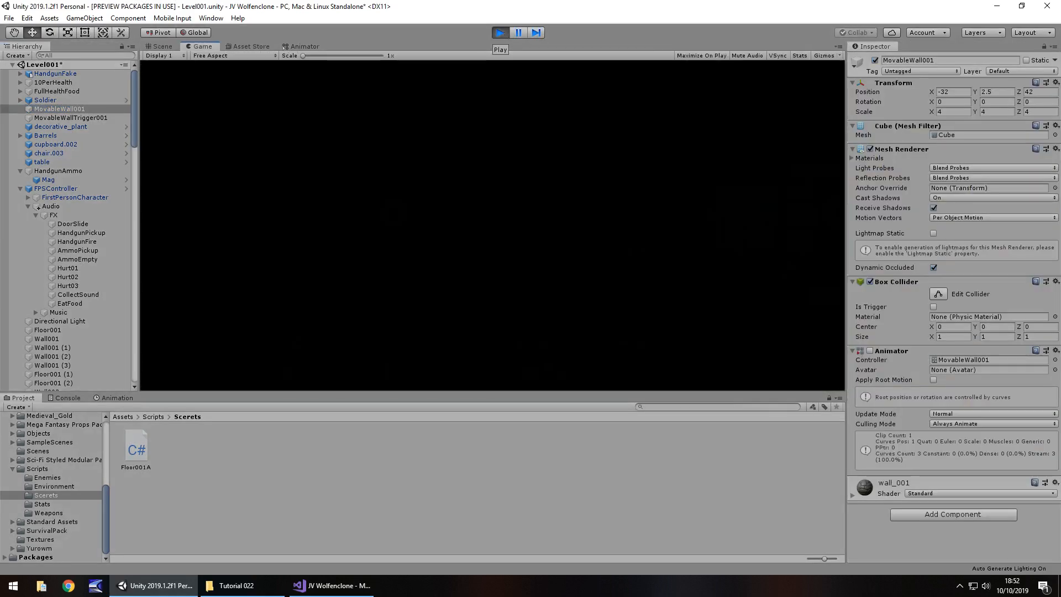
{"action": "left_click", "coordinate": [500, 32]}
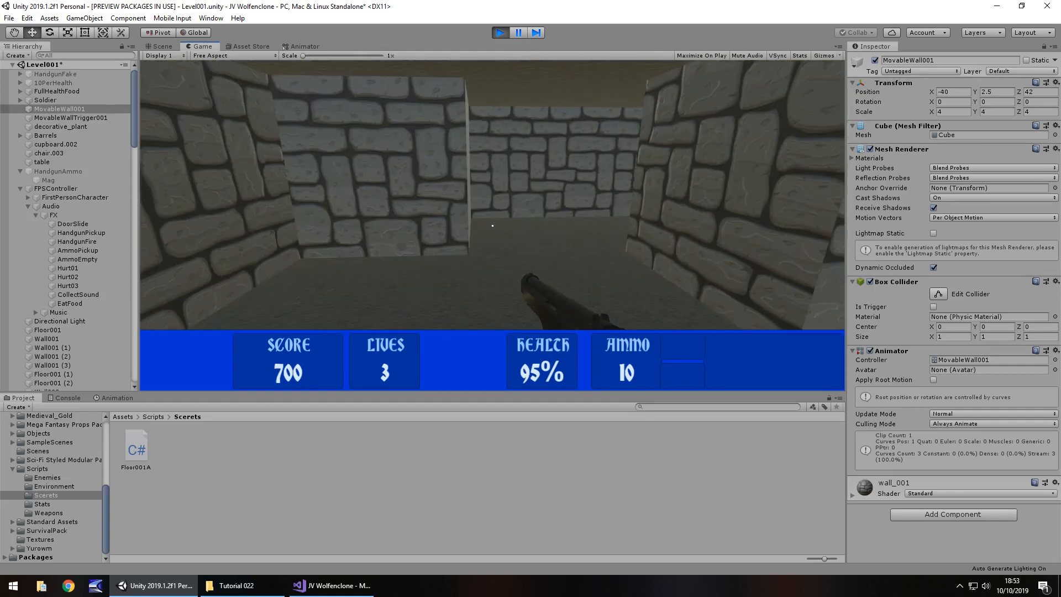
{"action": "left_click", "coordinate": [160, 46]}
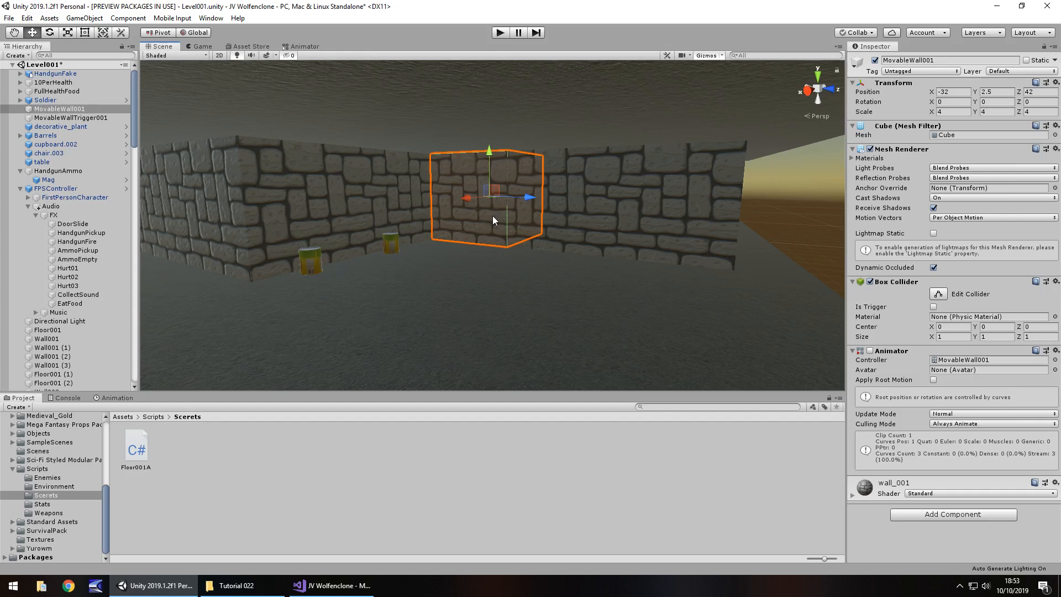
{"action": "mouse_move", "coordinate": [452, 108]}
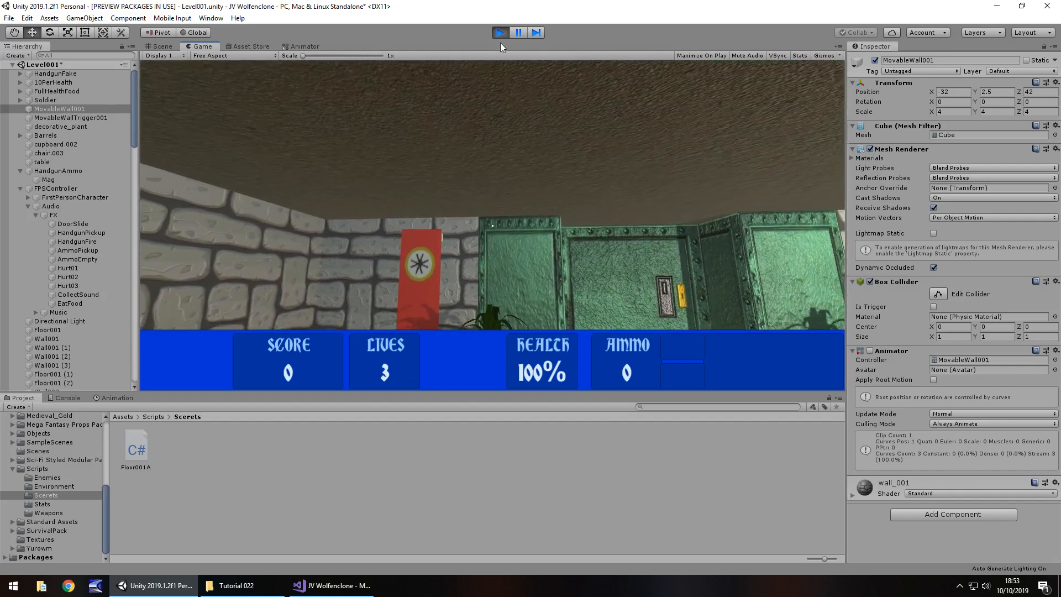
{"action": "left_click", "coordinate": [499, 32]}
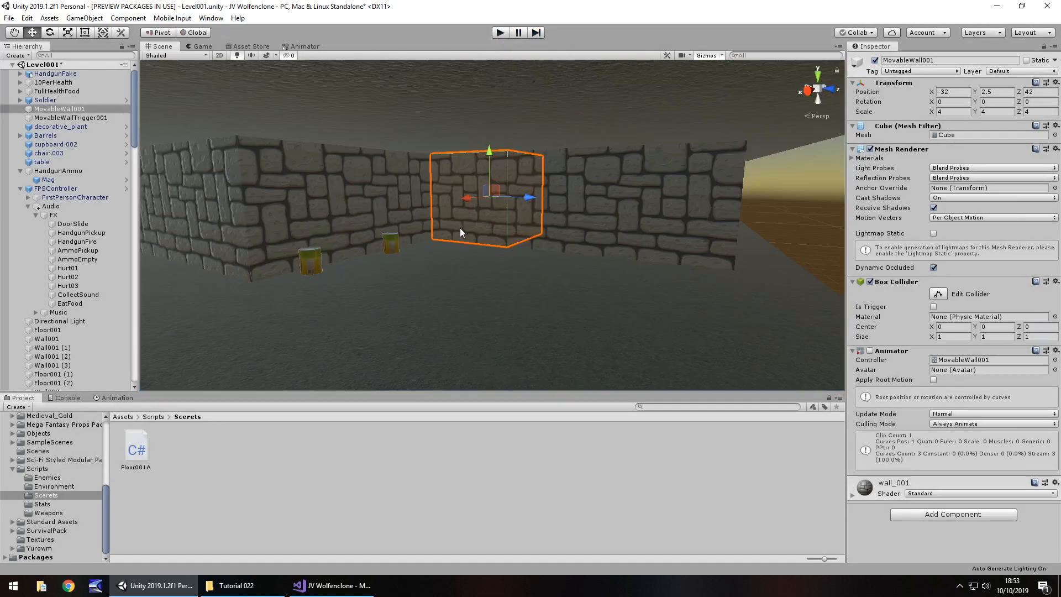